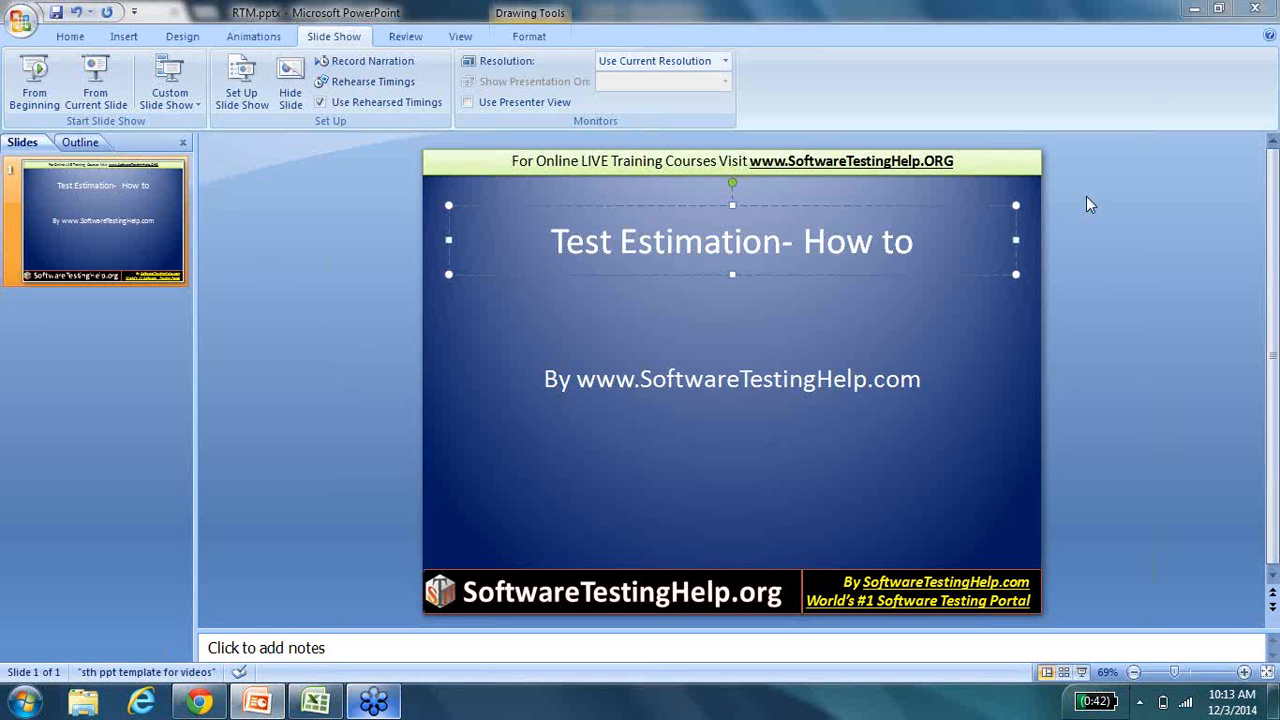
mouse_move(813, 262)
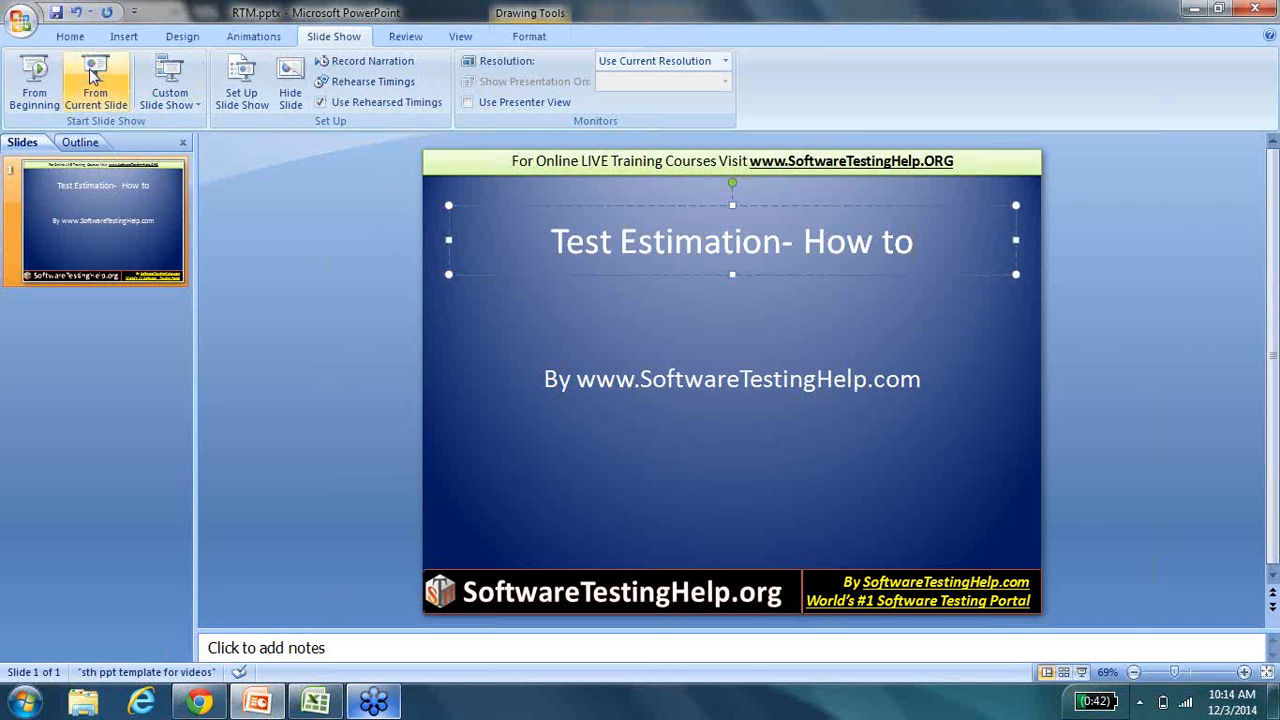
Present the Test Estimation title slide from the current slide.
left_click(89, 80)
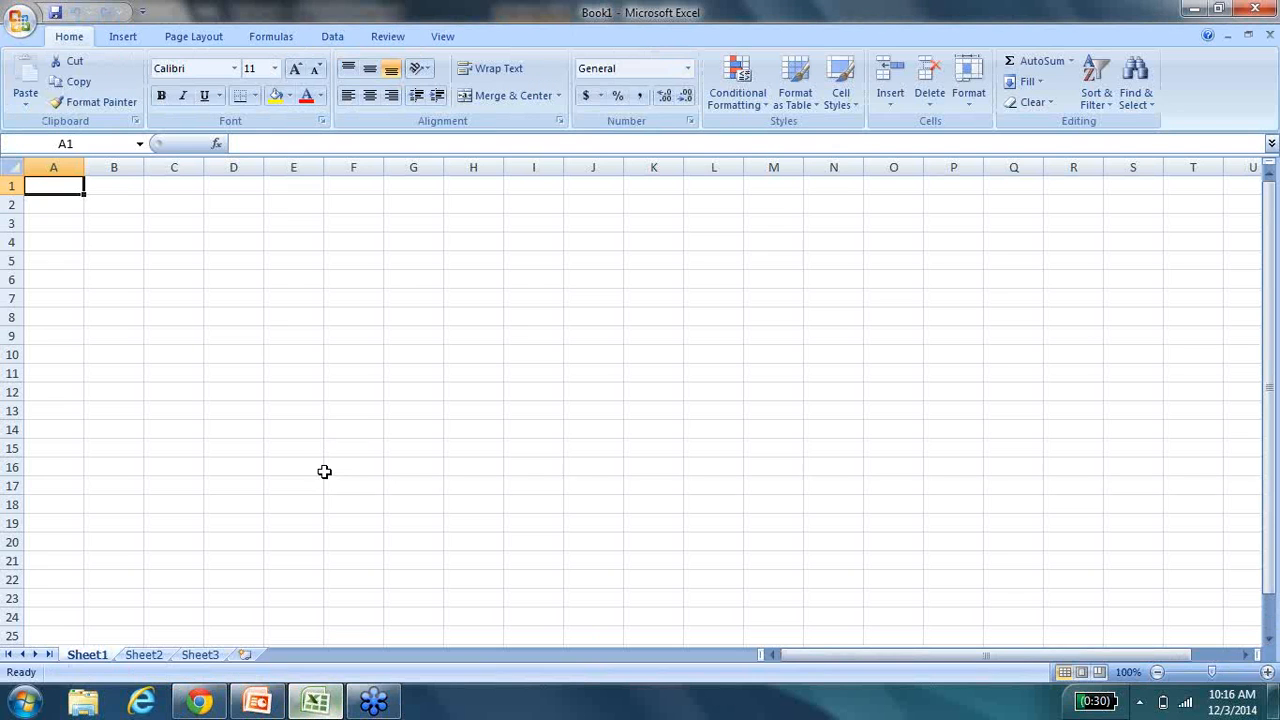
mouse_move(185, 318)
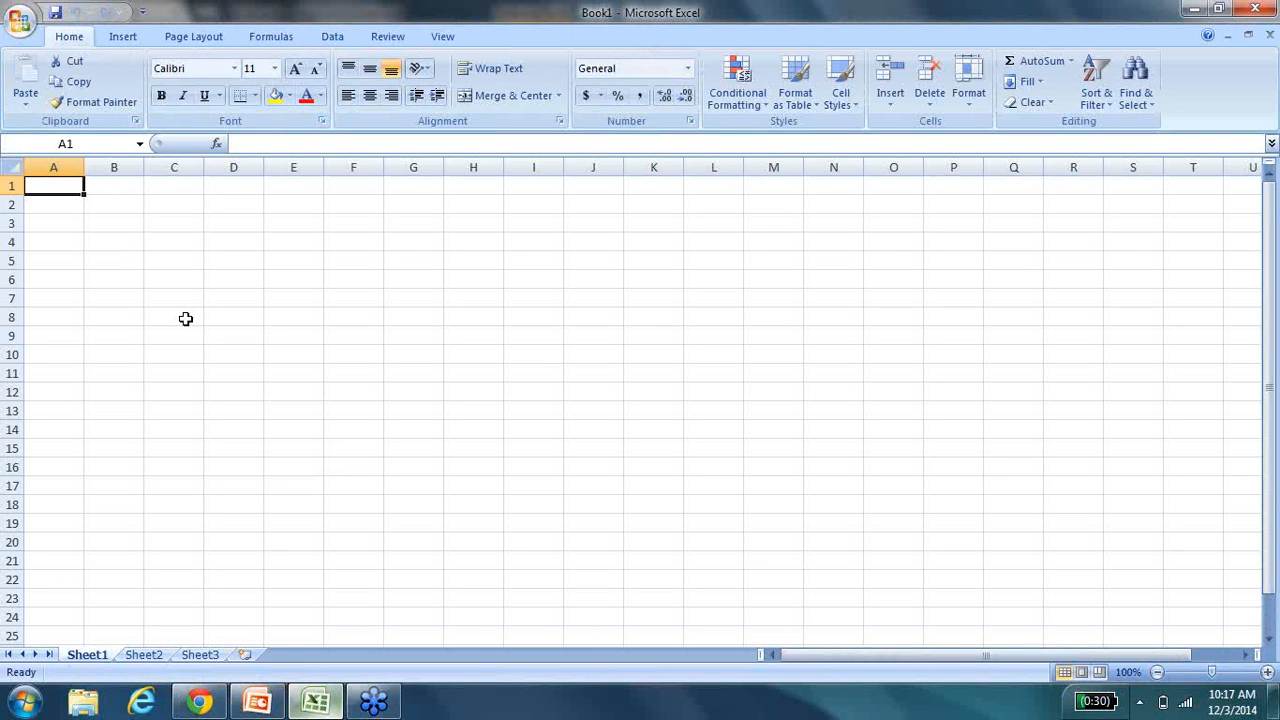
Type 'Project plan- 6 months- 6 stages in SDLC- Test -Stage 5- 6 months' in A1.
type("Project plan")
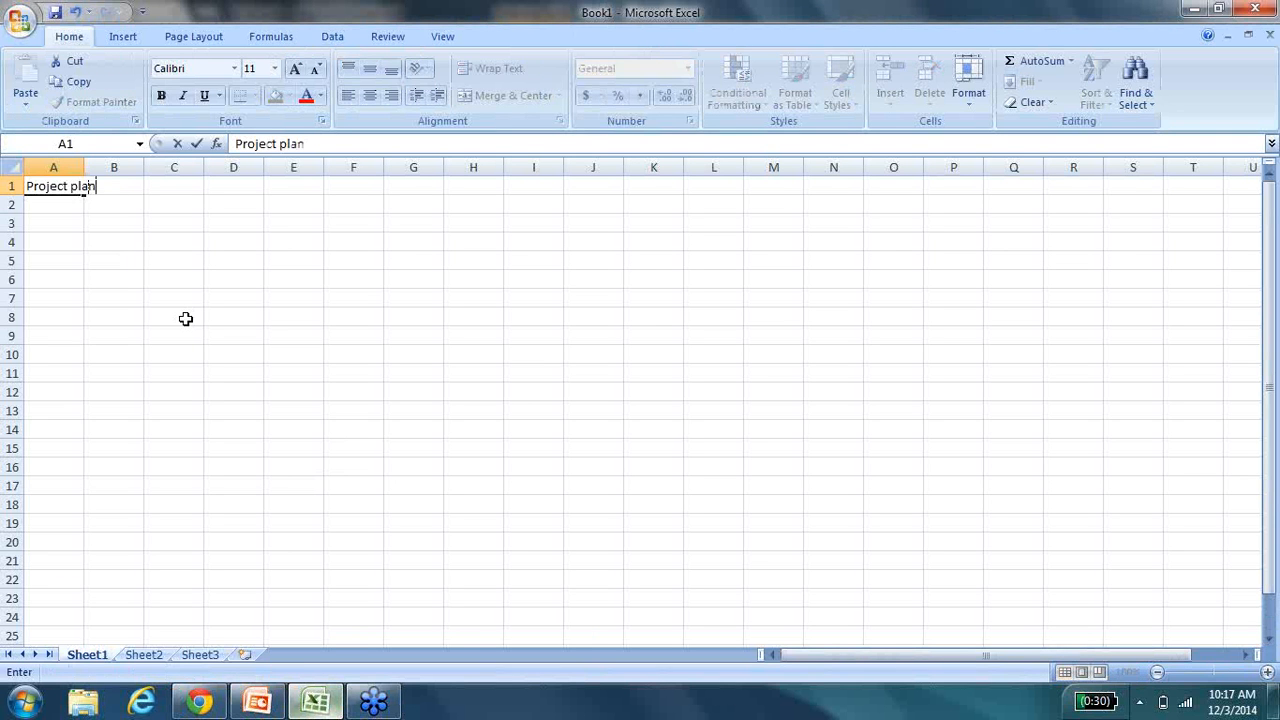
type("-")
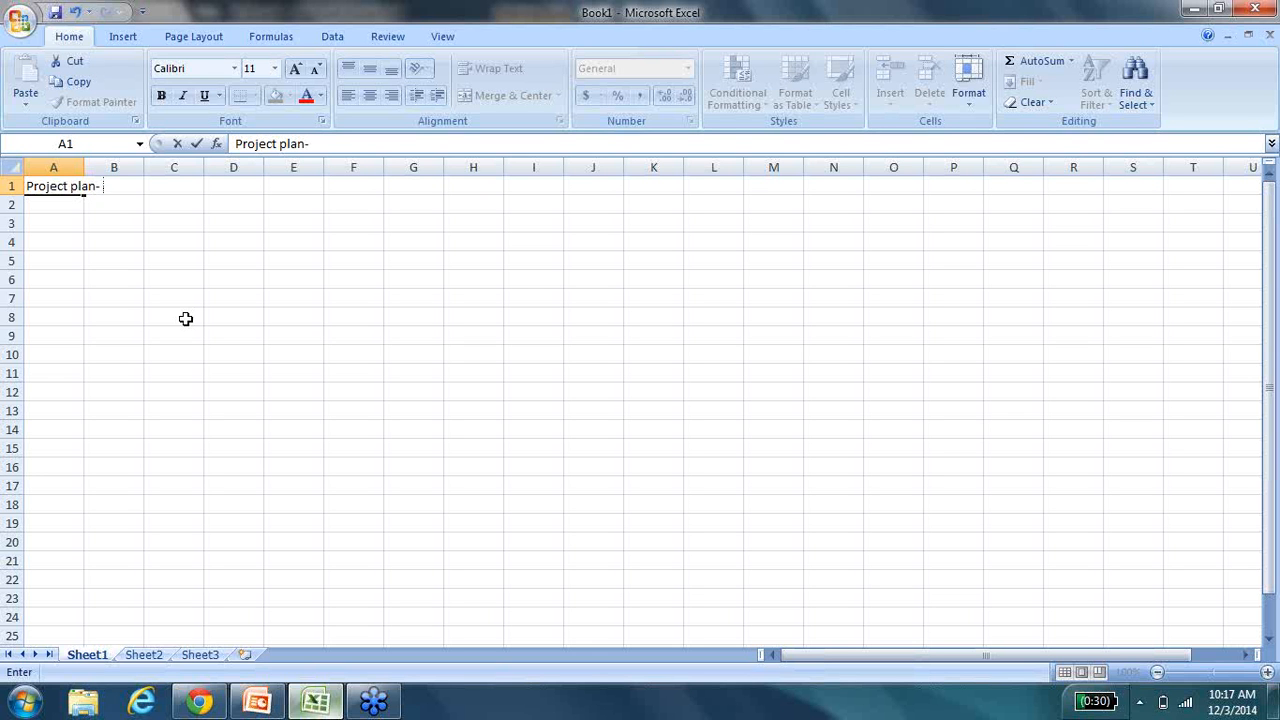
type("6 months- 6 stages in SDL")
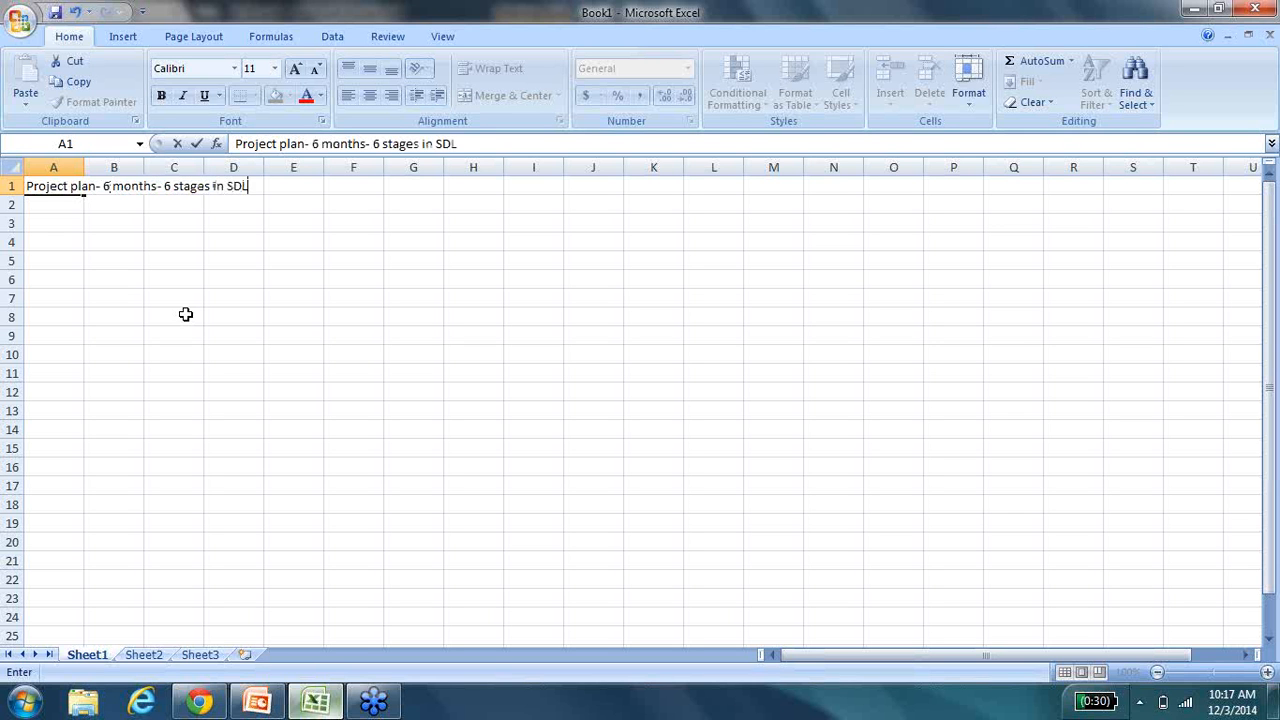
type("C- TEst -Stage")
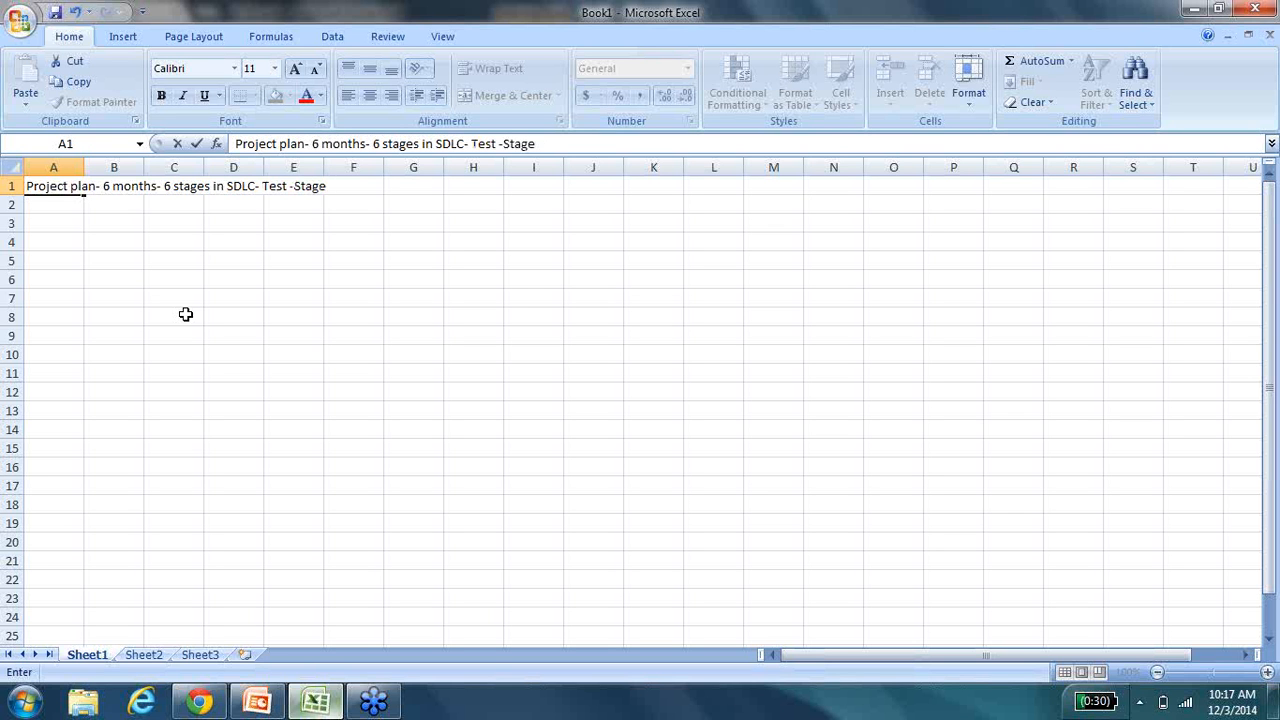
type("5-")
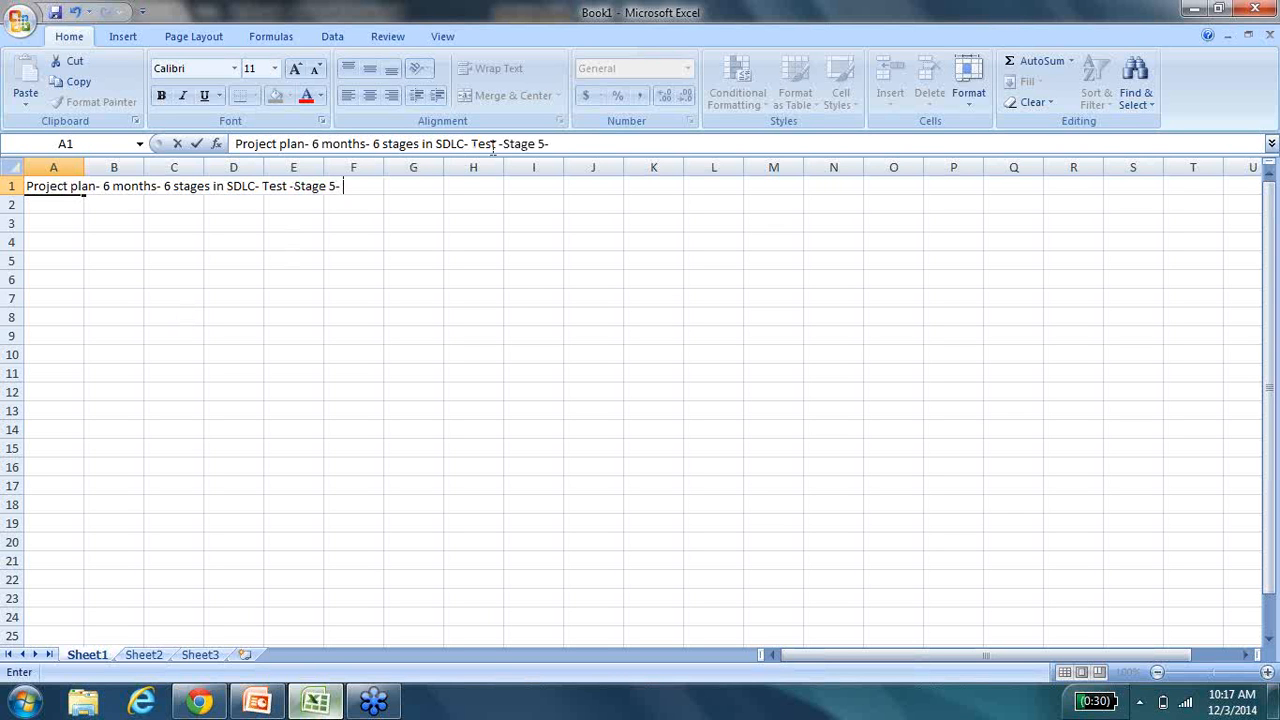
type("6")
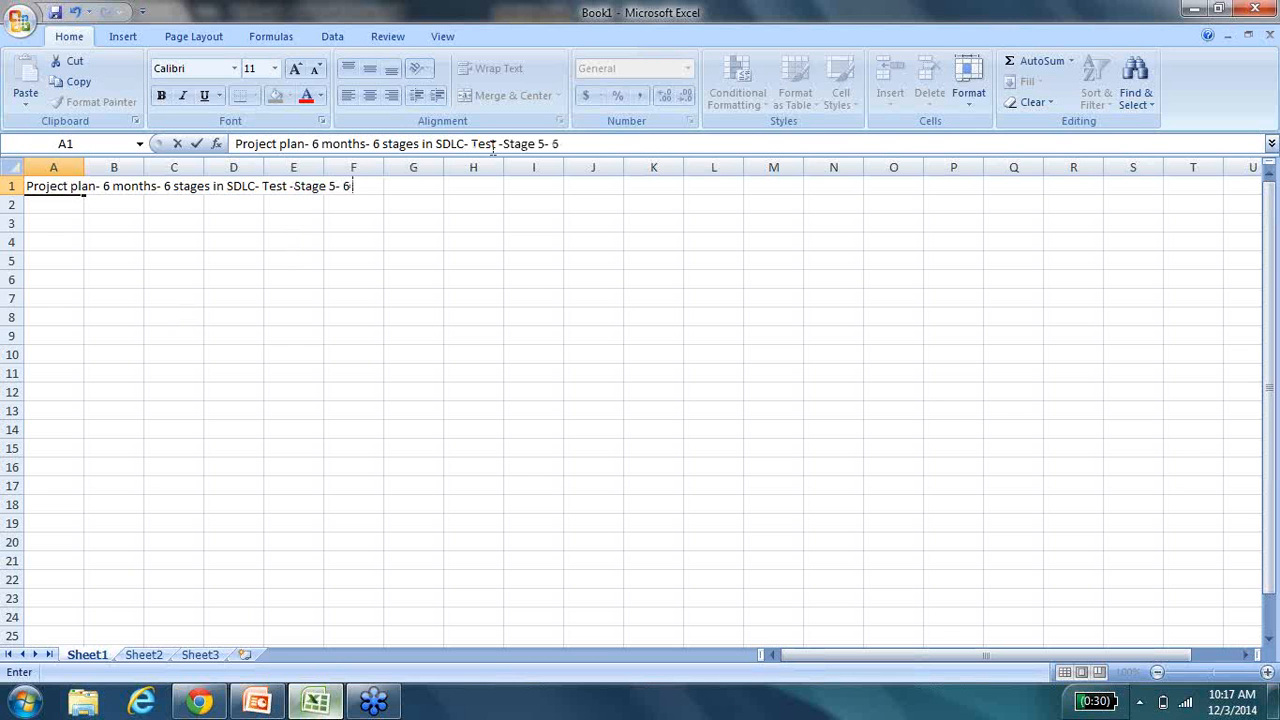
type("months")
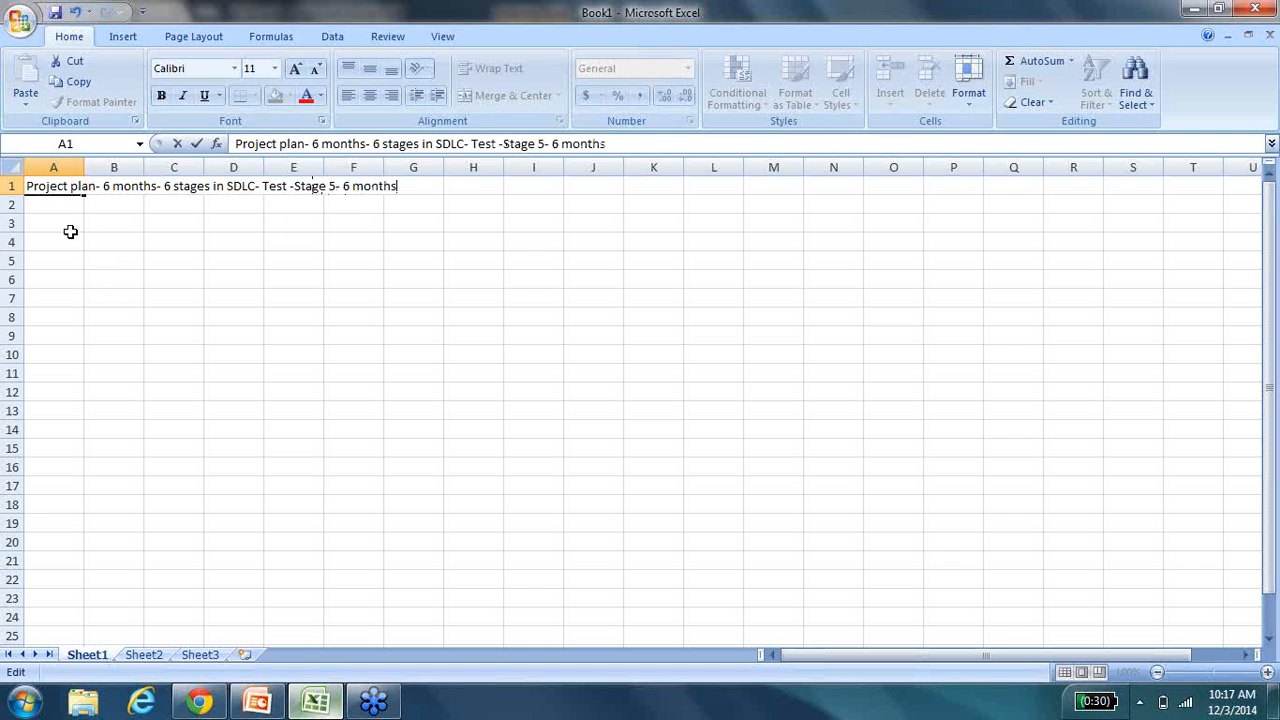
type("Test execution-")
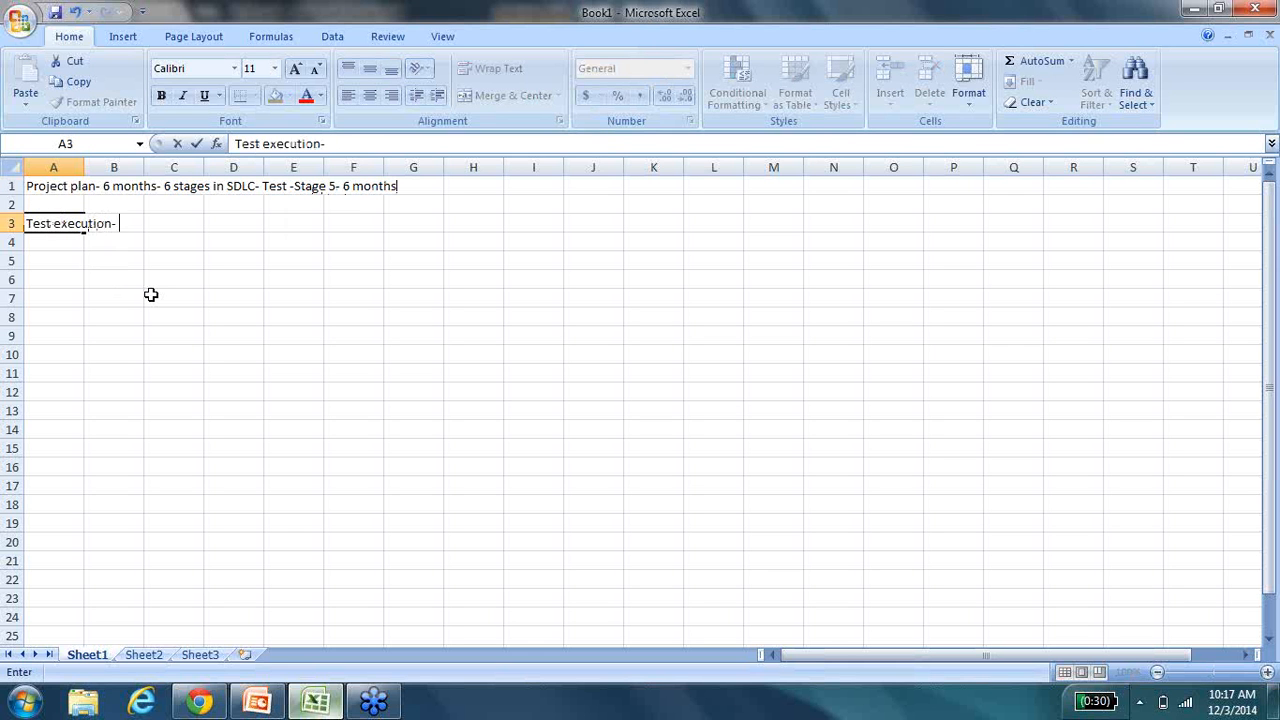
Type the Test execution line as 1 month, May 01-31, with Jan in D2.
type("1 month-")
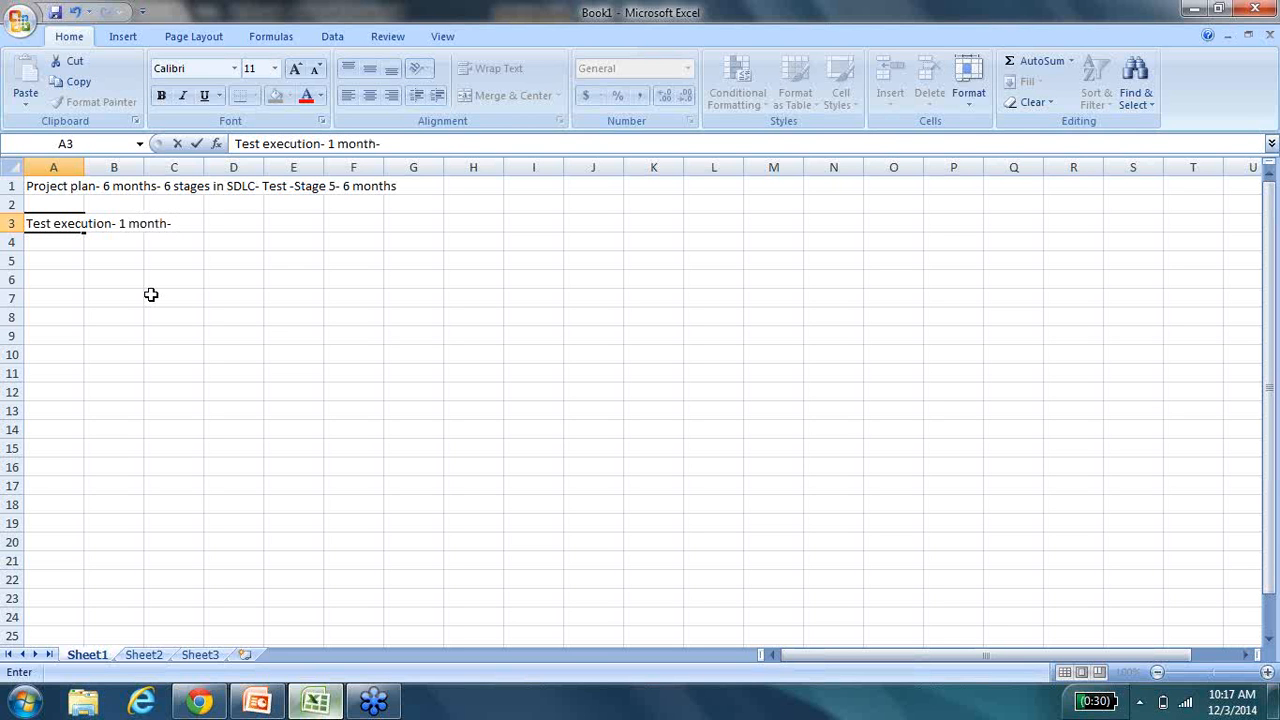
type("May 0")
left_click(234, 204)
type("J")
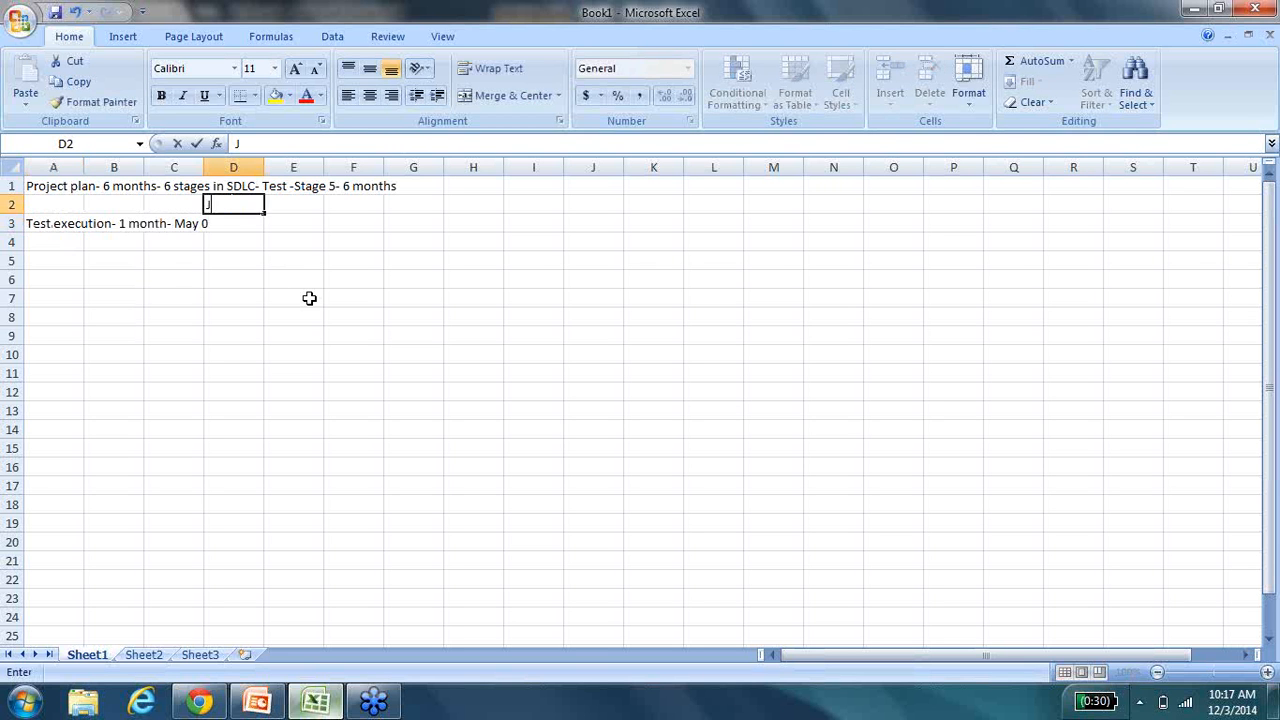
type("an")
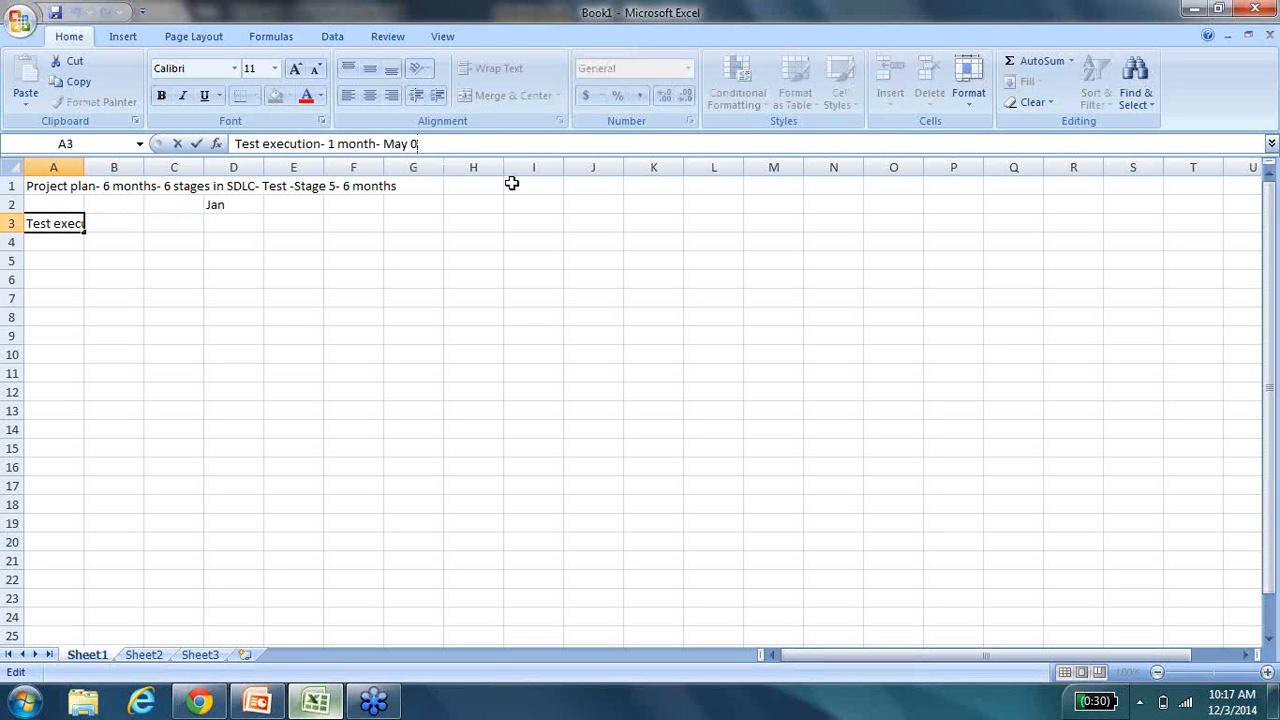
type("1-31")
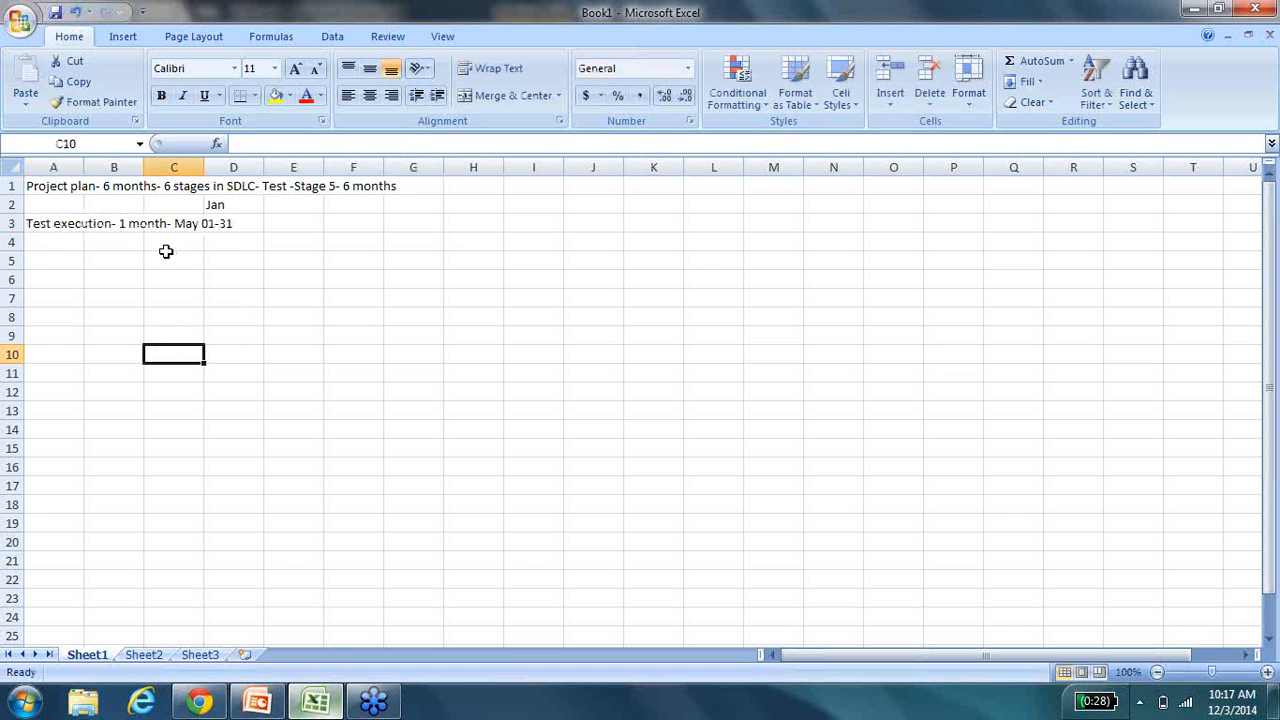
Add System+UAT beside it, split into 3 weeks and 1 week for UAT.
left_click(293, 223)
type("System")
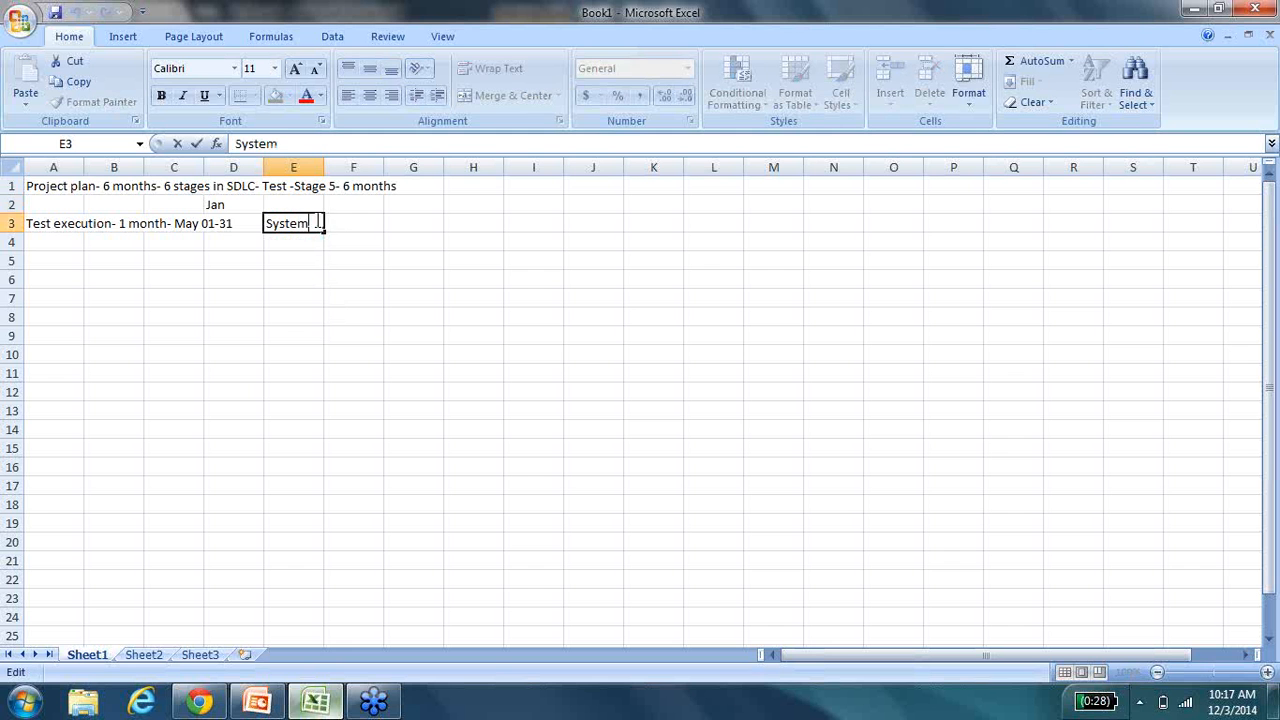
type("+UAT")
left_click(293, 242)
type("3 weeks and")
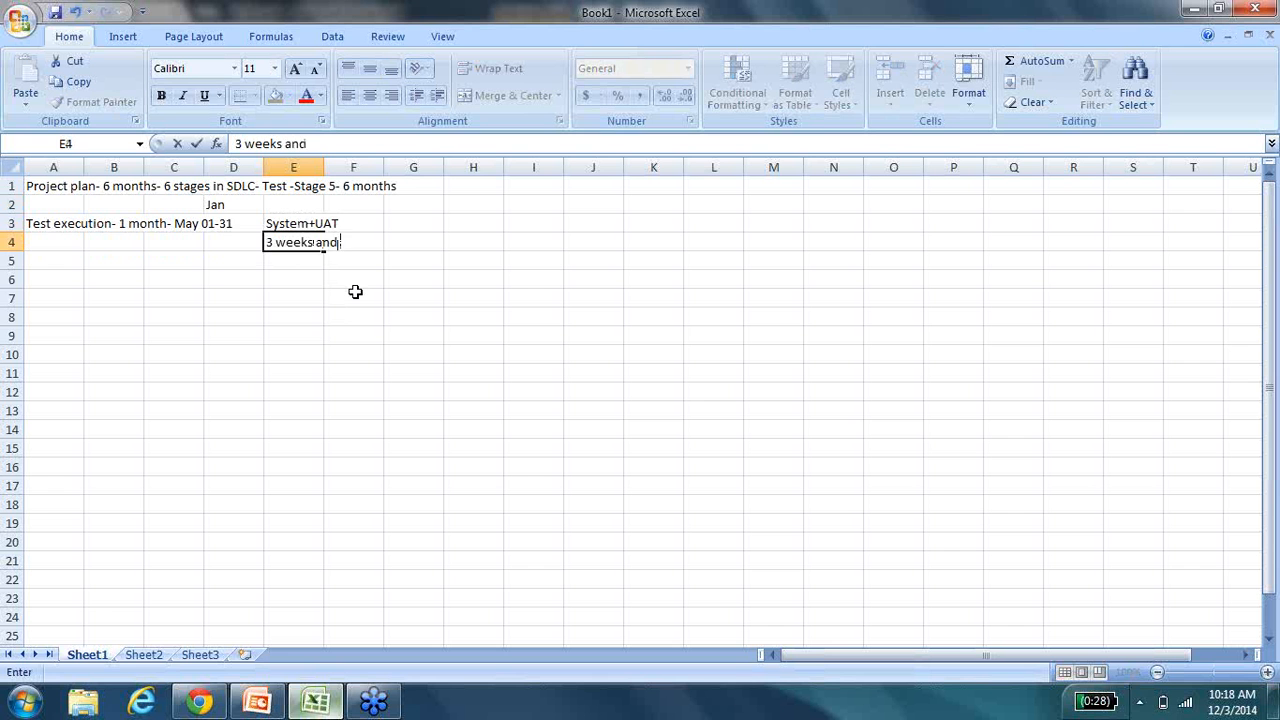
type("1 week for UAT")
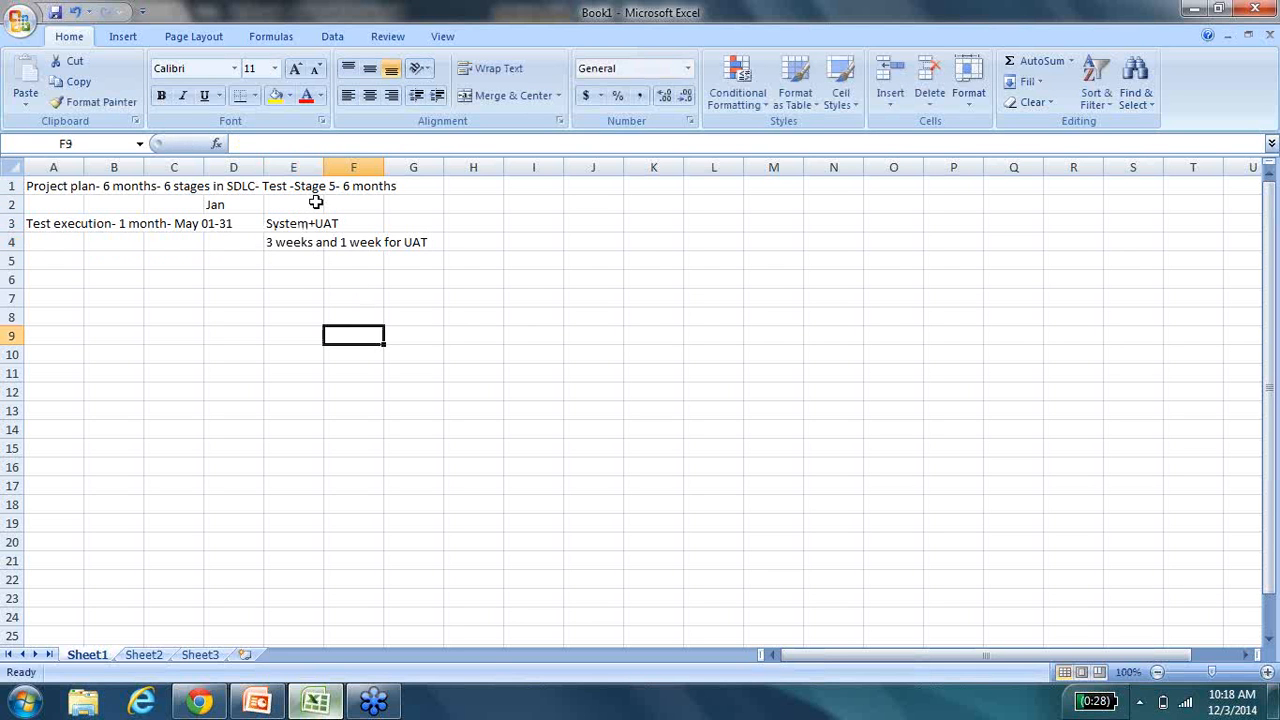
mouse_move(113, 273)
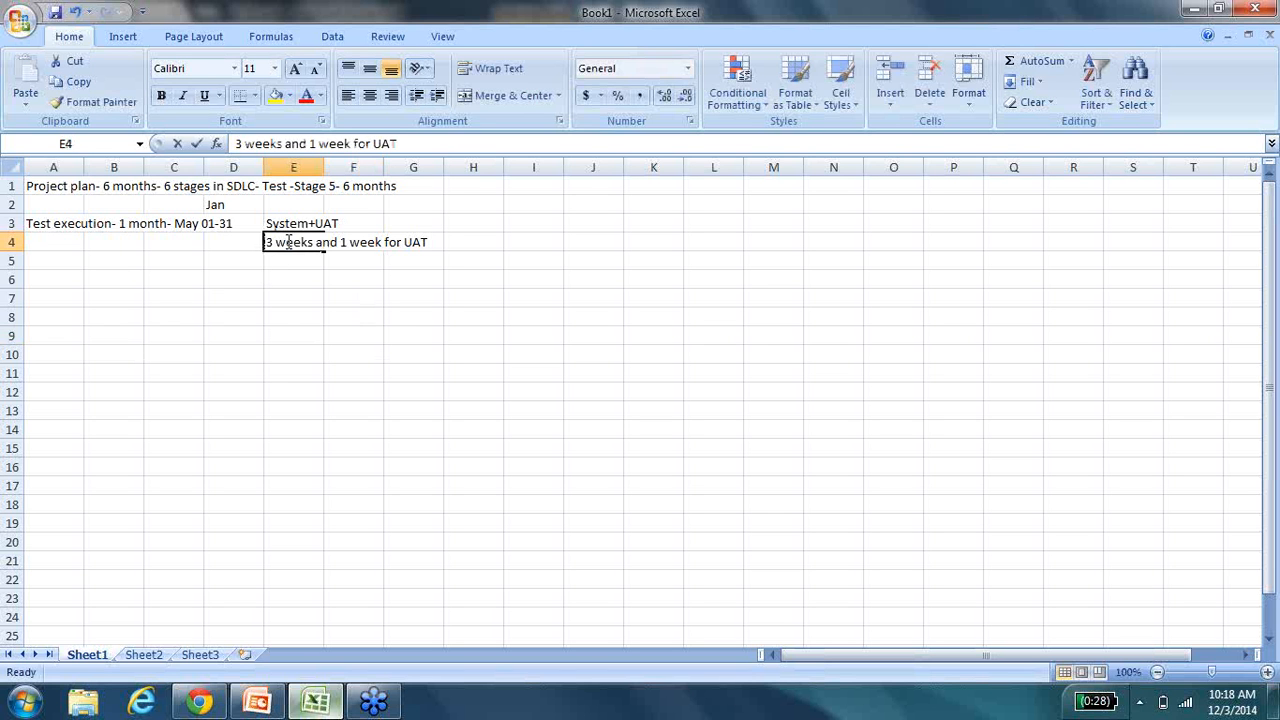
left_click(233, 260)
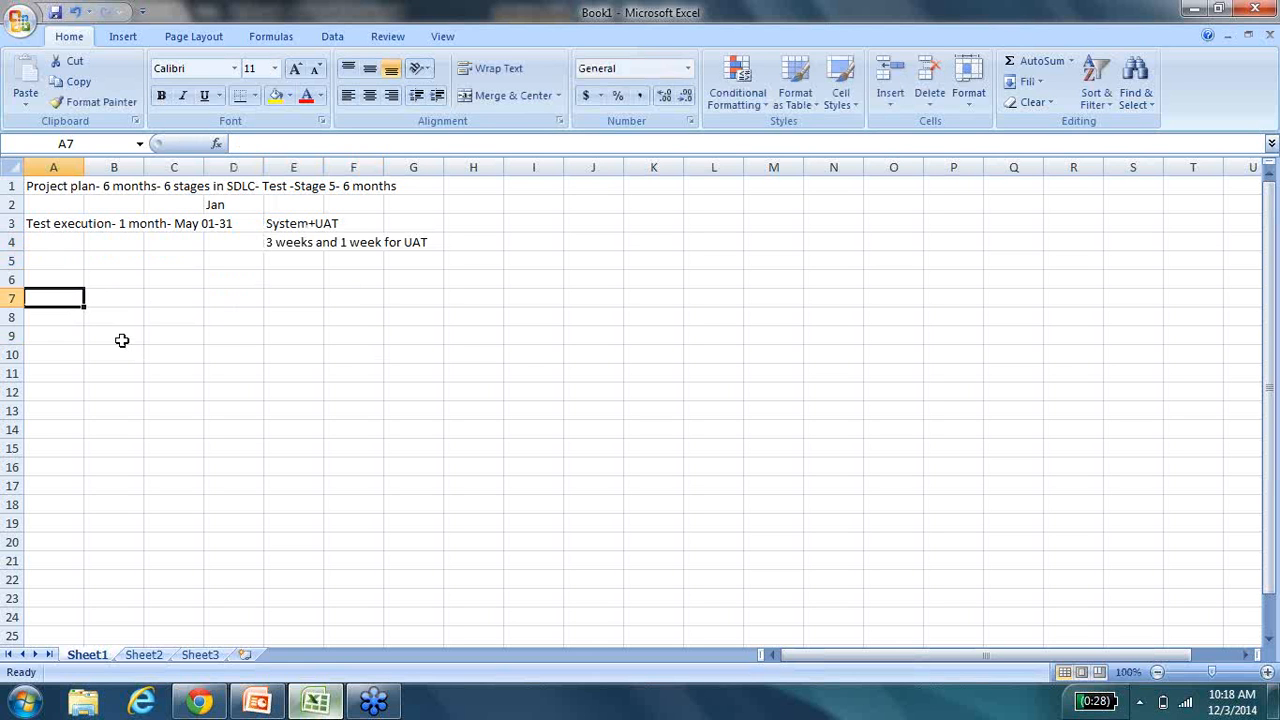
List Test planning, Test design and Test execution in A7, A12 and A20.
type("Test planning")
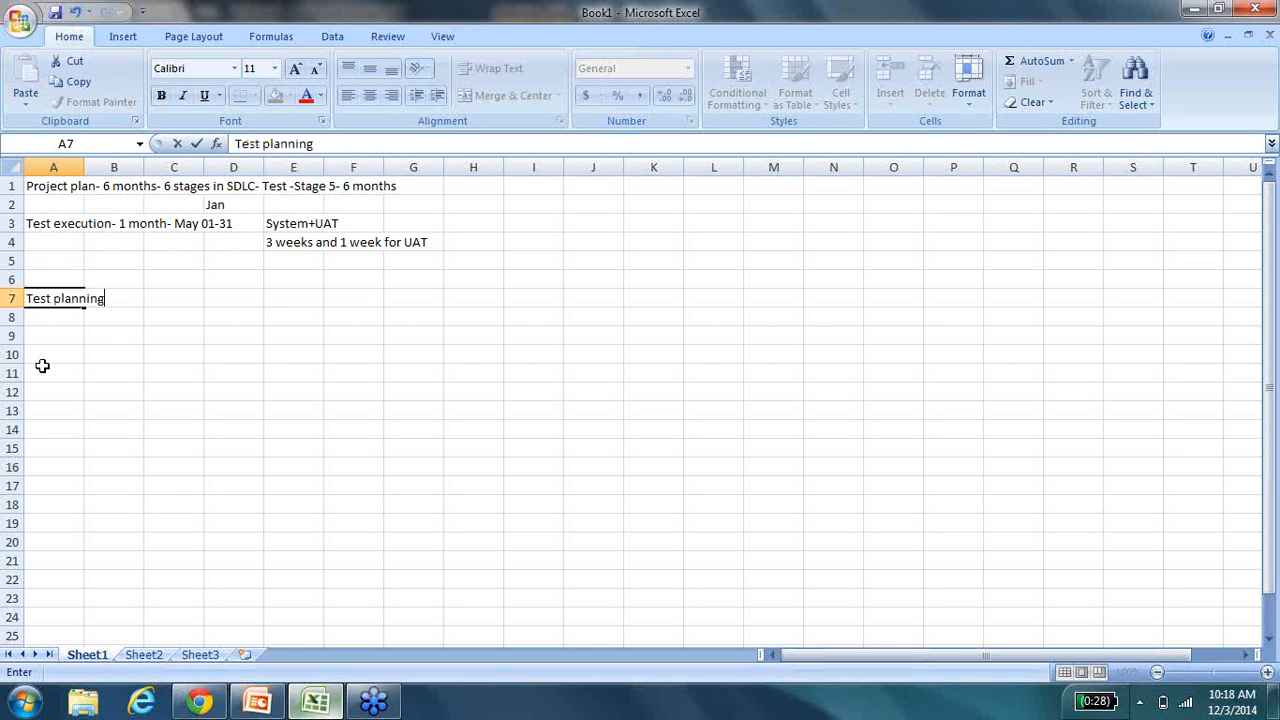
type("Test design")
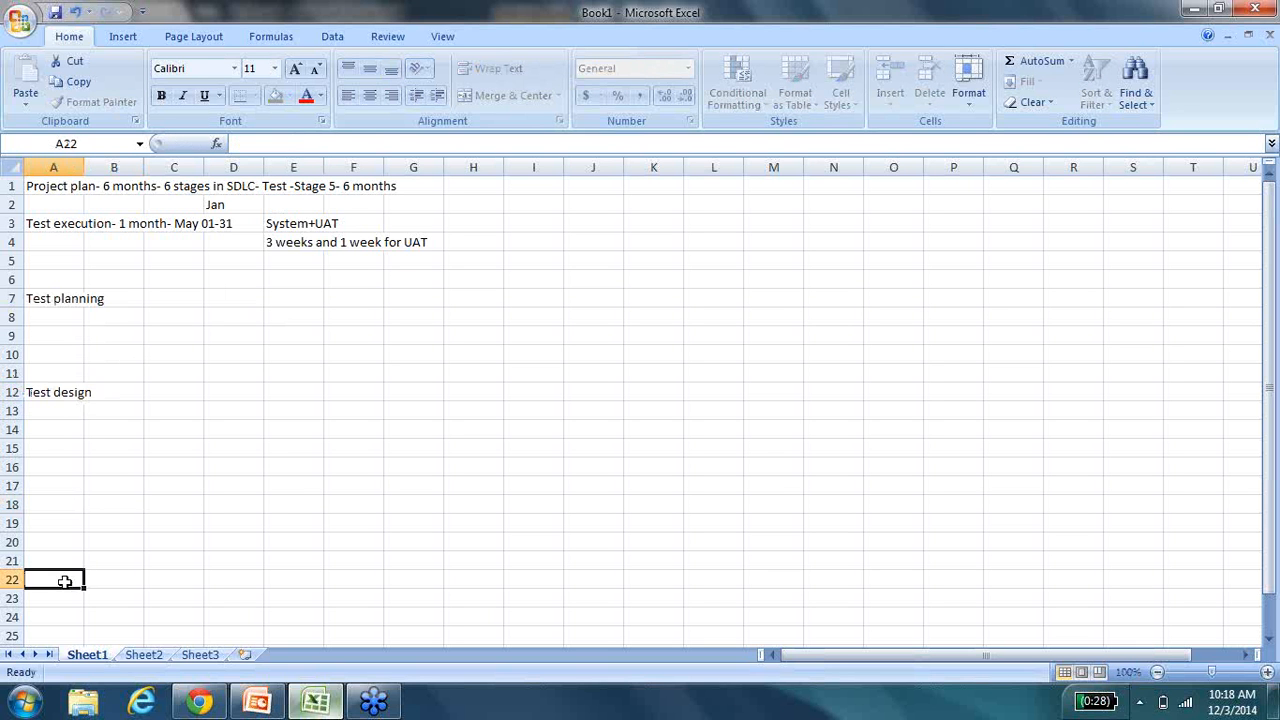
type("Test")
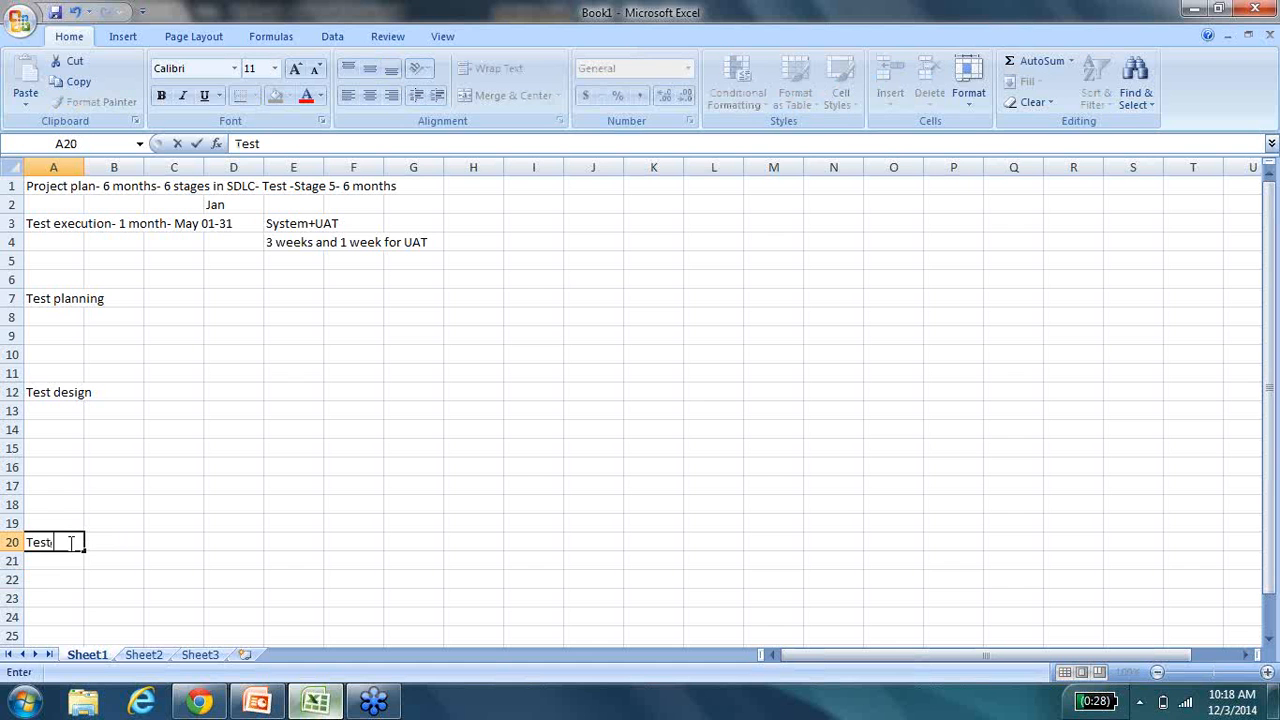
type("exesu")
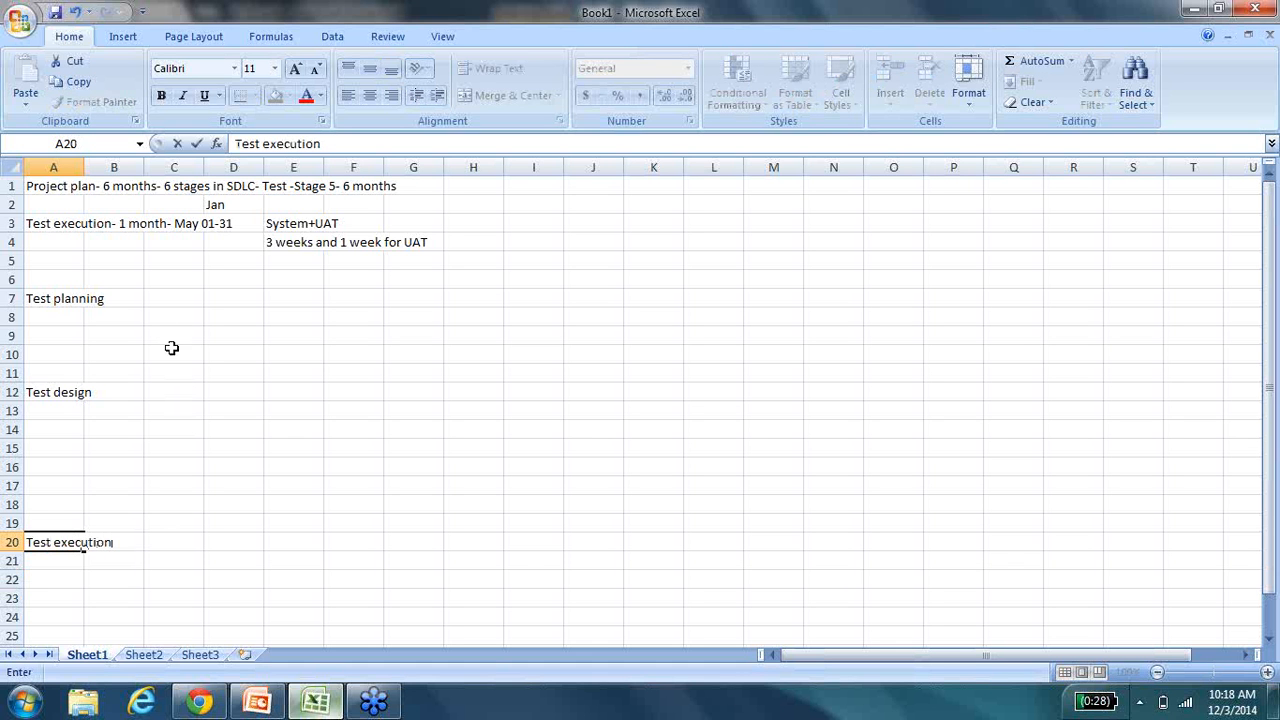
Allot 1/3rd to each phase in C7, C12 and C20.
left_click(173, 298)
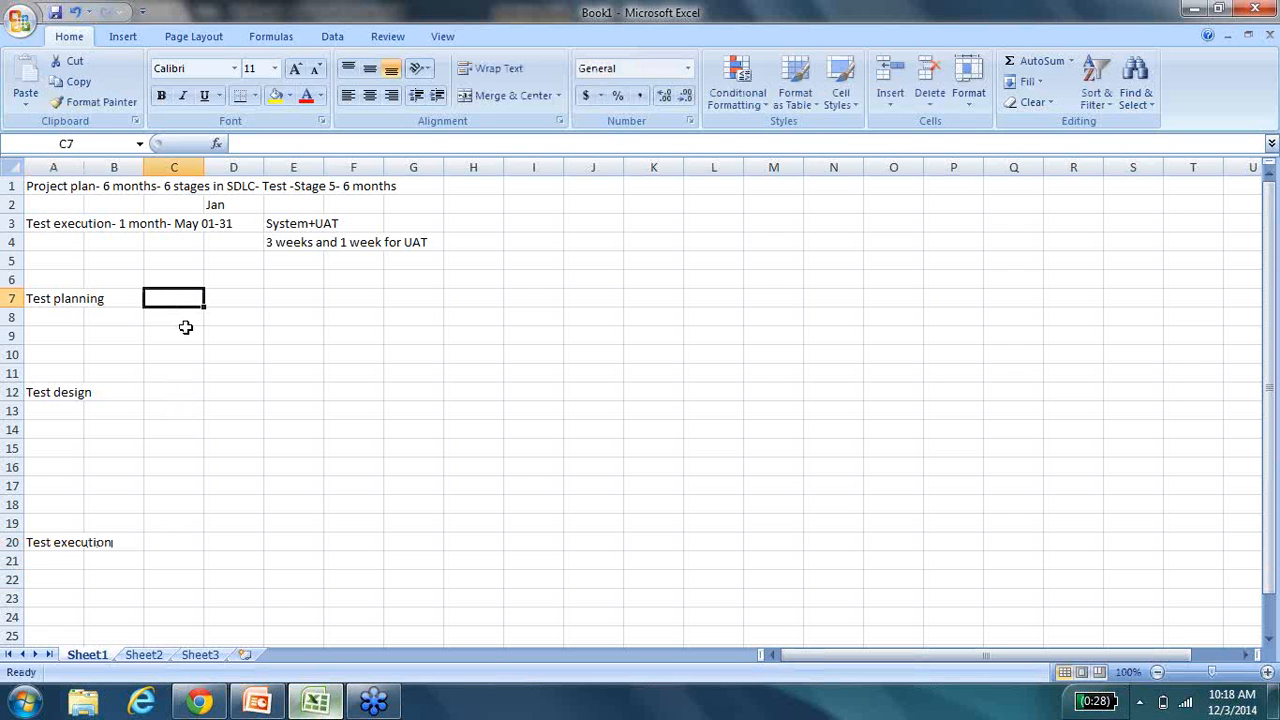
type("1/")
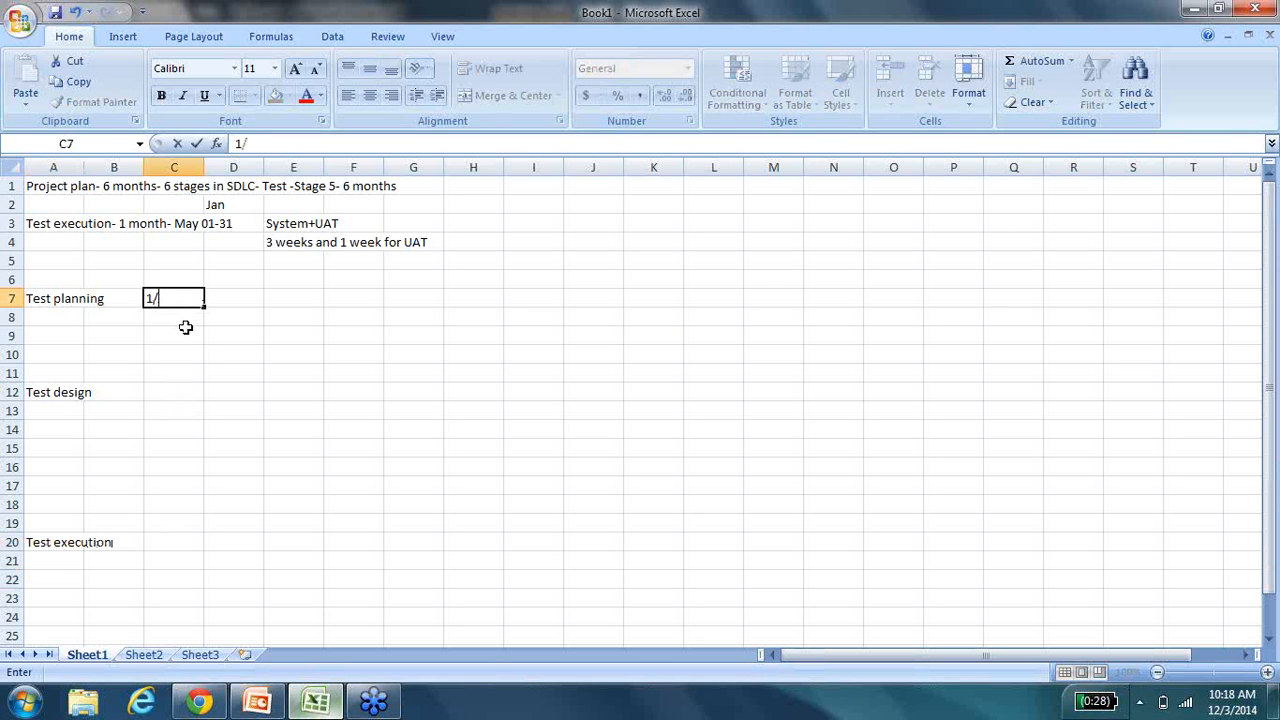
type("3rd")
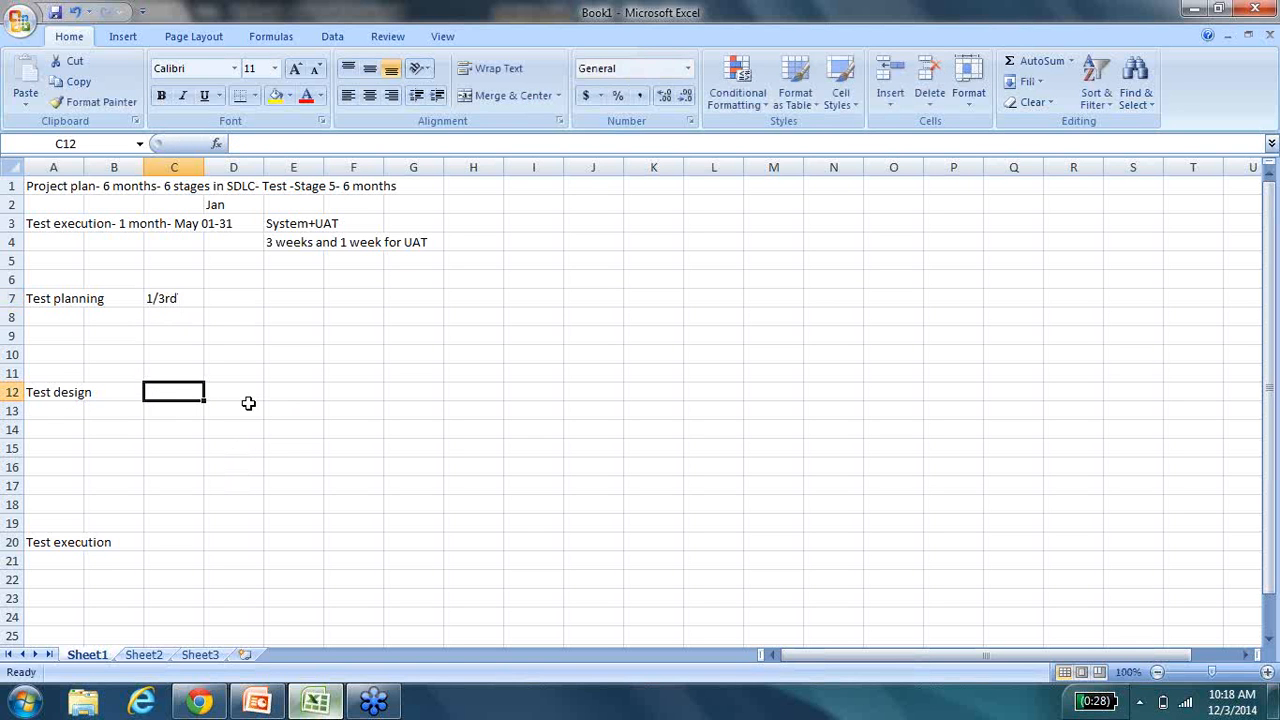
type("1/3rd")
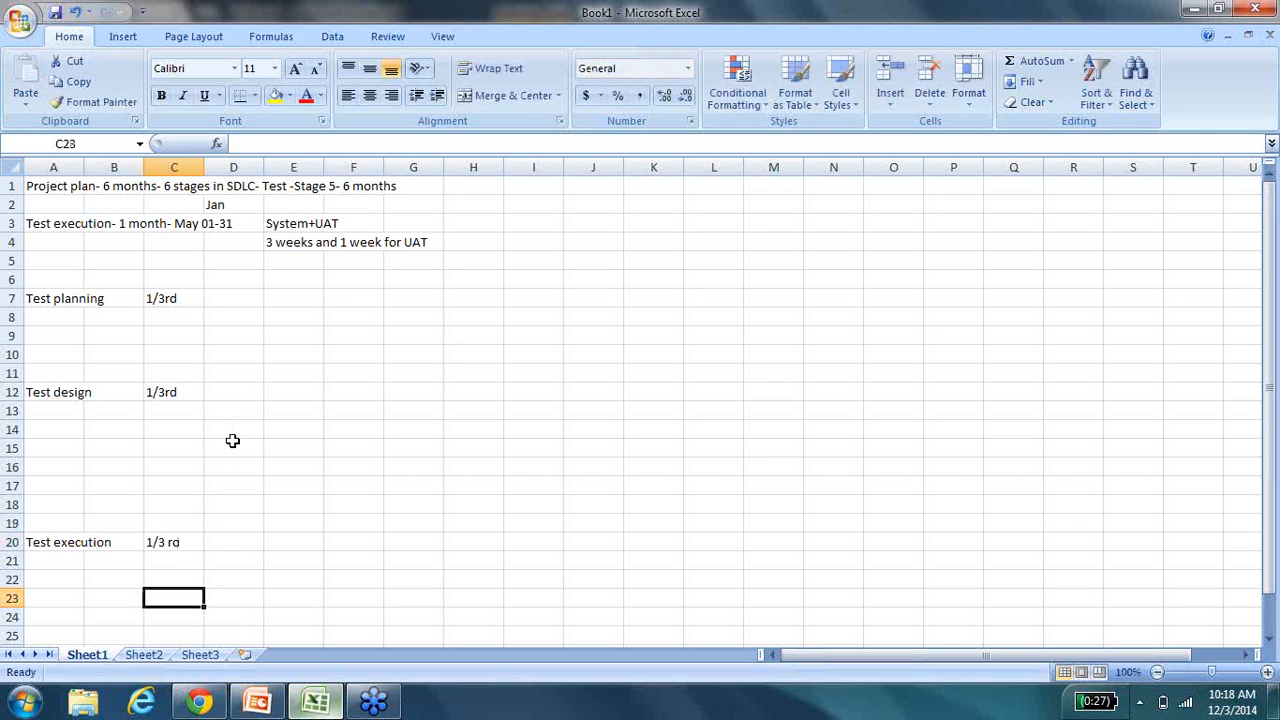
Add a '3 weeks of Test plan' note beside Test planning.
left_click(54, 298)
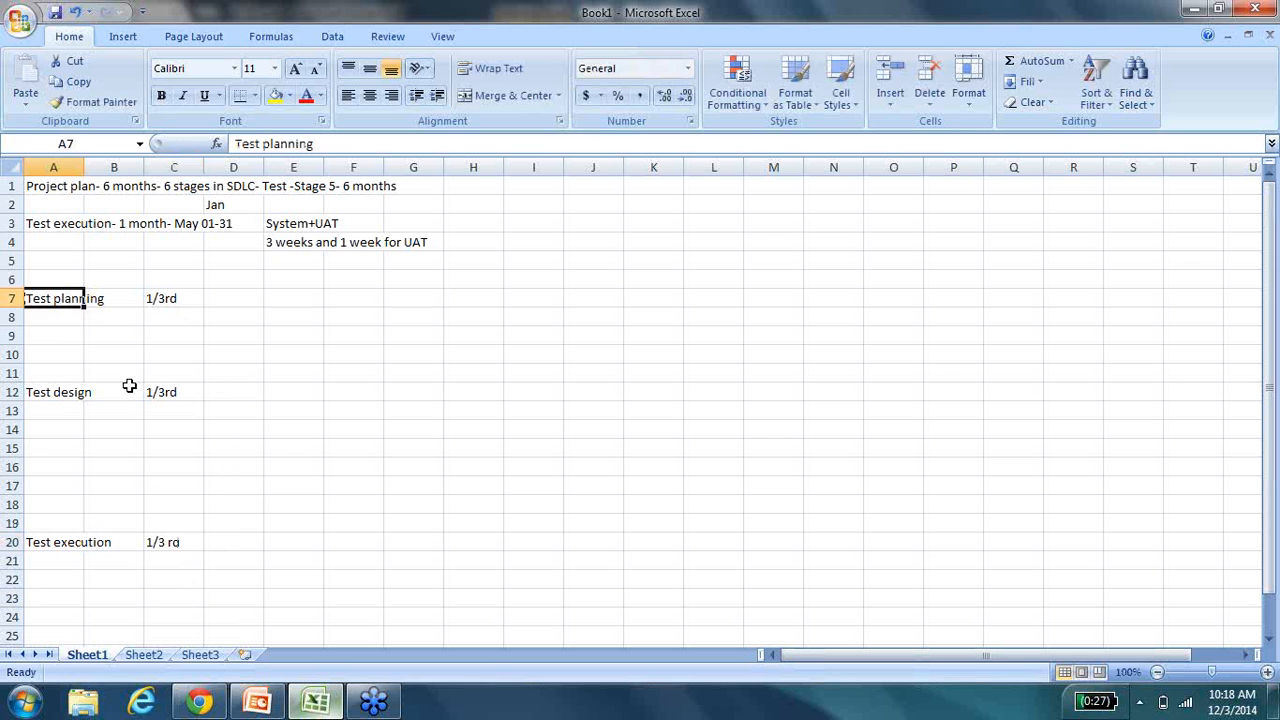
mouse_move(176, 526)
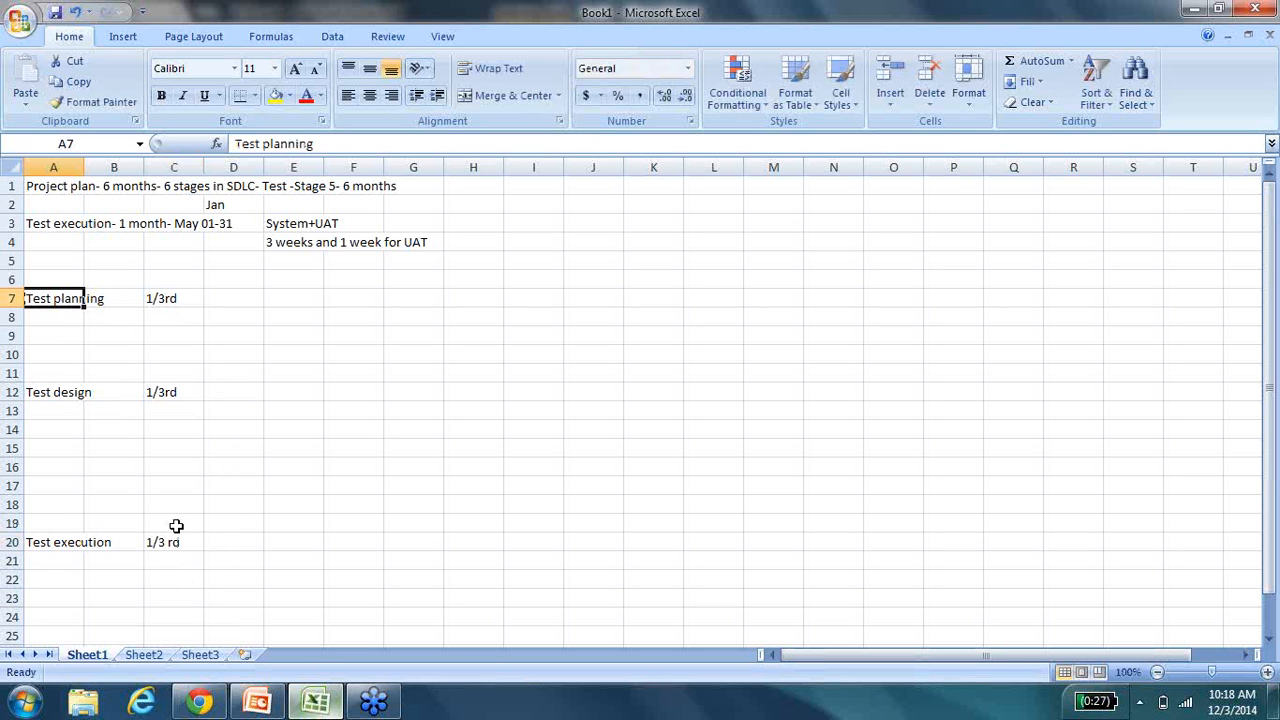
mouse_move(286, 304)
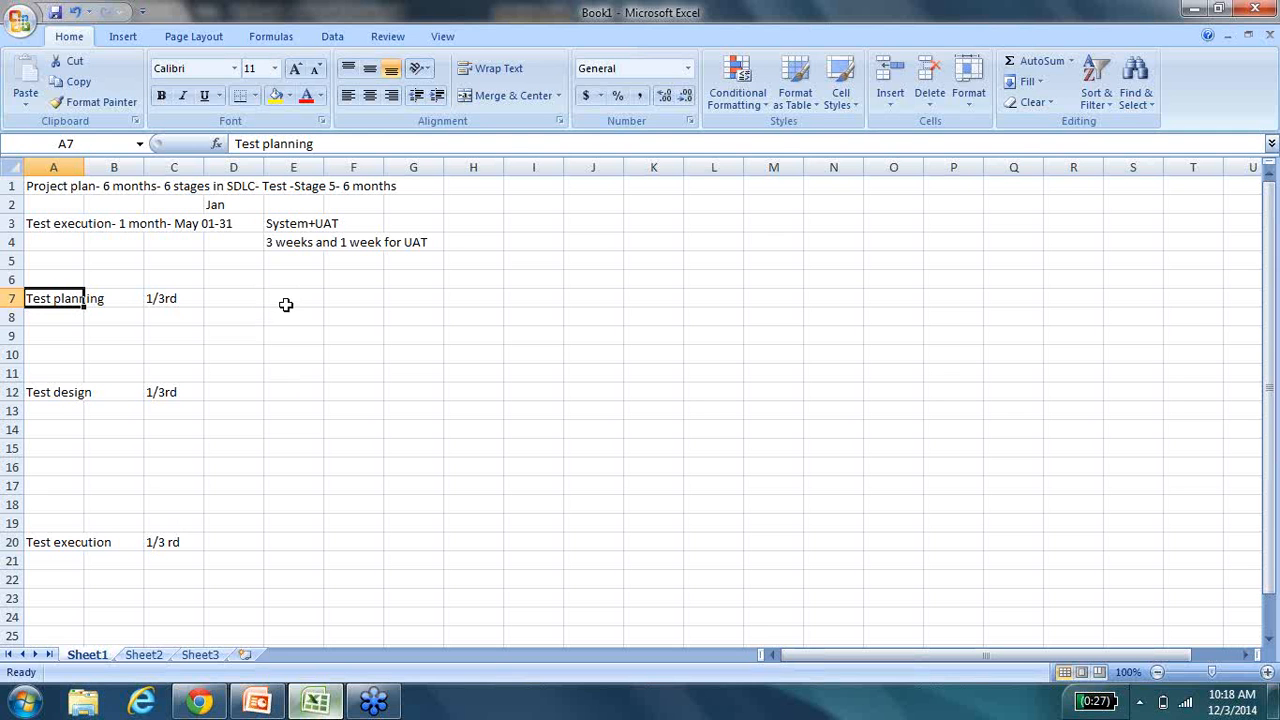
left_click(53, 392)
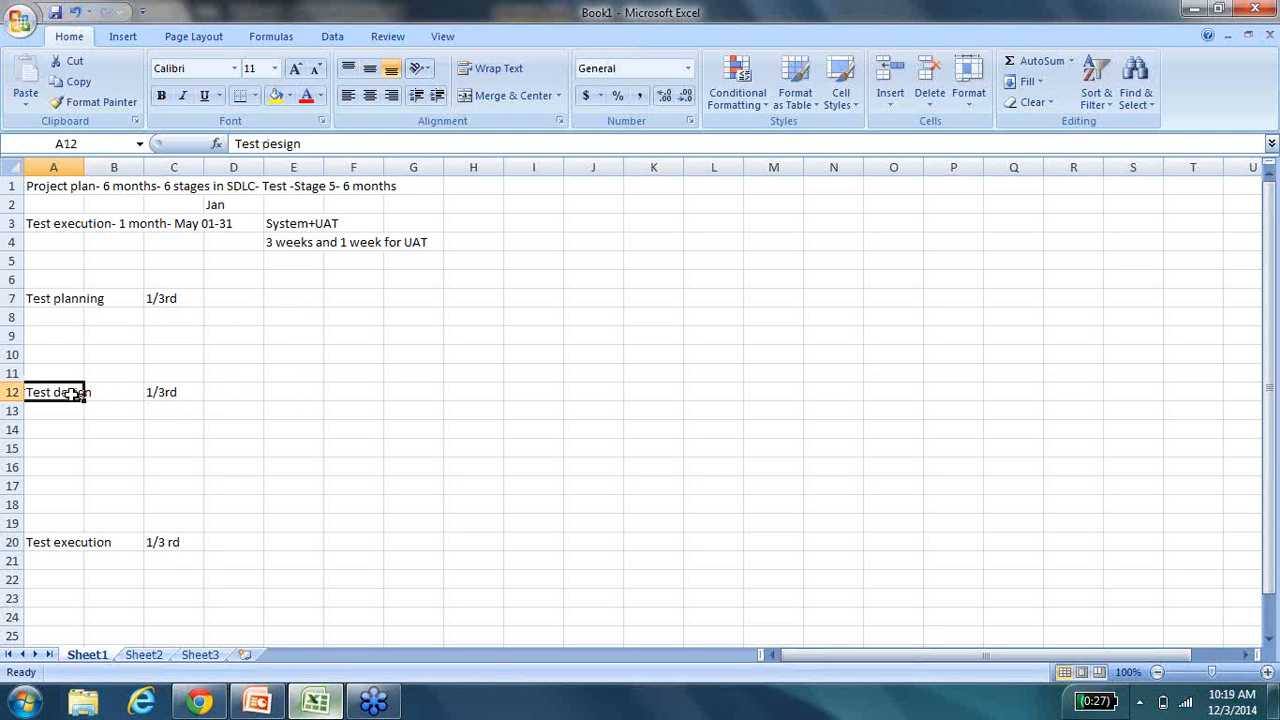
left_click(55, 542)
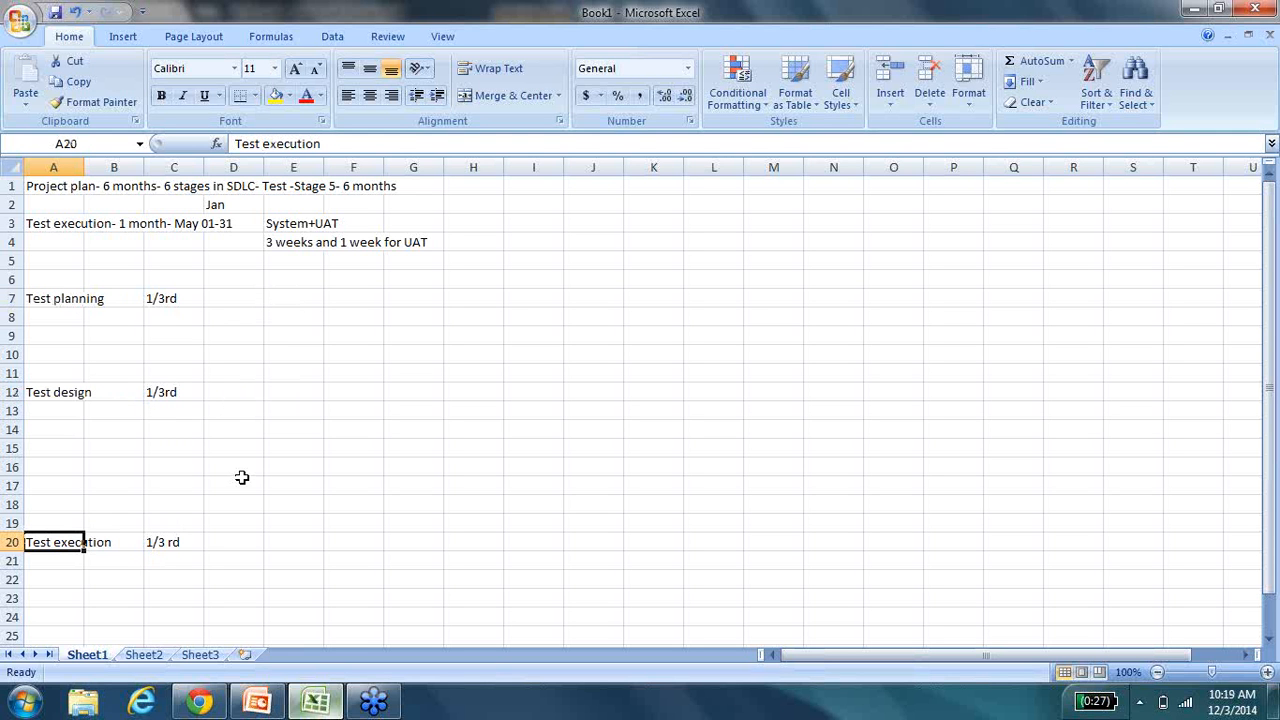
left_click(293, 298)
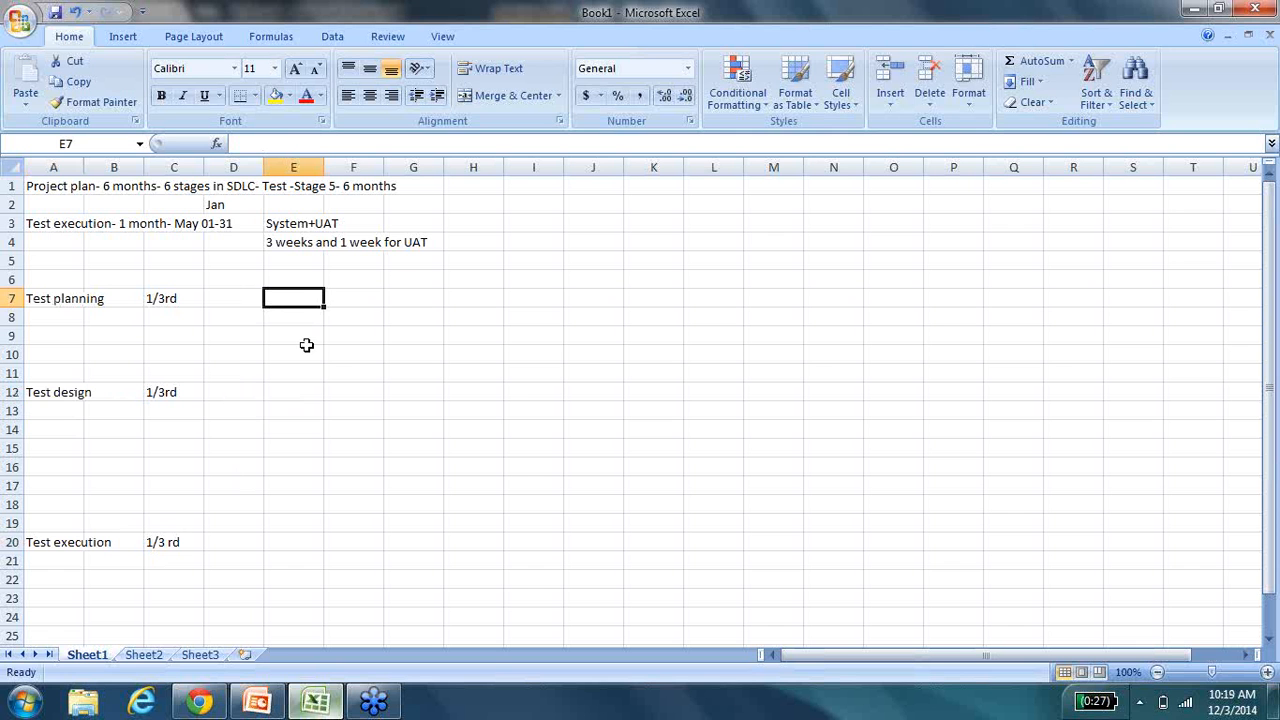
type("3 weeks of")
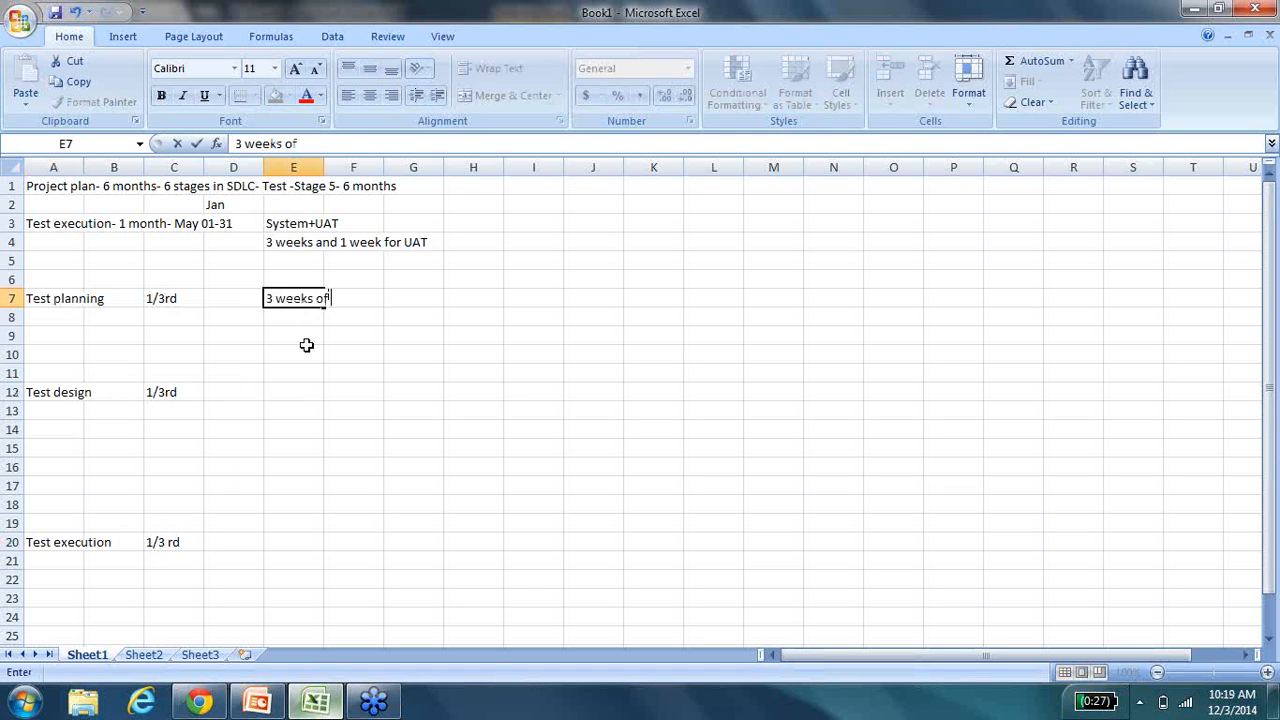
type("Test plan")
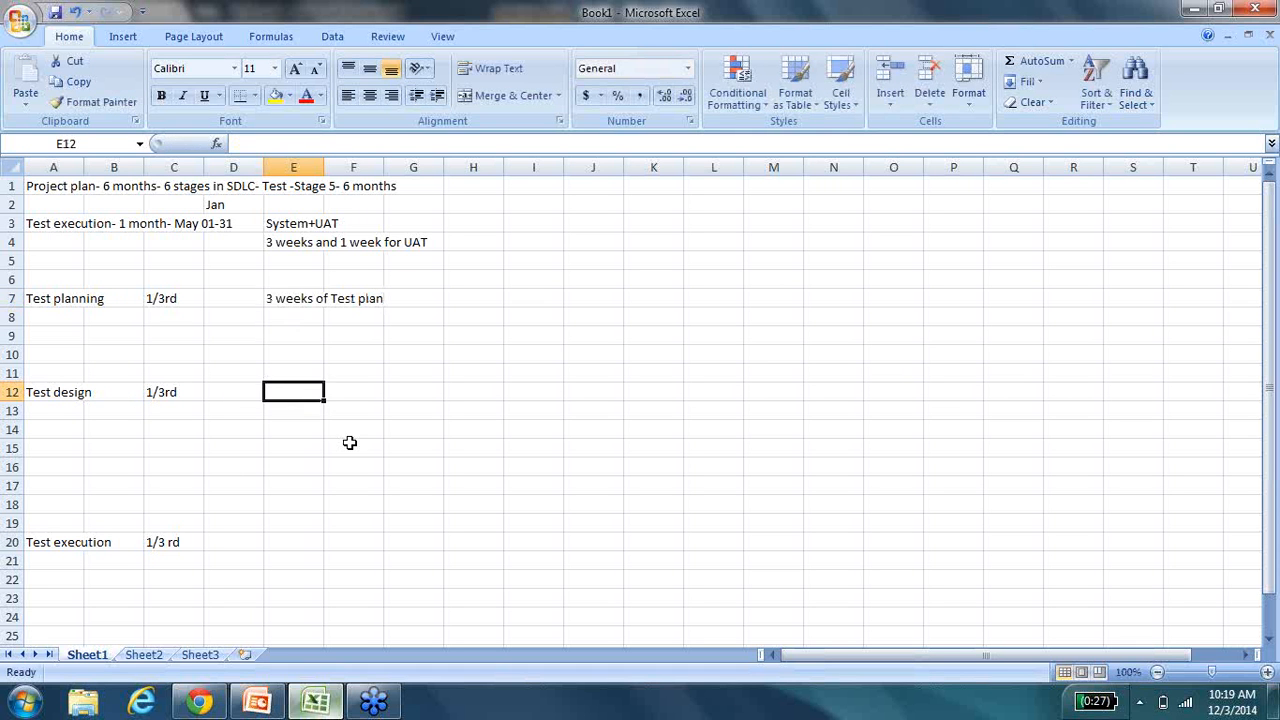
left_click(293, 560)
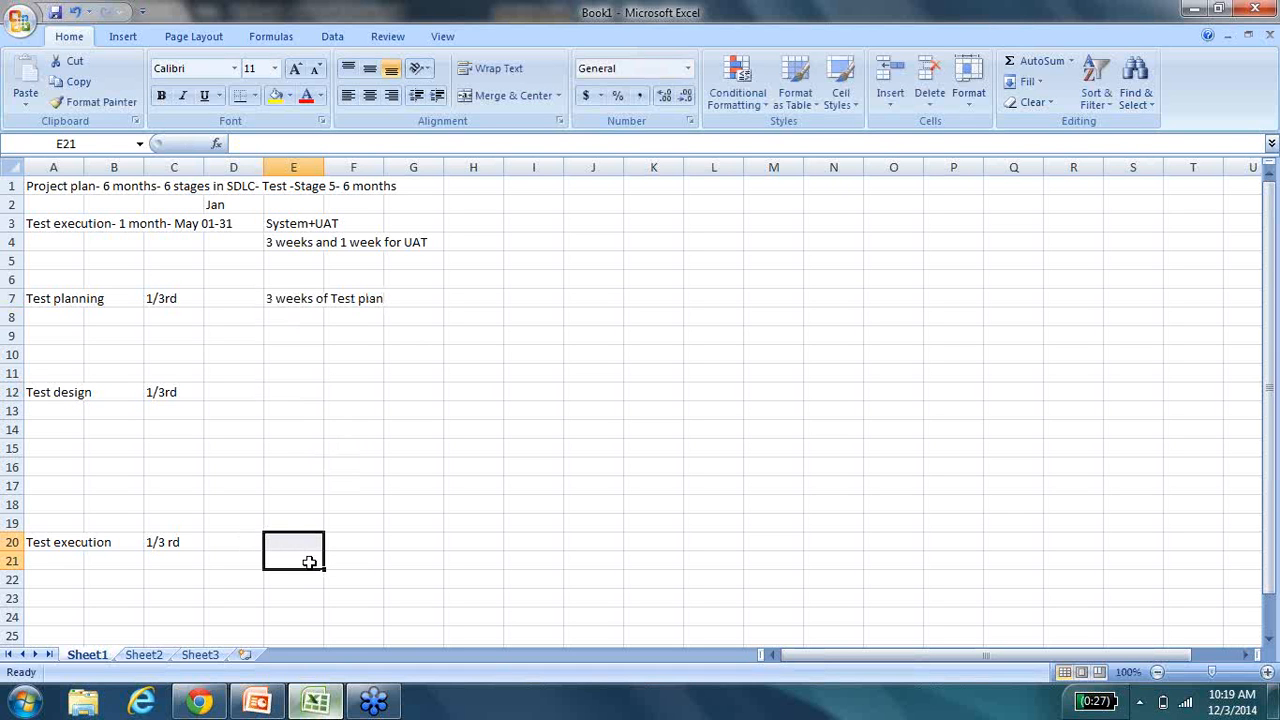
mouse_move(534, 236)
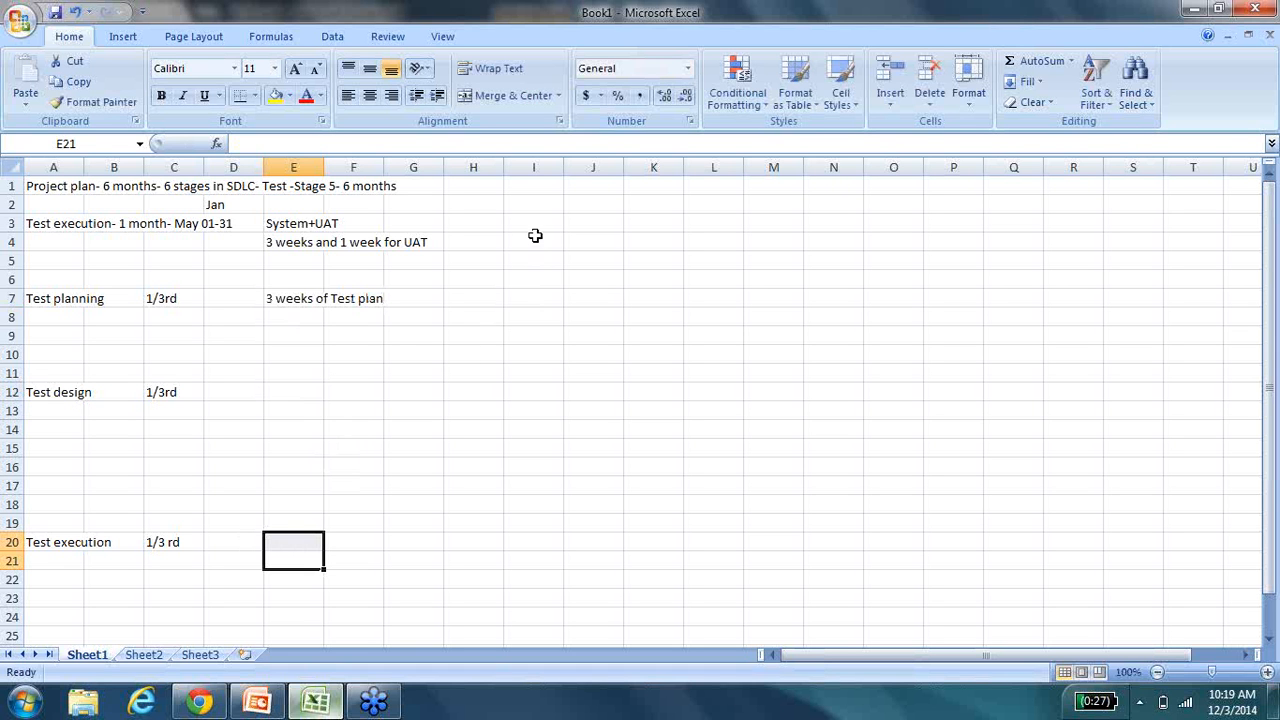
mouse_move(298, 211)
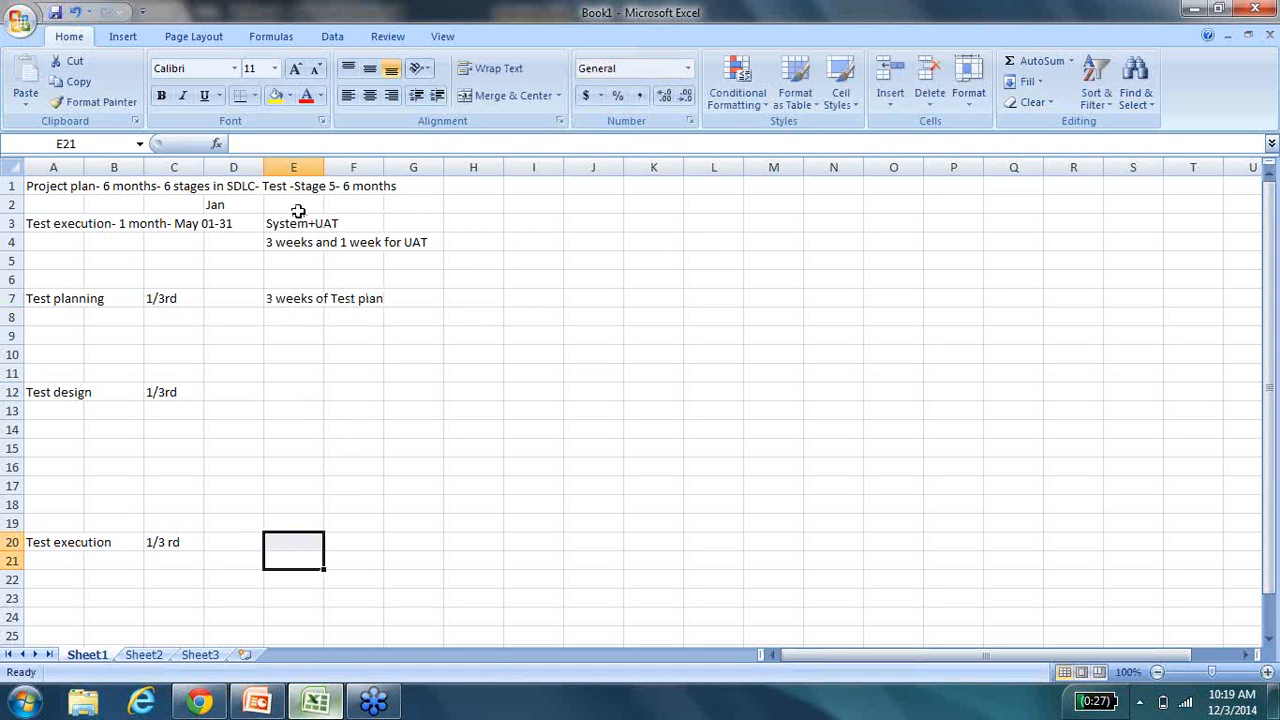
Add 'Time line' in E5 and a team size of 3, then delete the 3-weeks note.
left_click(293, 260)
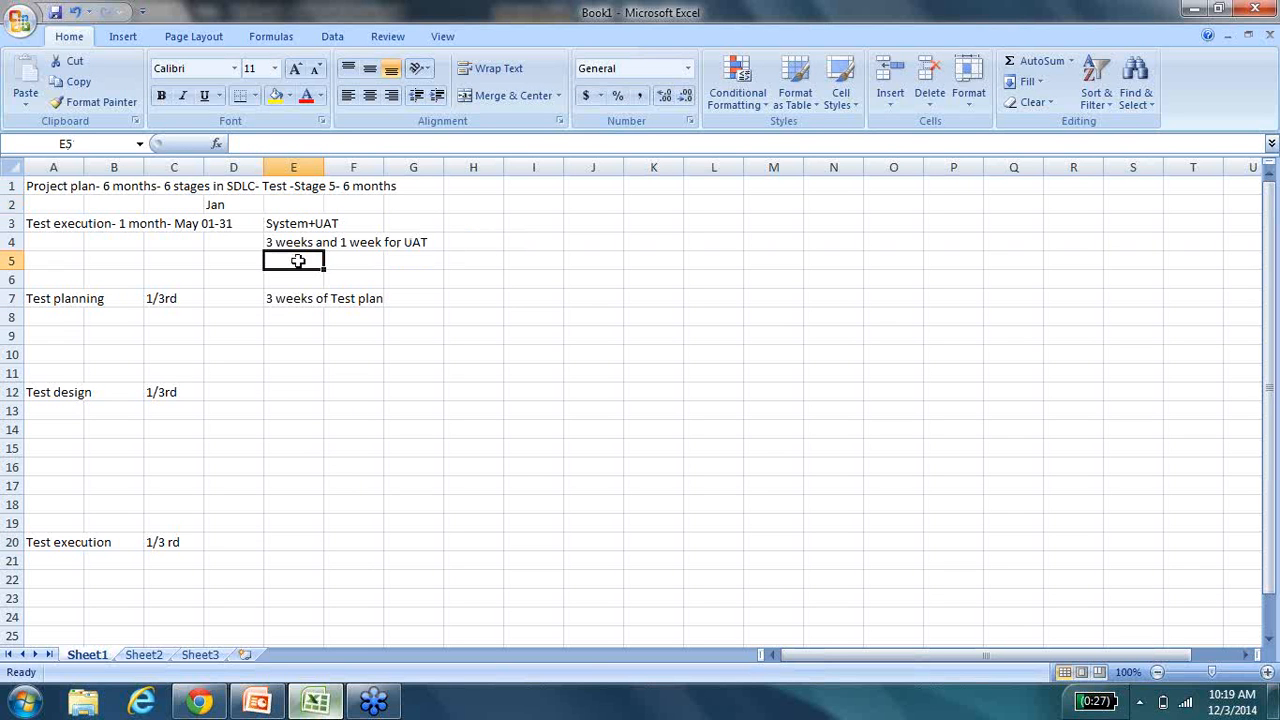
type("Time line")
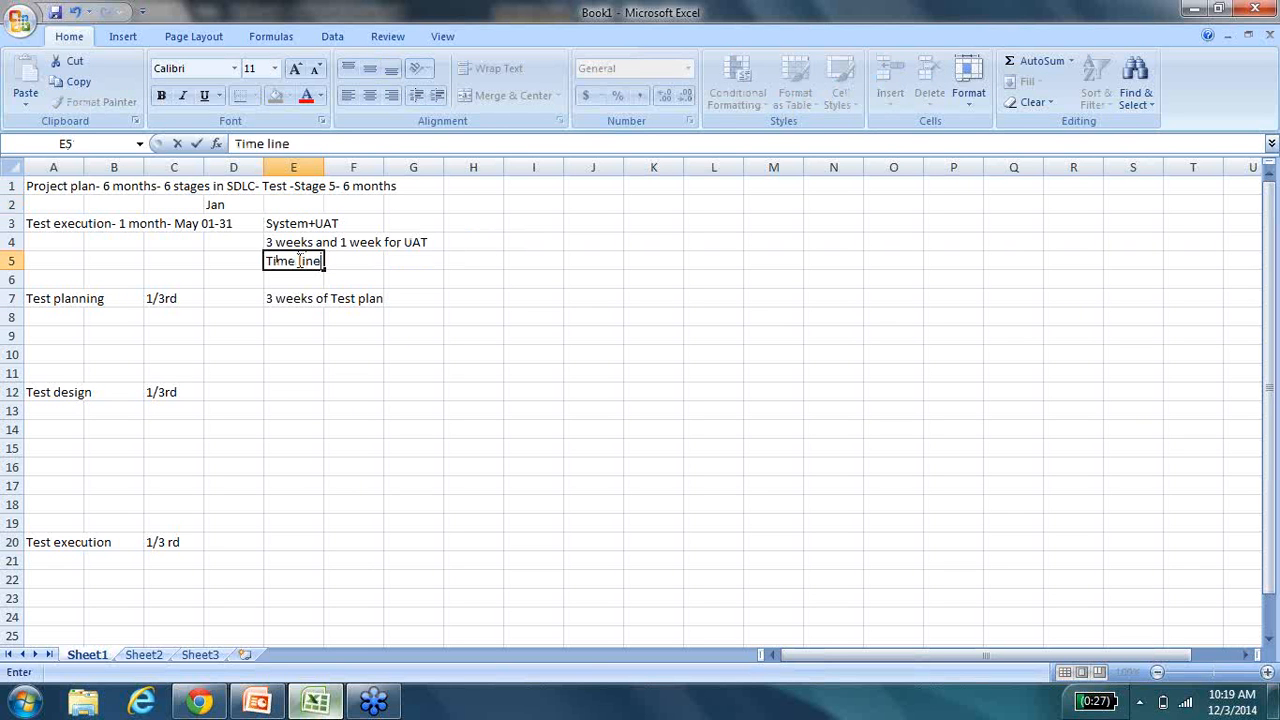
left_click(533, 222)
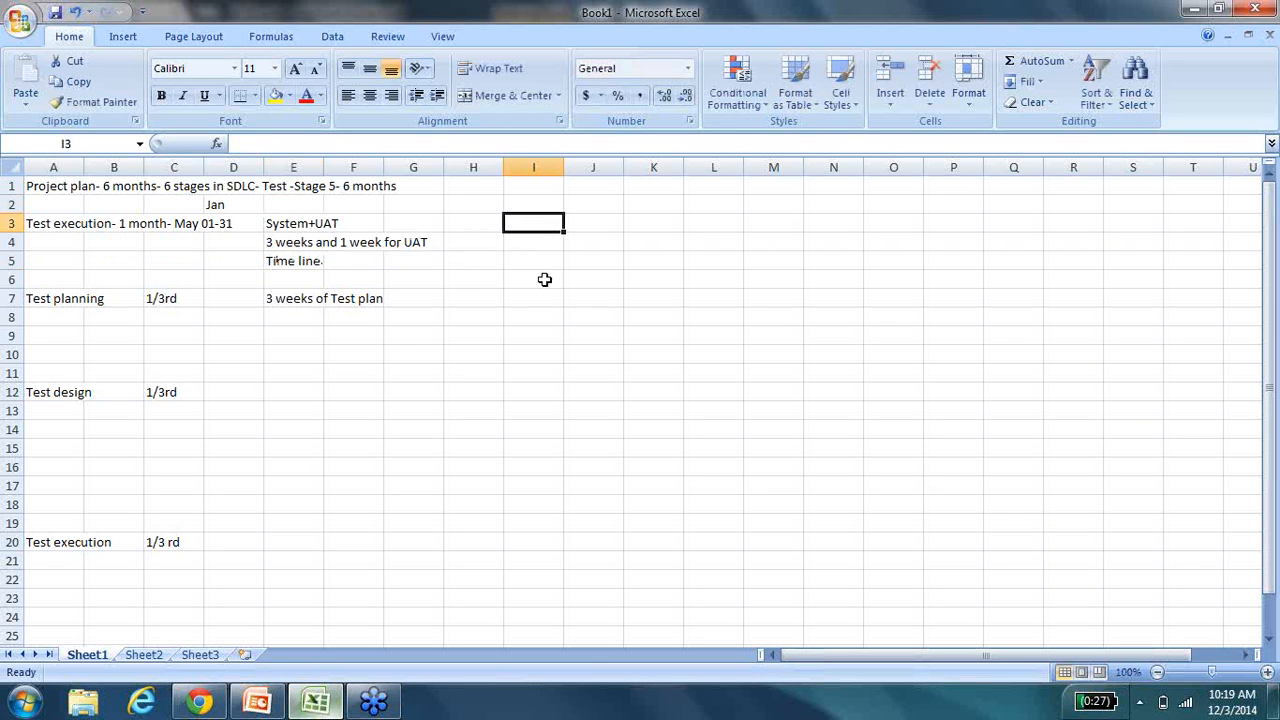
type("team size")
left_click(533, 242)
type("3")
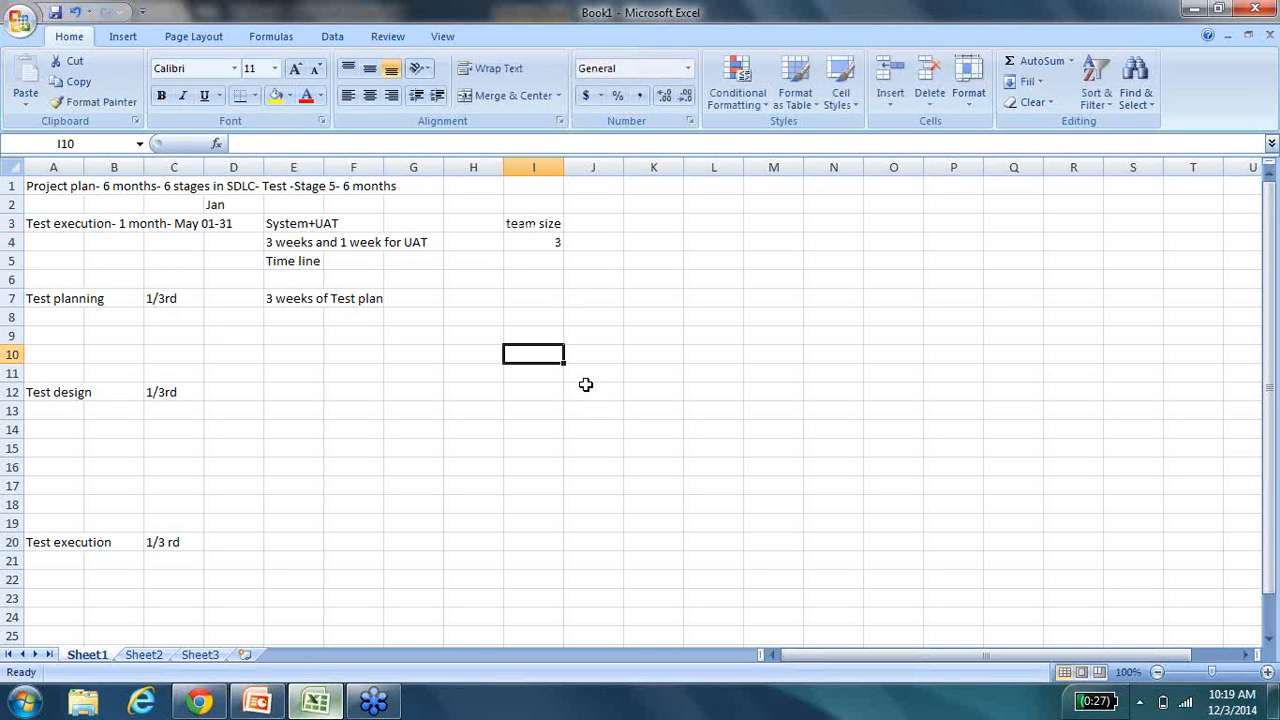
mouse_move(304, 305)
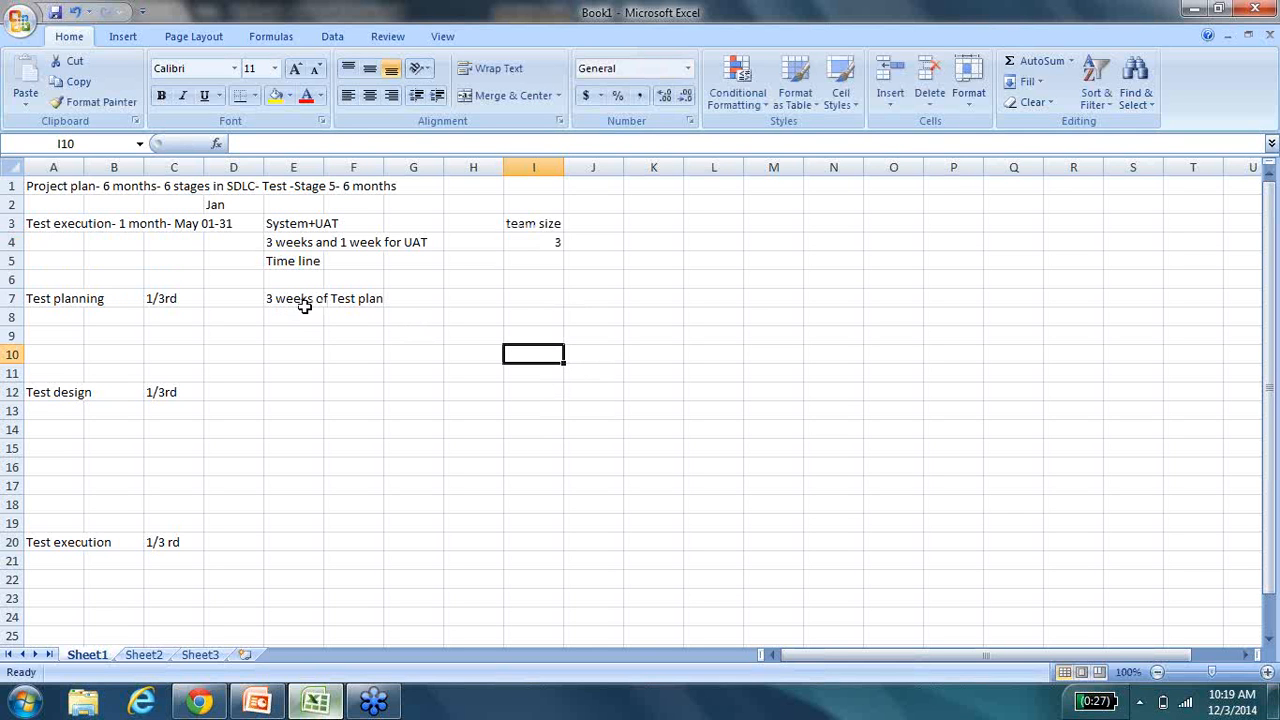
mouse_move(303, 306)
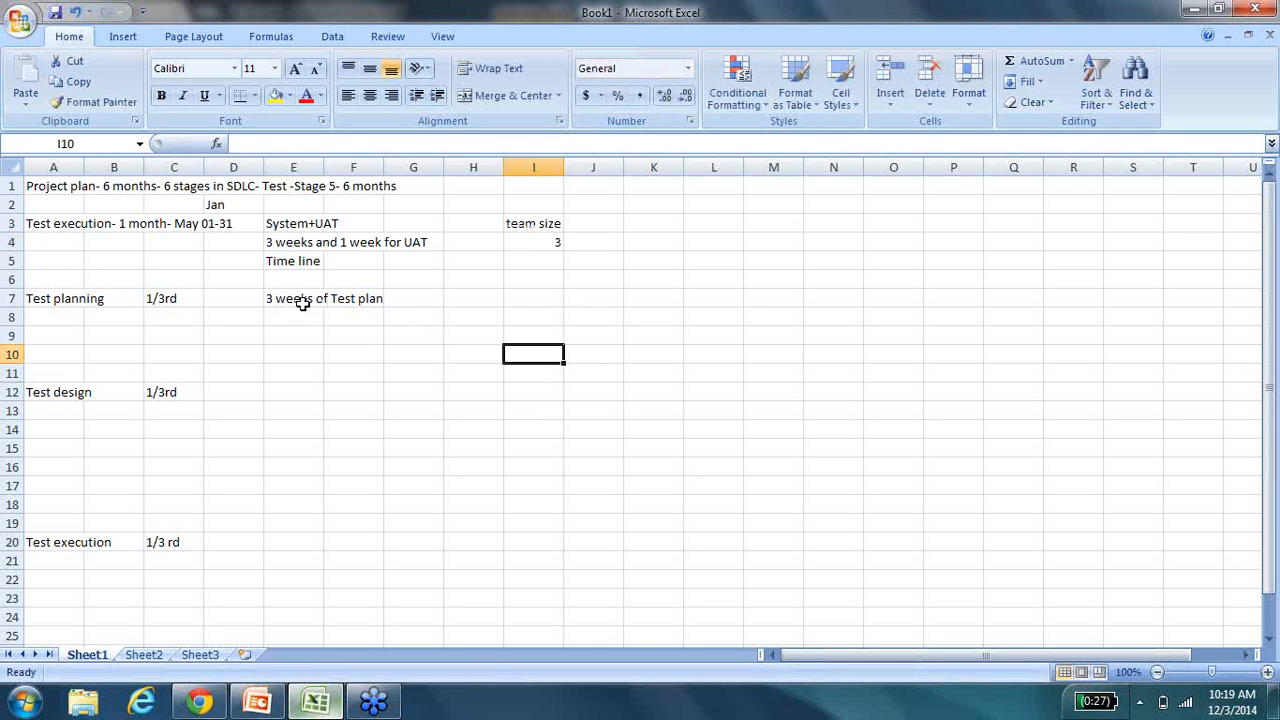
left_click(293, 298)
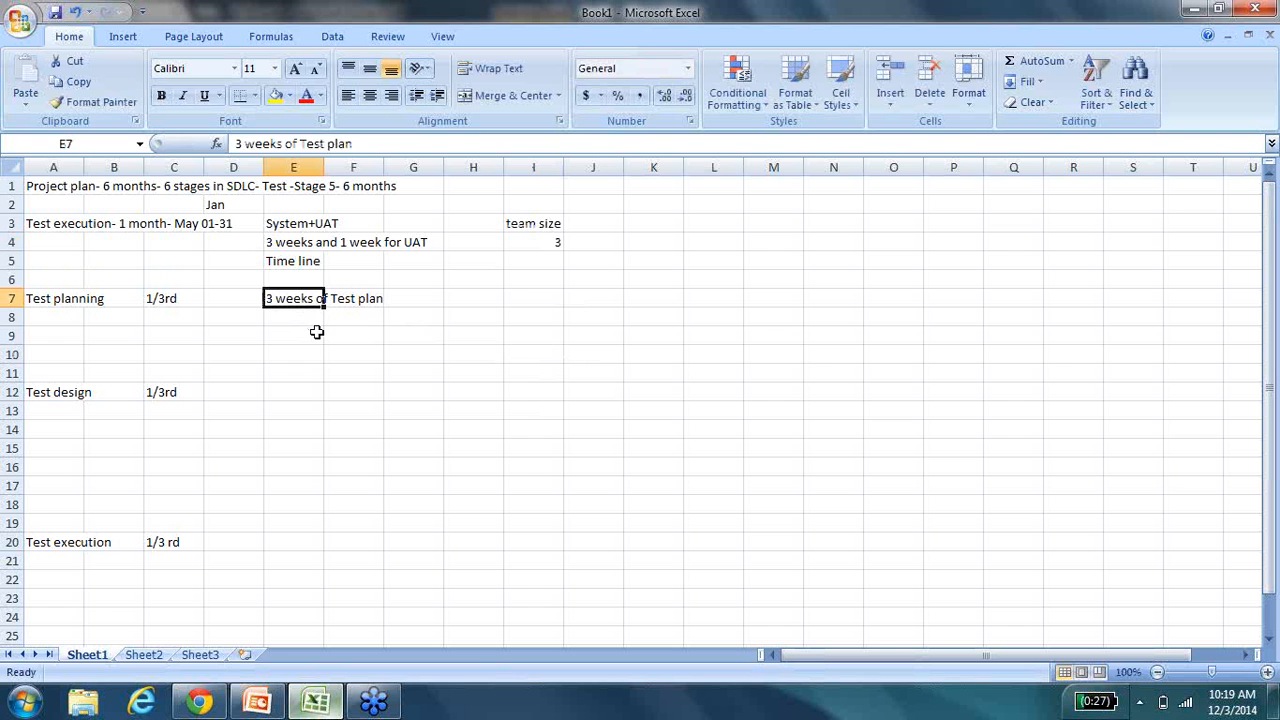
key("Delete")
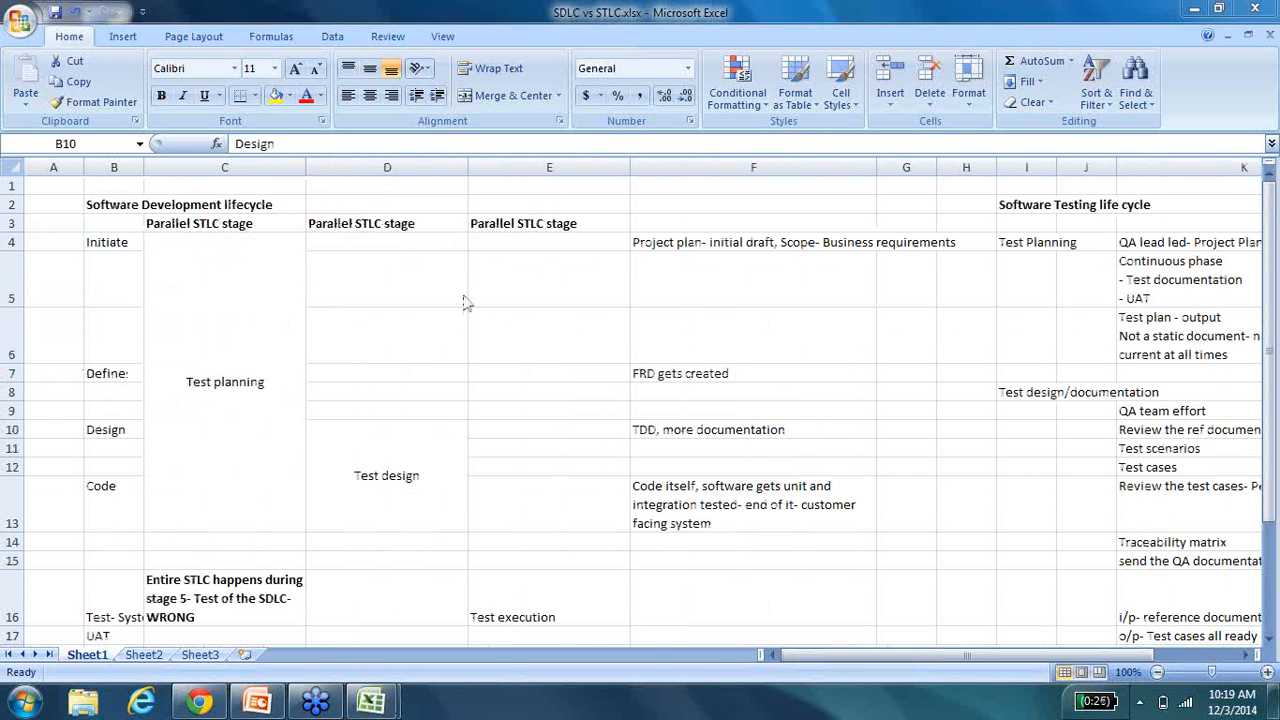
In SDLC vs STLC, append '- 4 month', '- 2' and '- 3 week' to the test stages.
left_click(113, 429)
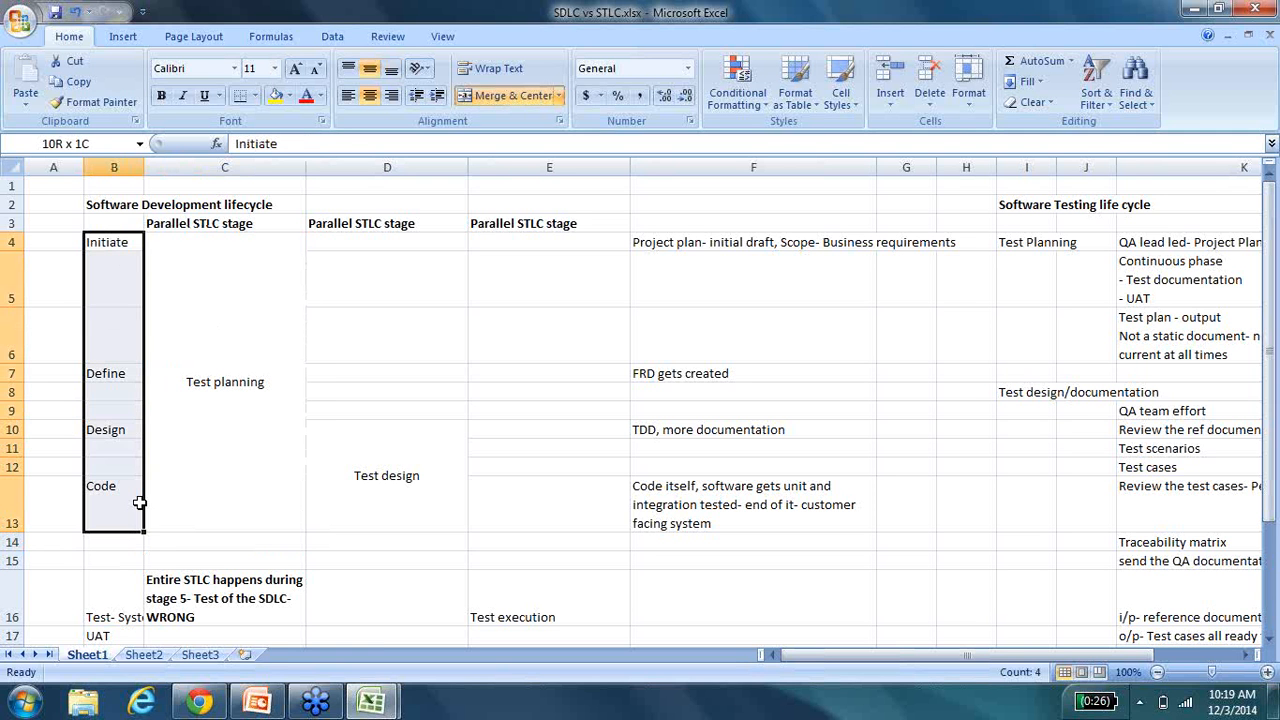
left_click(387, 475)
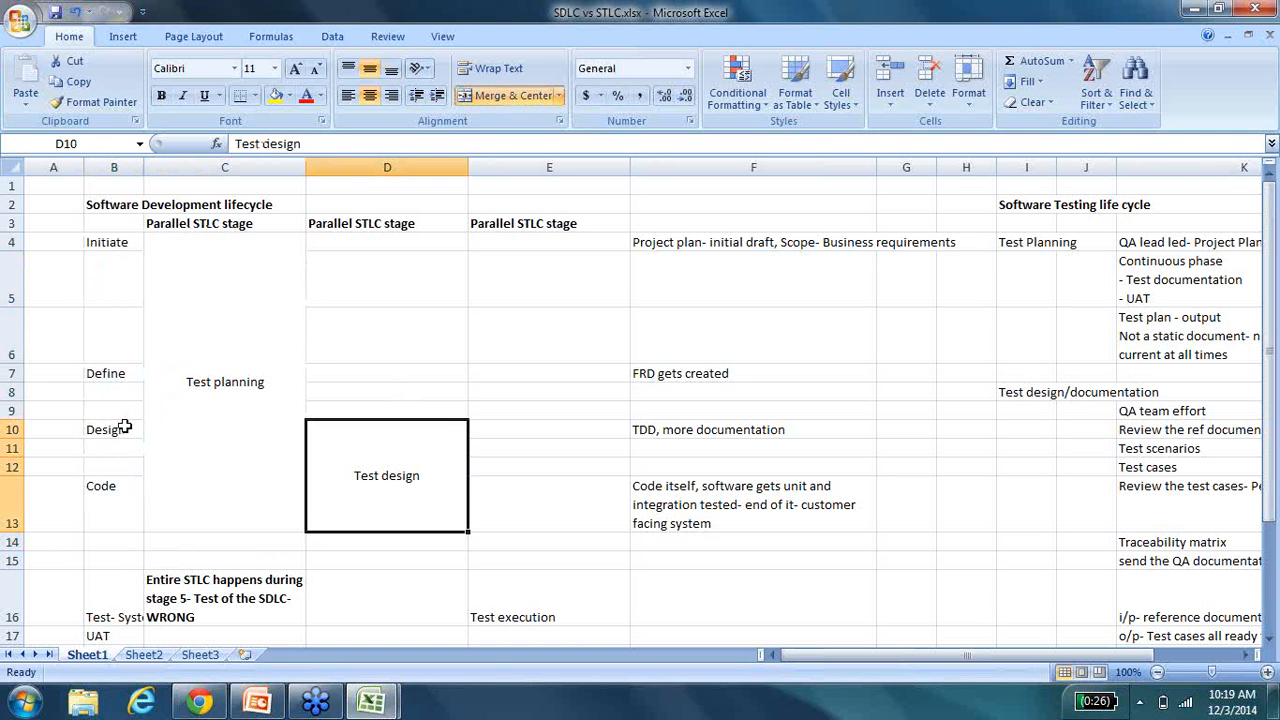
left_click(105, 429)
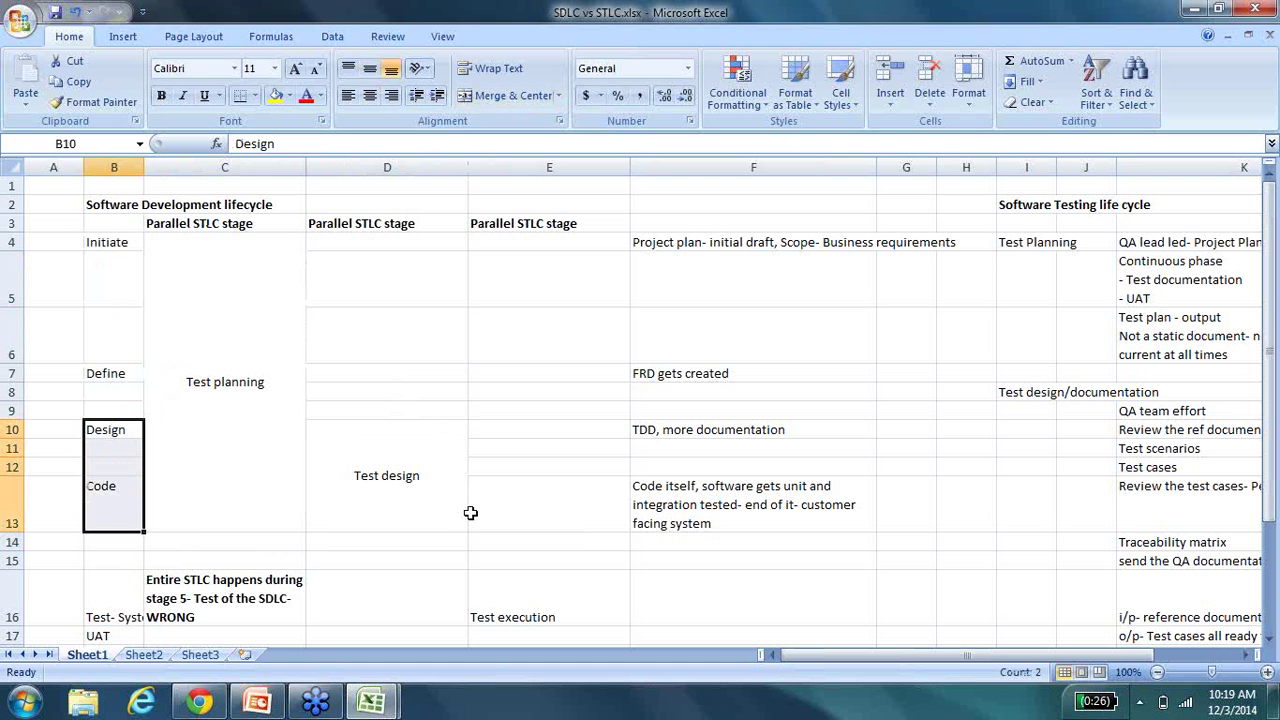
left_click(113, 600)
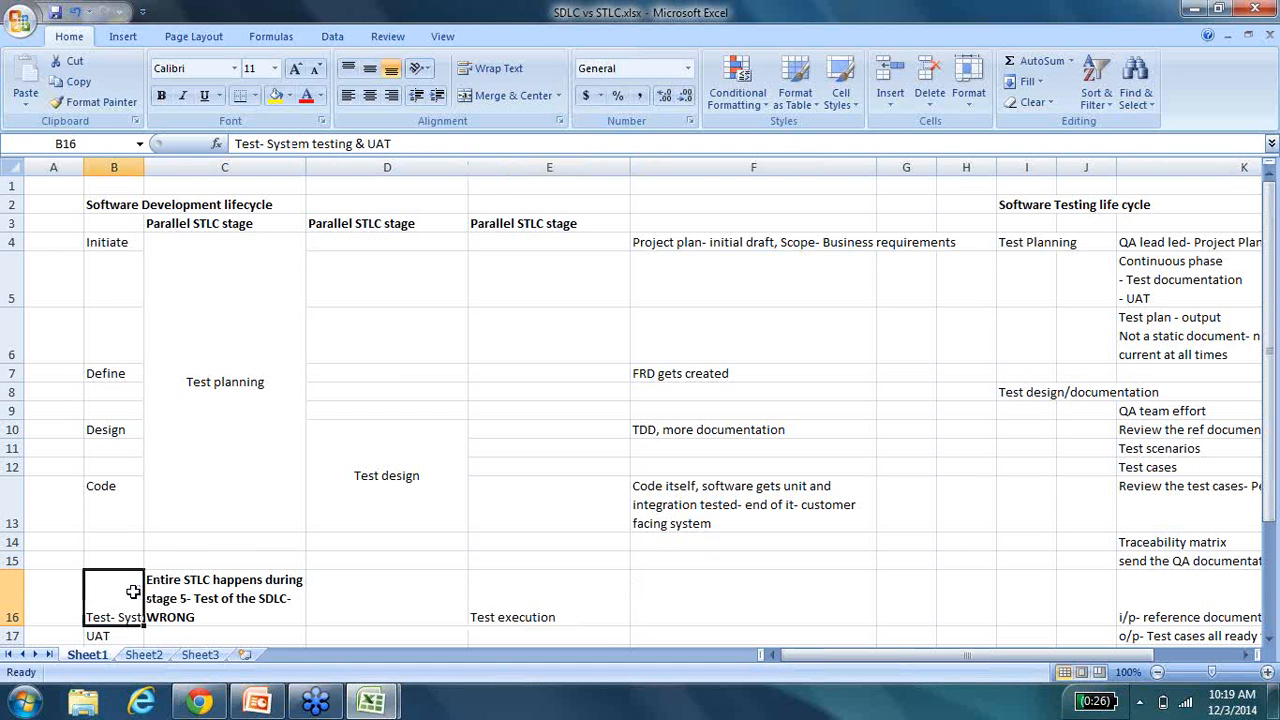
mouse_move(288, 418)
type("-")
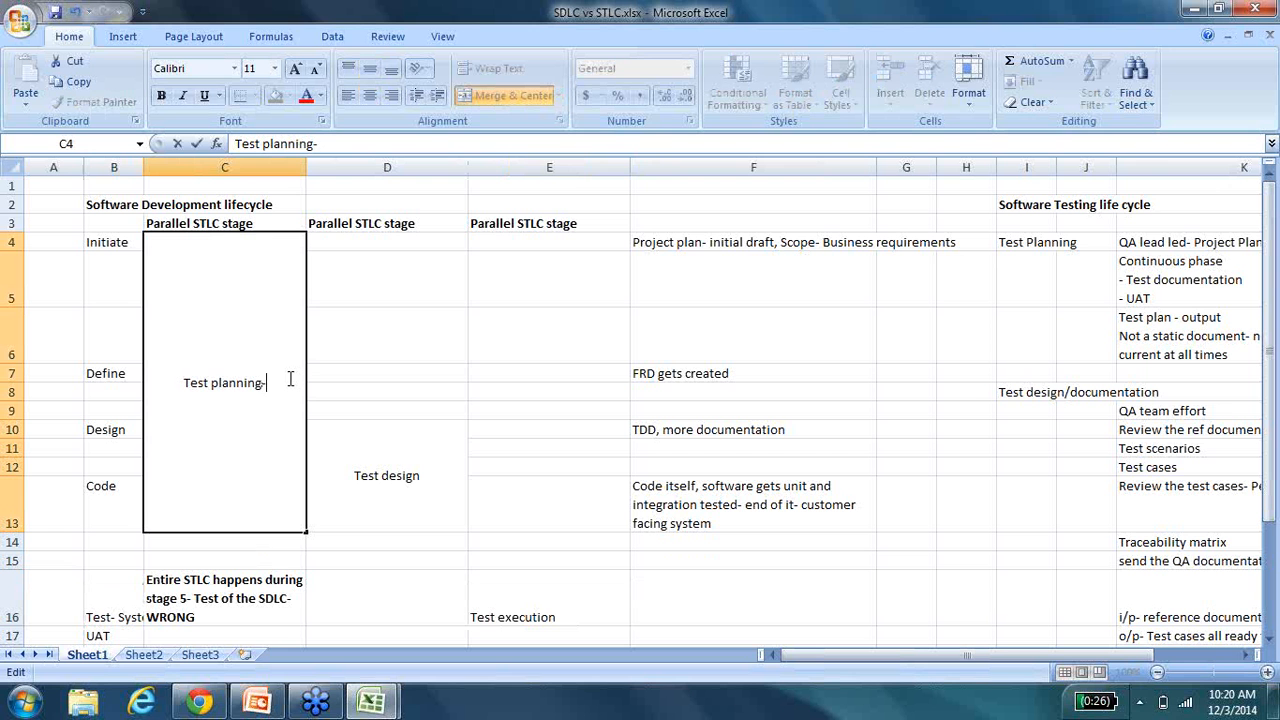
type("4 month")
left_click(387, 476)
type("- 2")
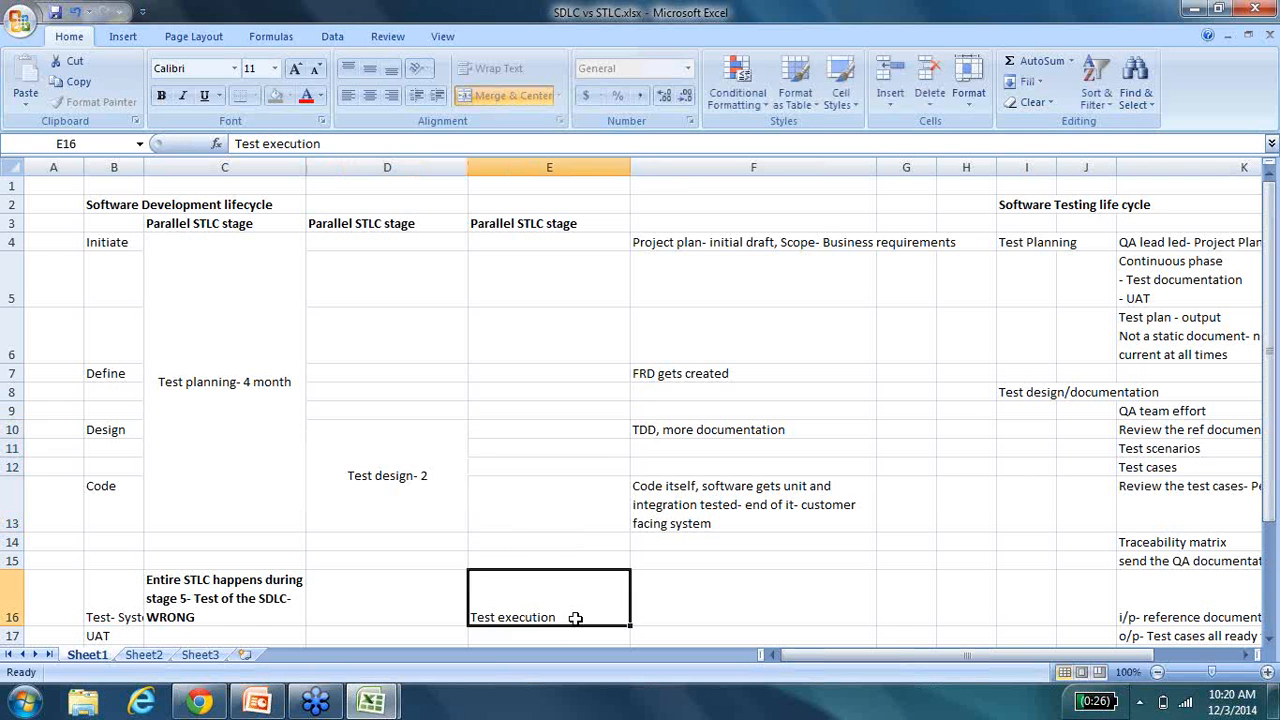
type("-")
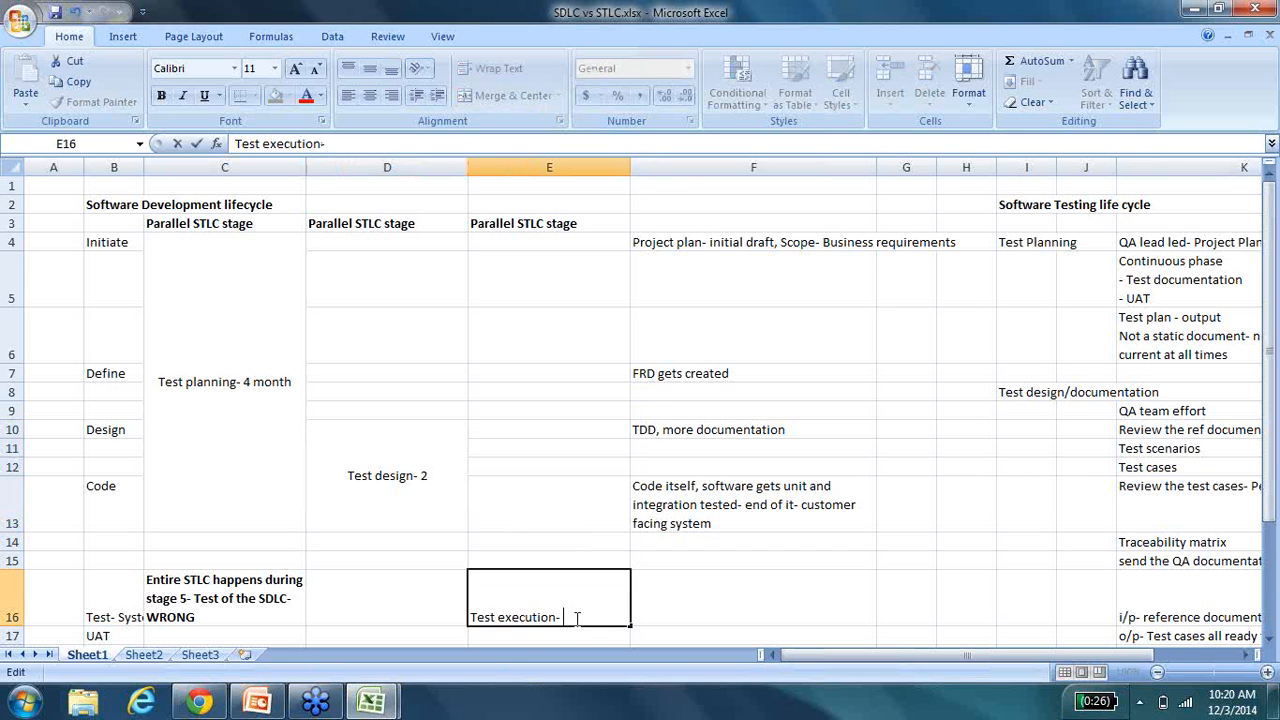
type("3 week")
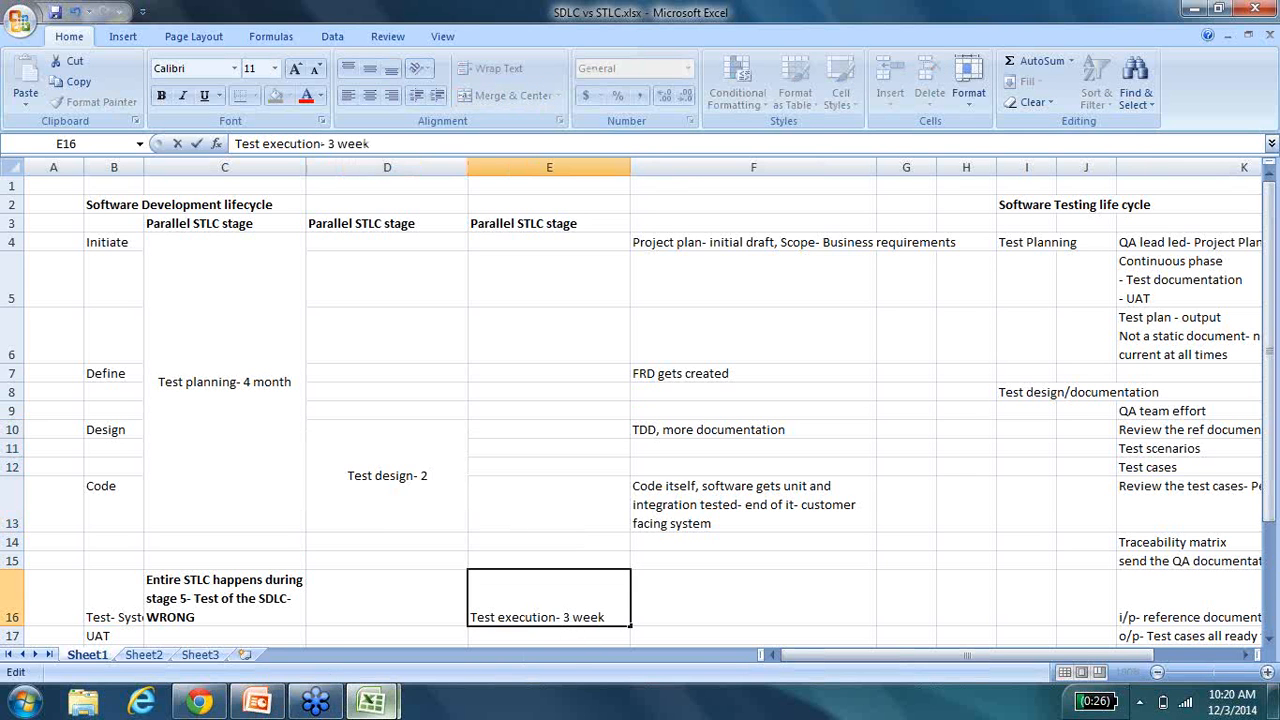
mouse_move(284, 371)
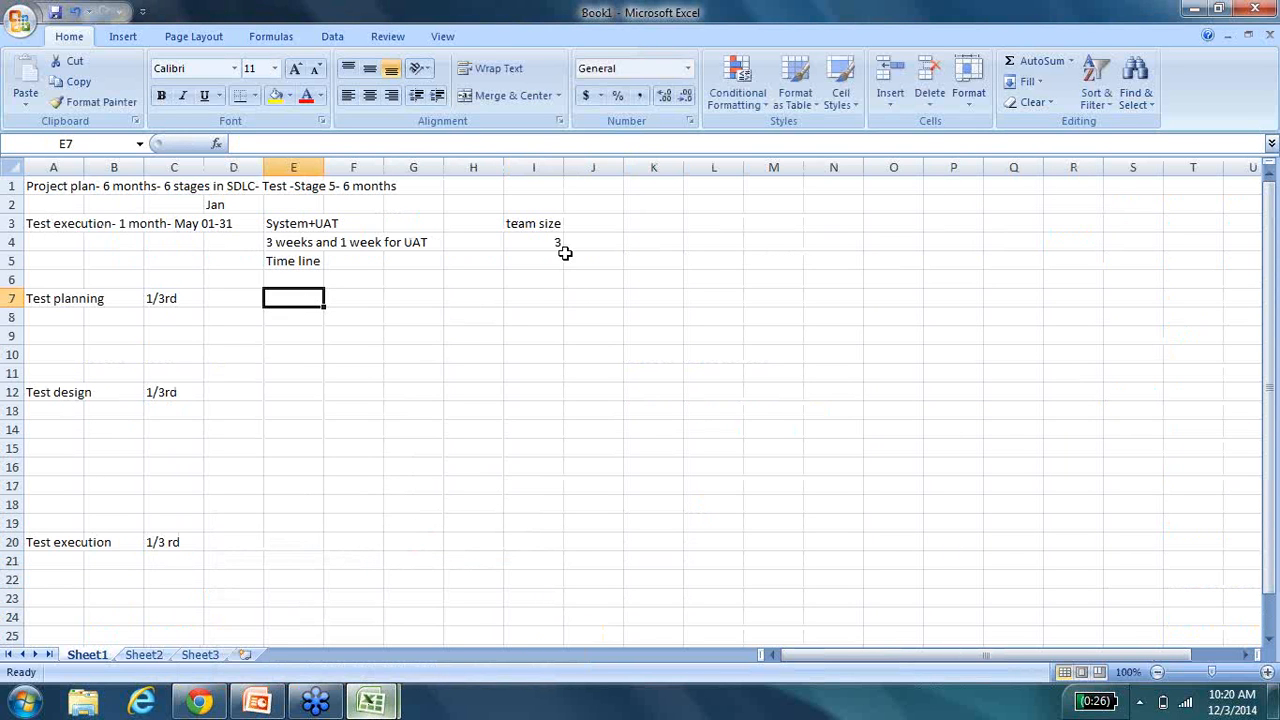
Compute testing effort in K4 as =3*8*15, giving 360, and label it hours.
left_click(533, 242)
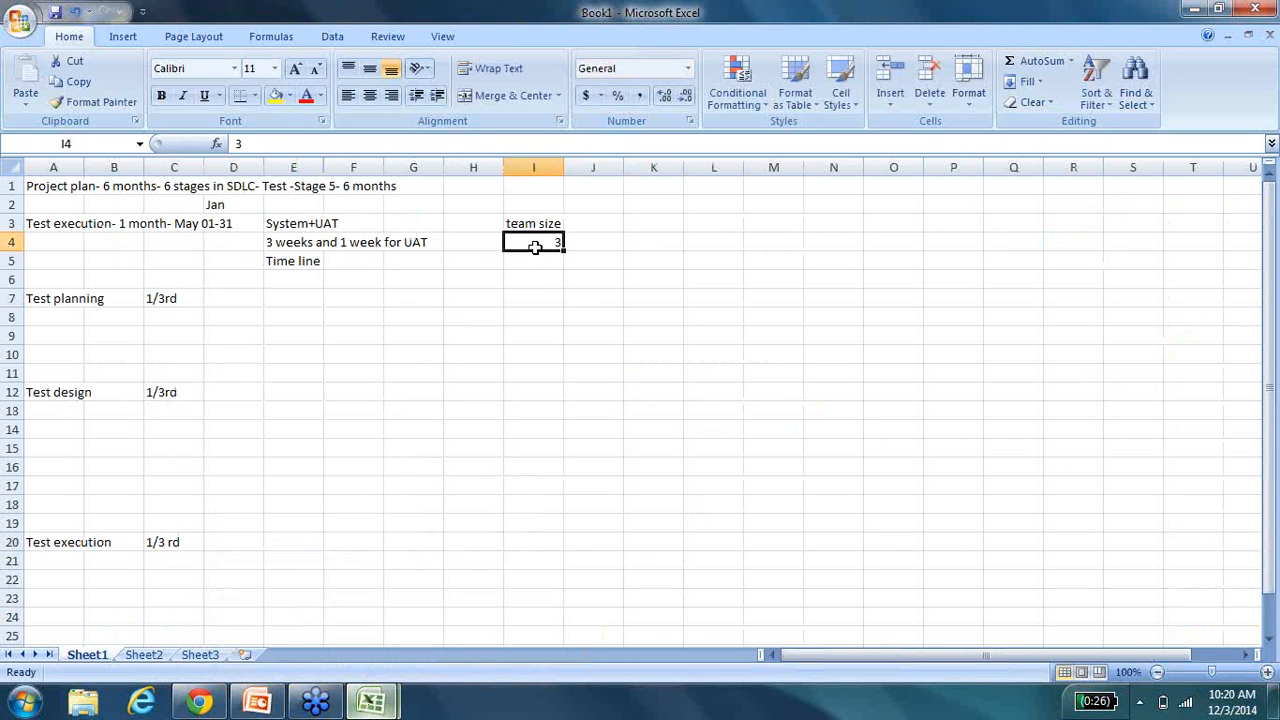
left_click(653, 241)
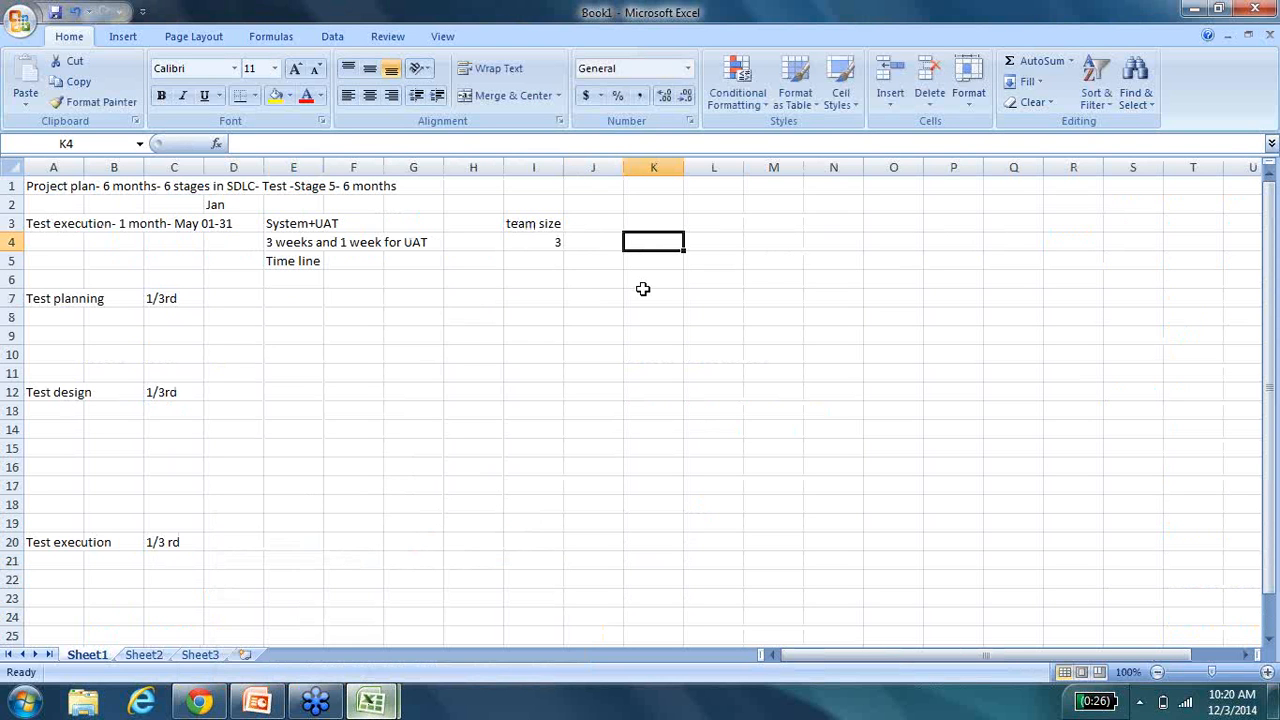
type("3")
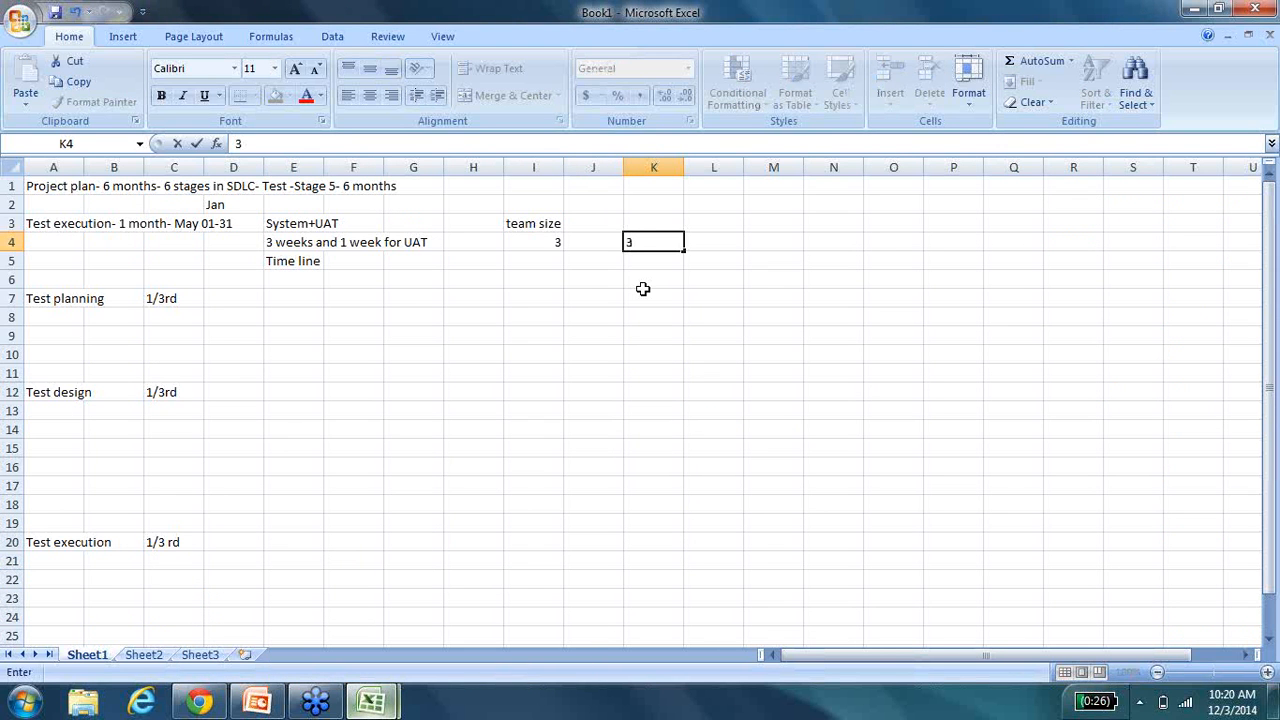
key("Delete")
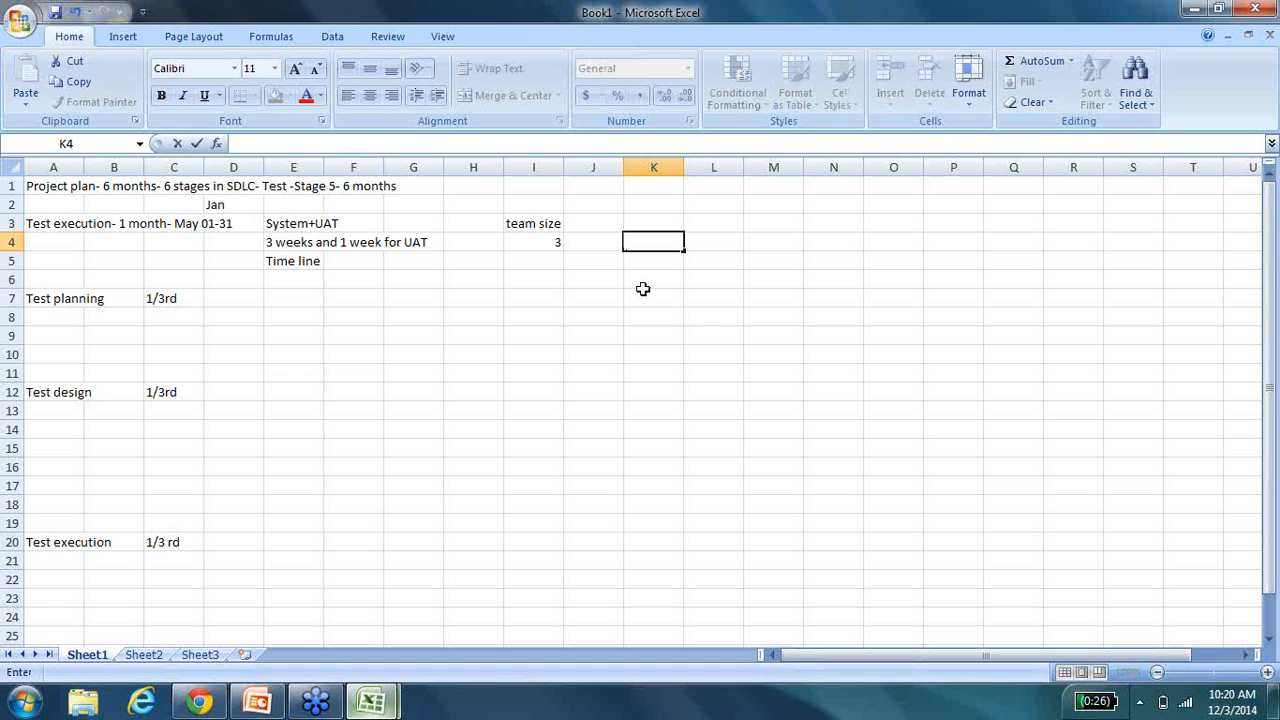
type("=3*")
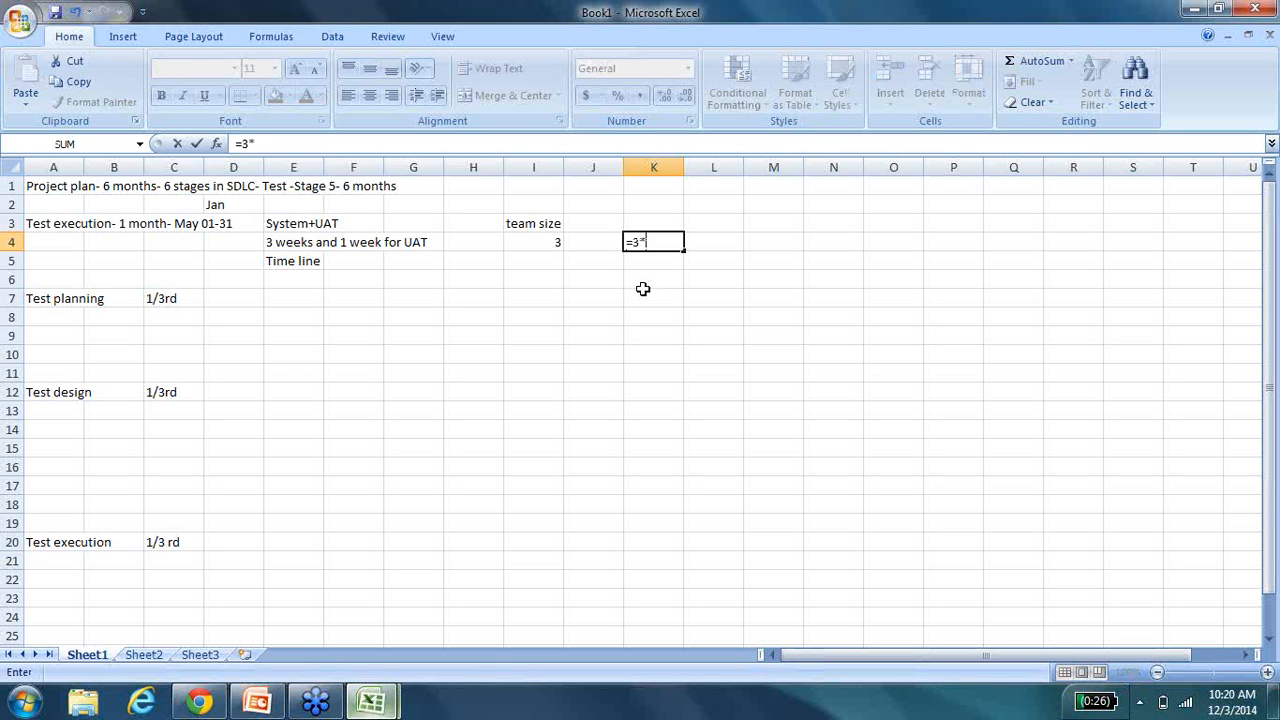
type("8")
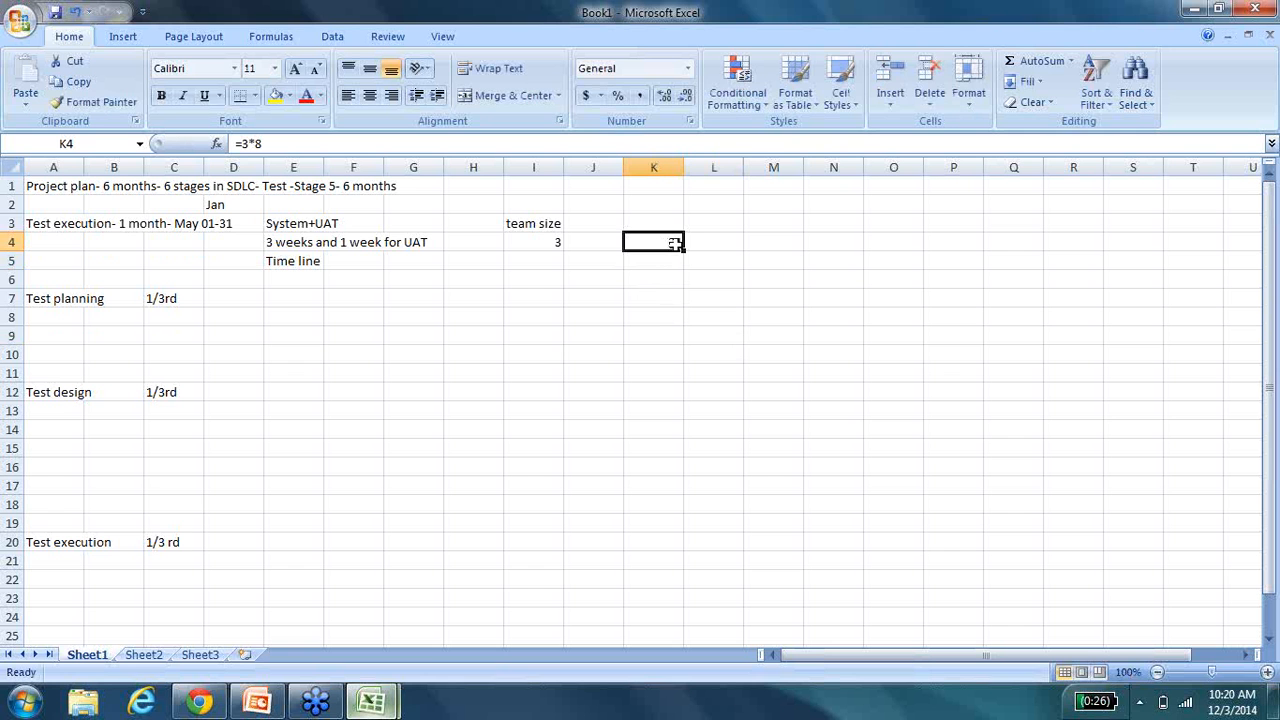
double_click(653, 242)
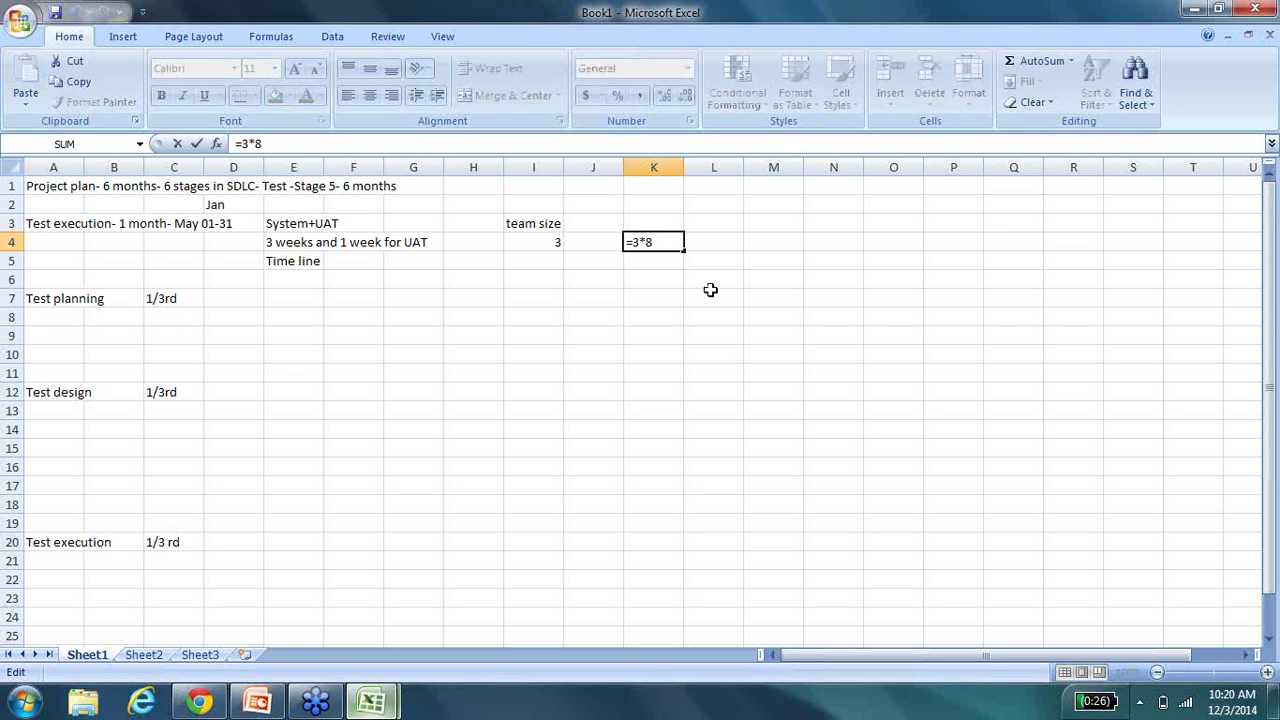
type("*")
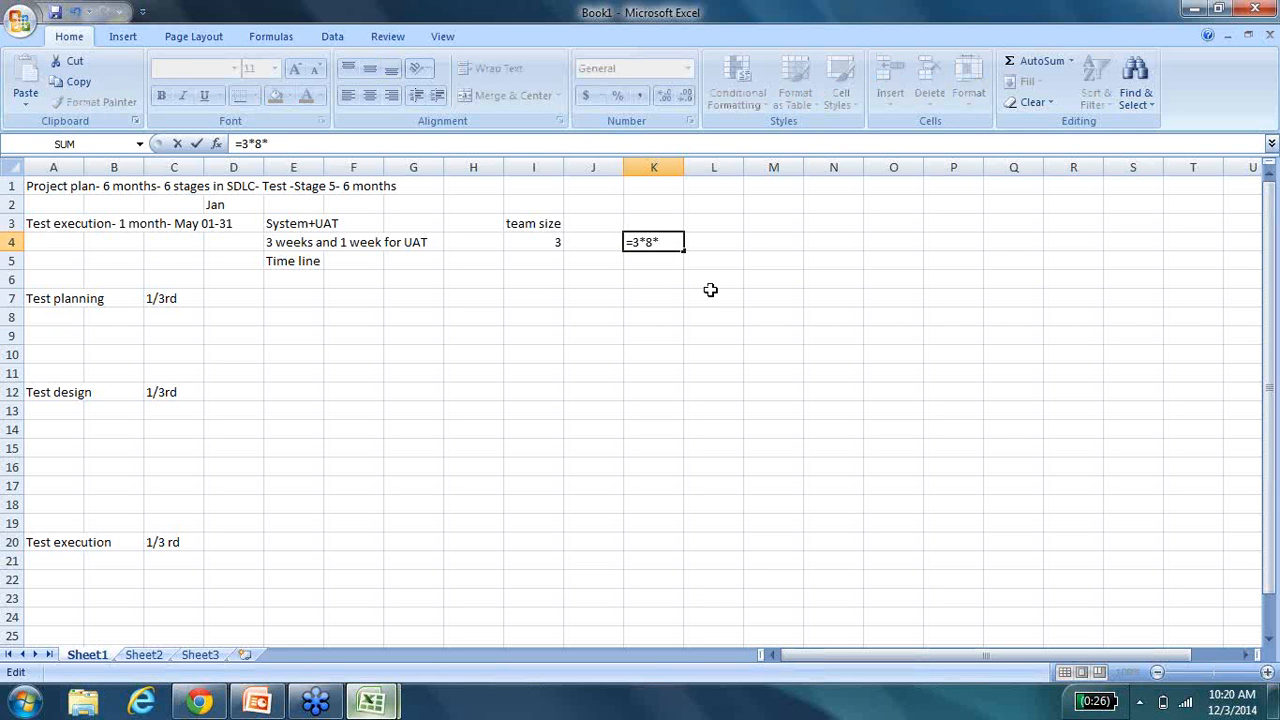
type("15")
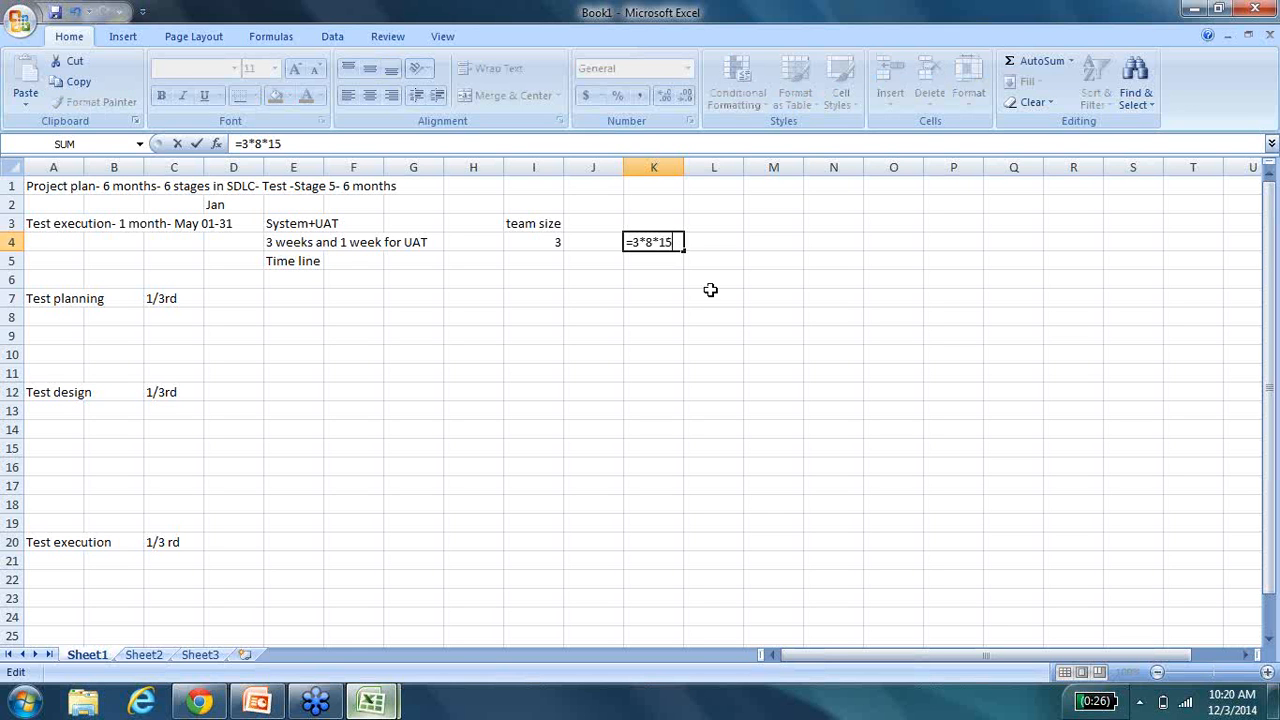
key("Enter")
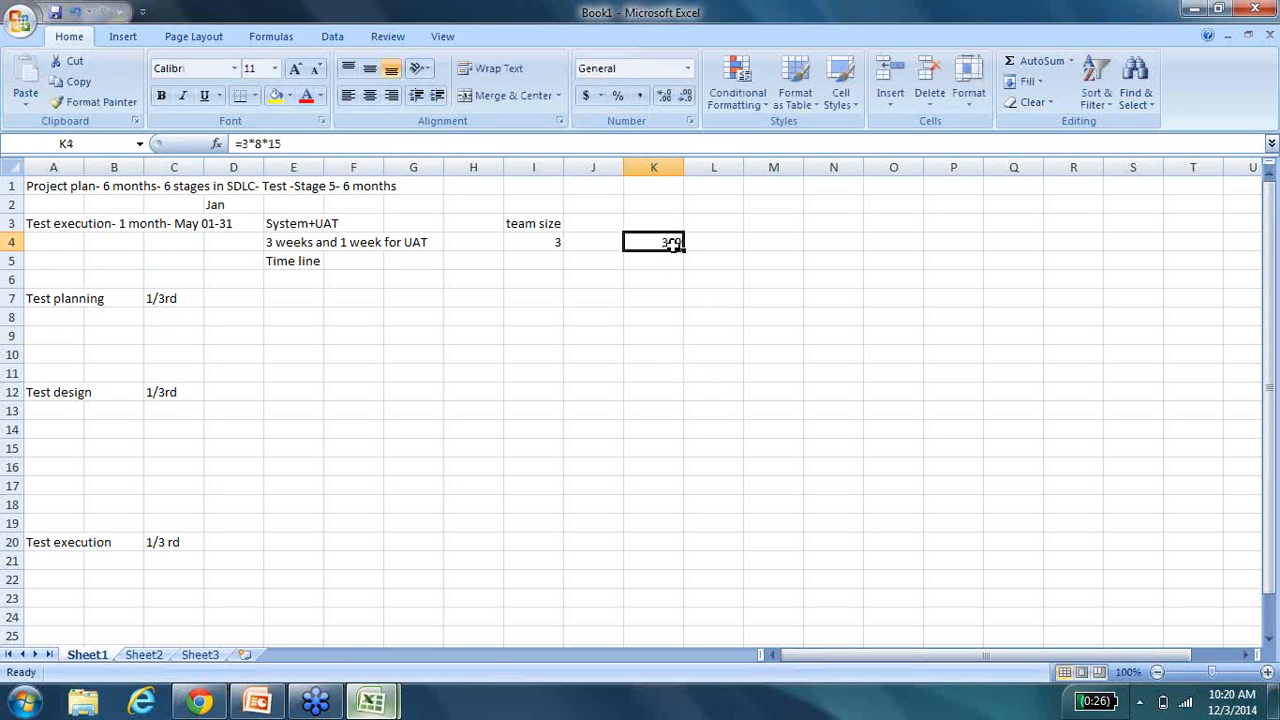
double_click(654, 242)
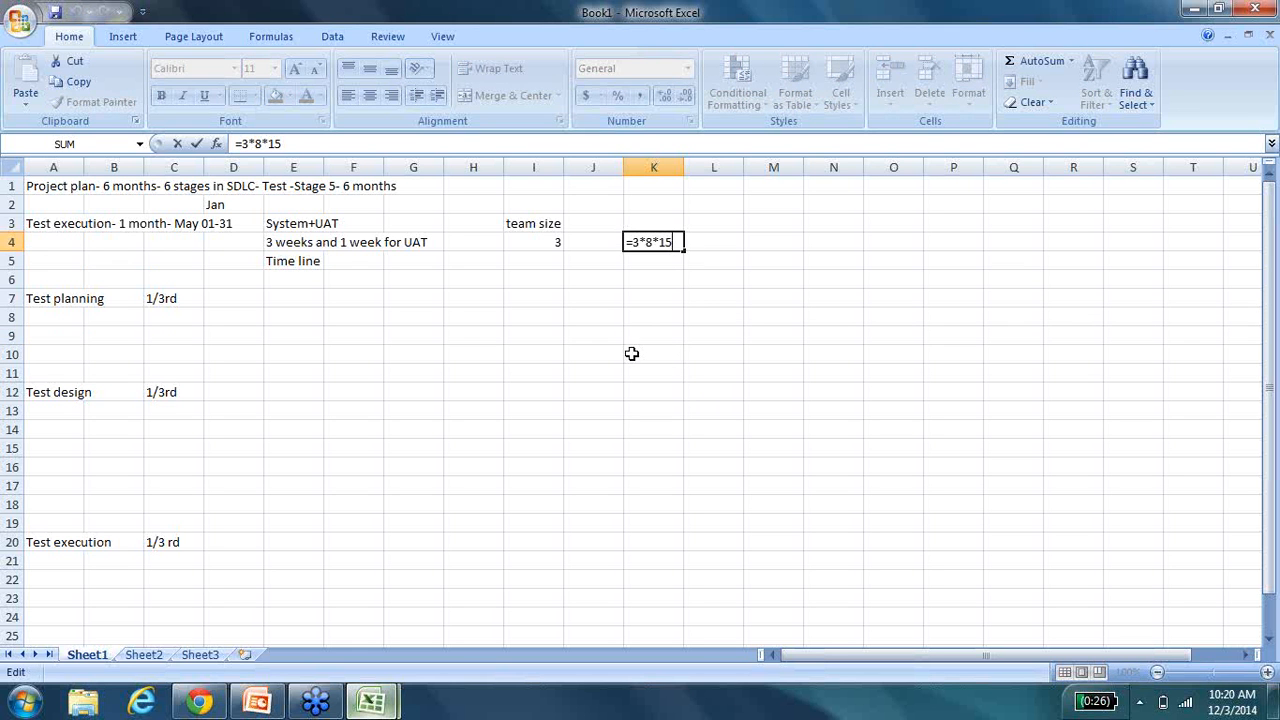
type("hours")
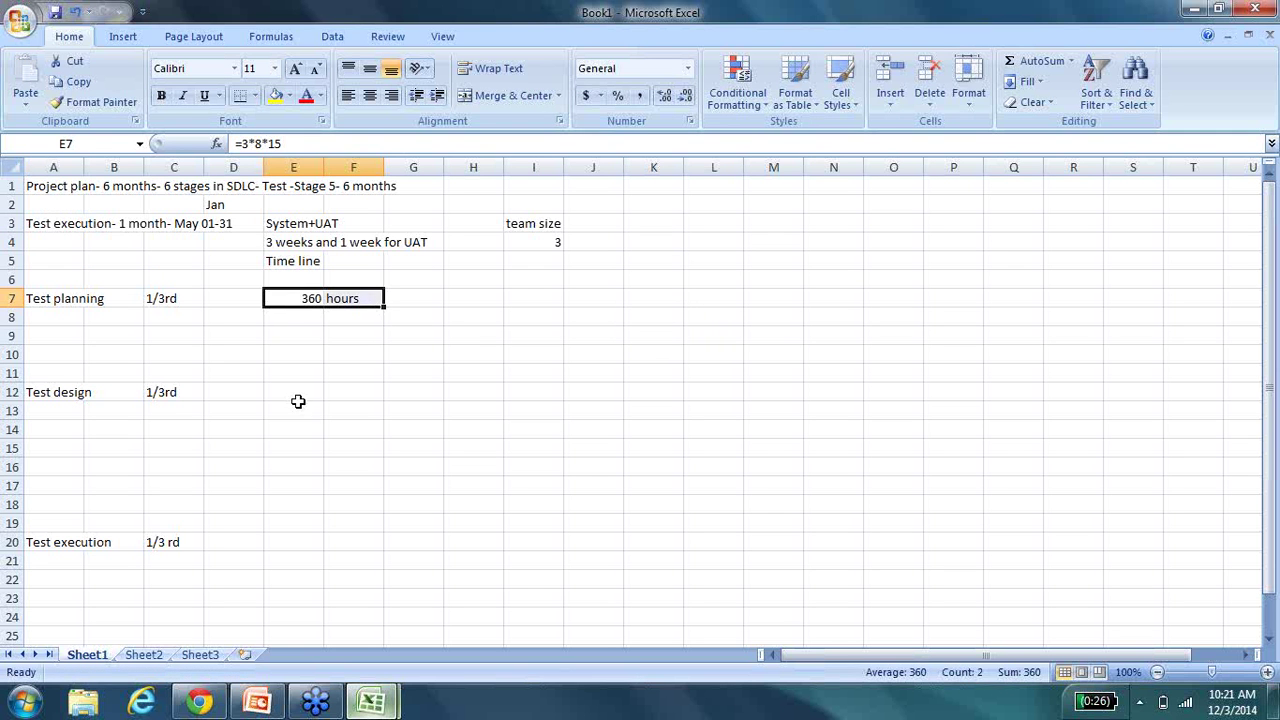
Enter 360 hours for Test design and Test execution, matching Test planning.
left_click(293, 392)
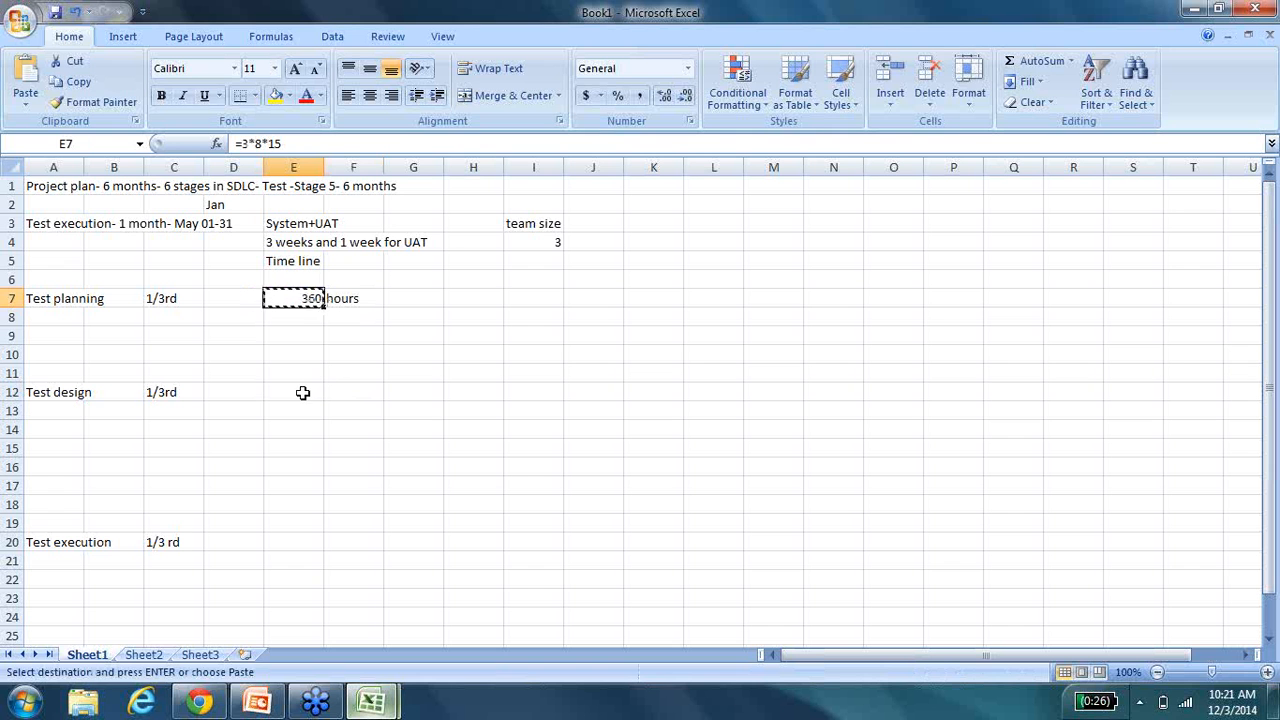
type("3")
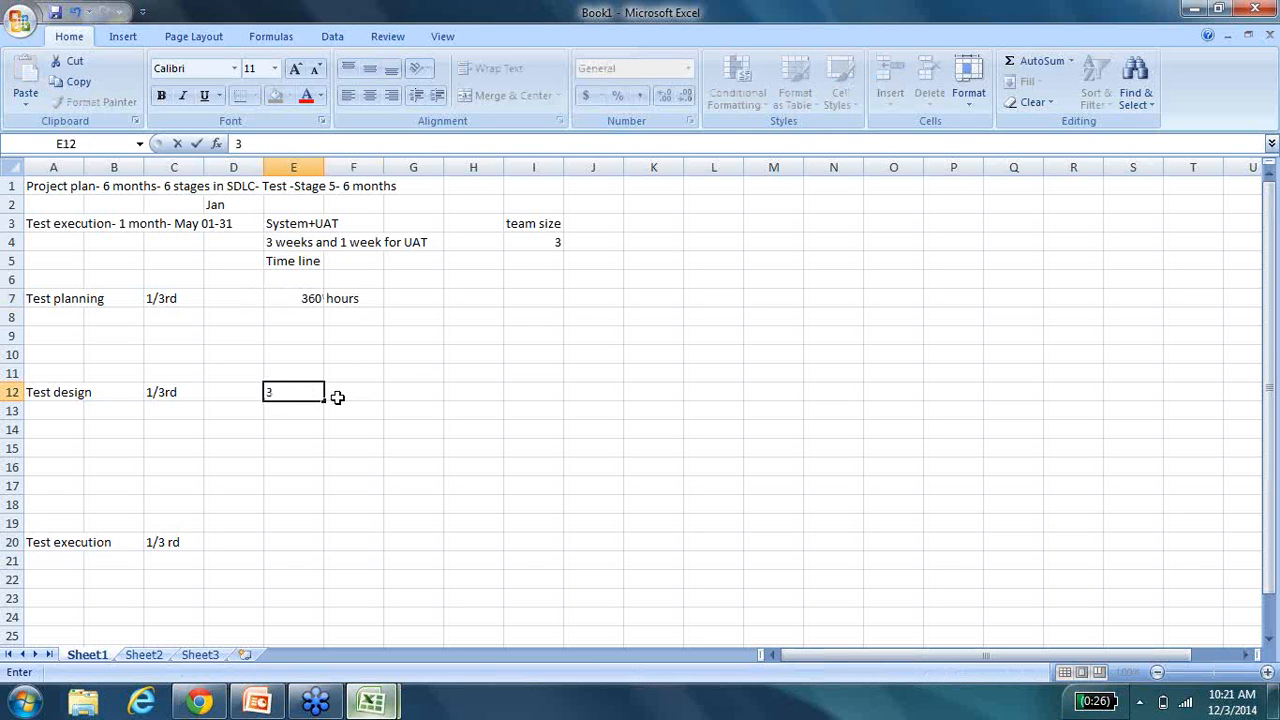
type("360 hours")
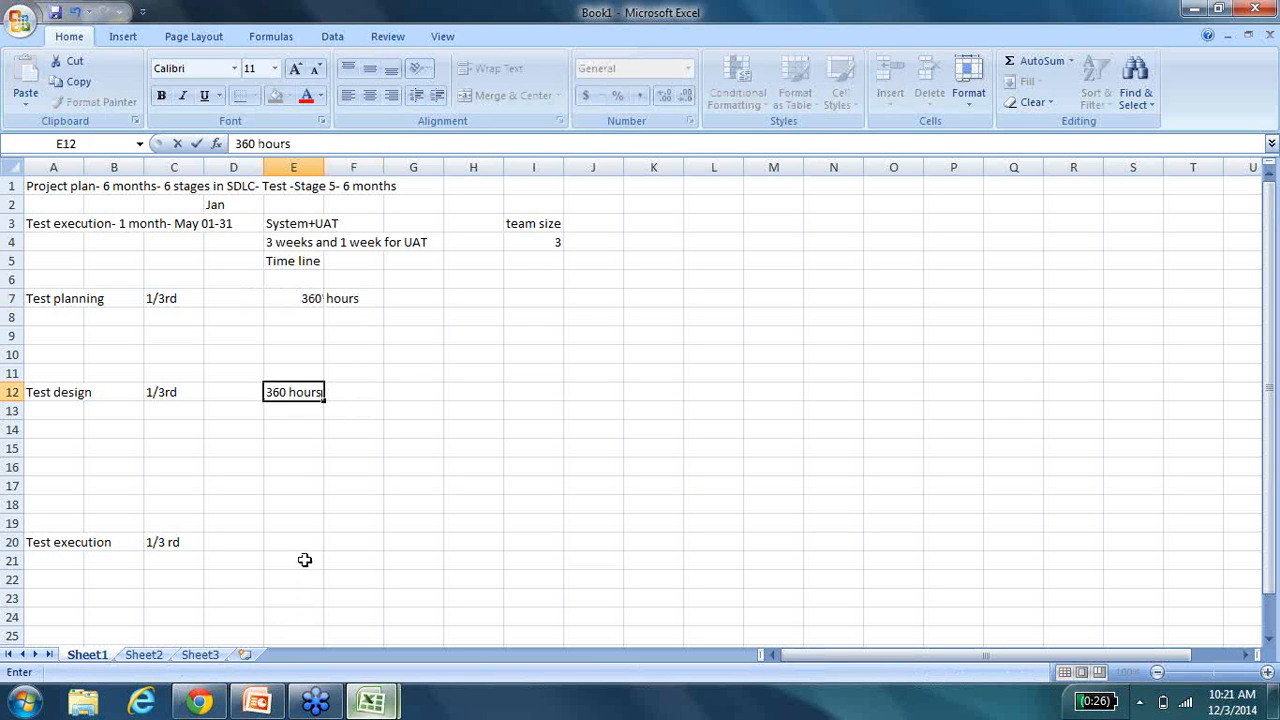
type("360 hours")
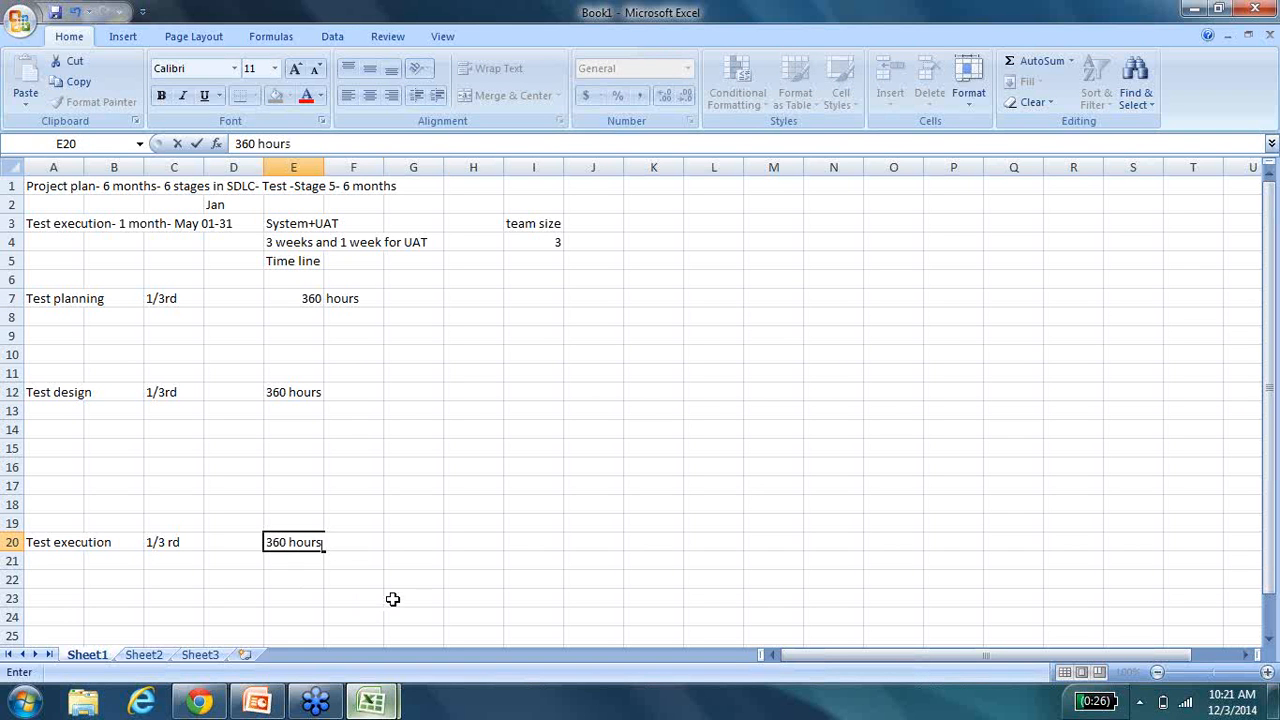
left_click(413, 598)
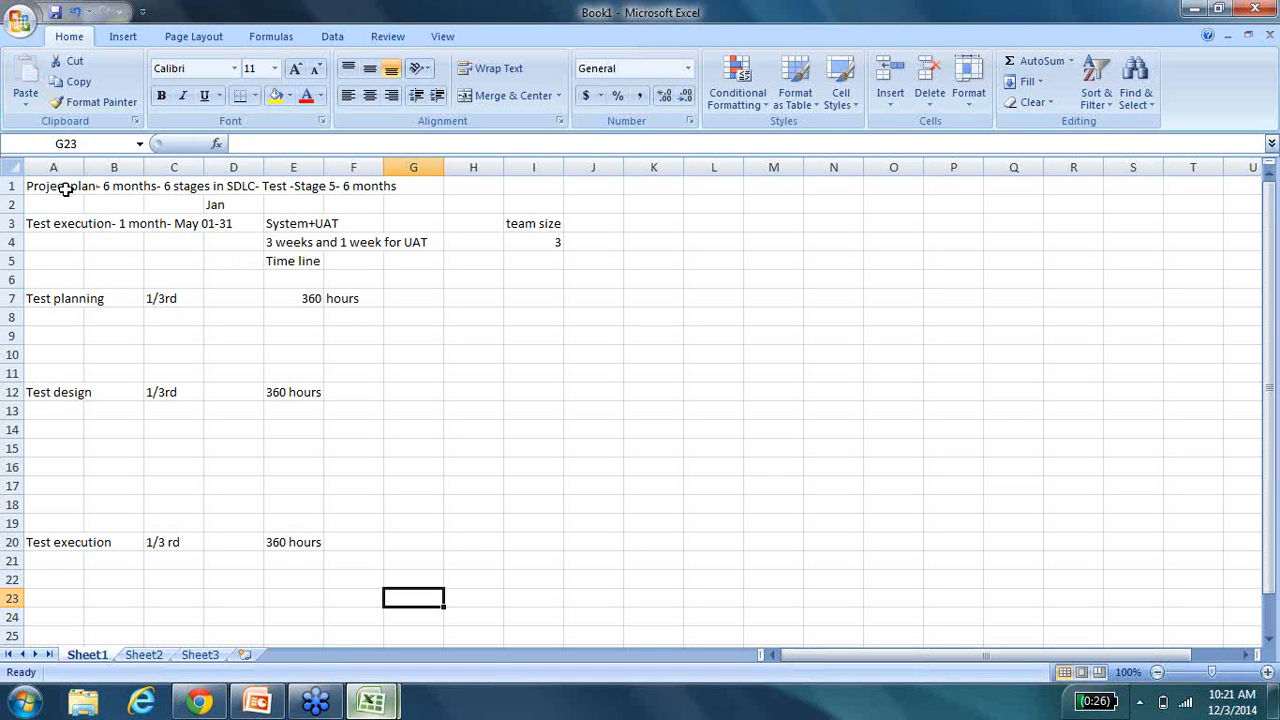
mouse_move(84, 305)
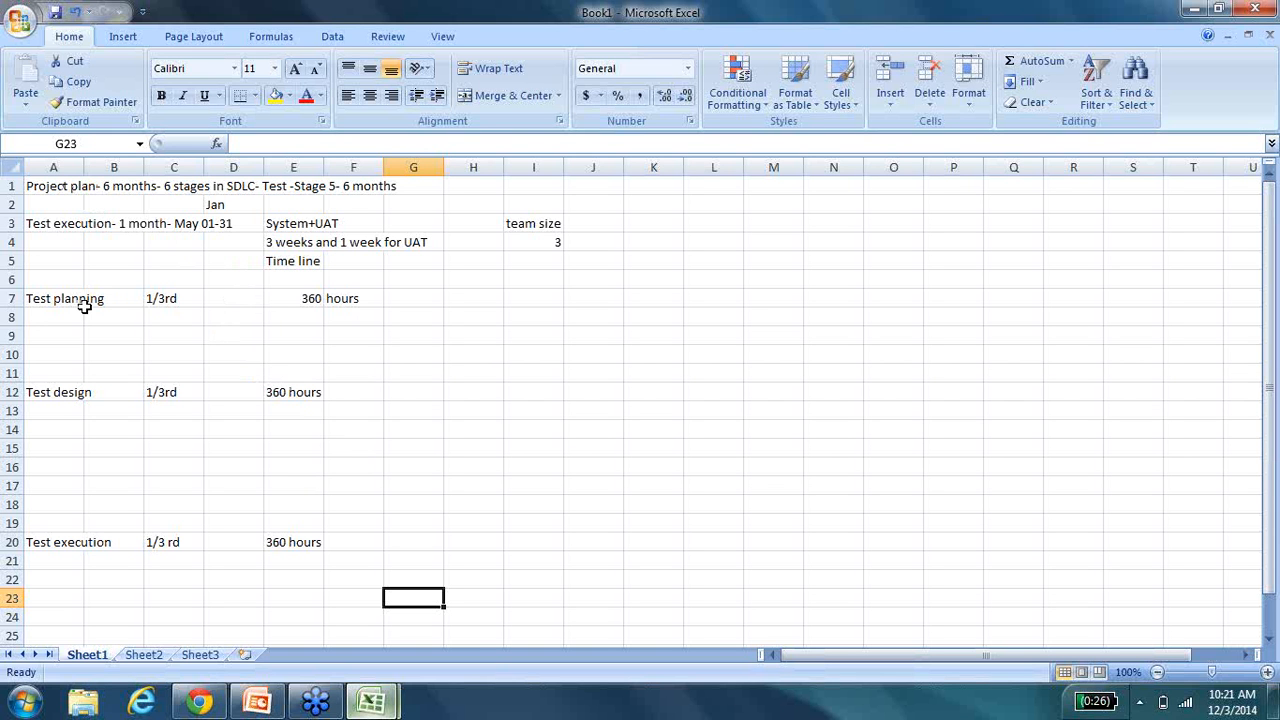
mouse_move(335, 442)
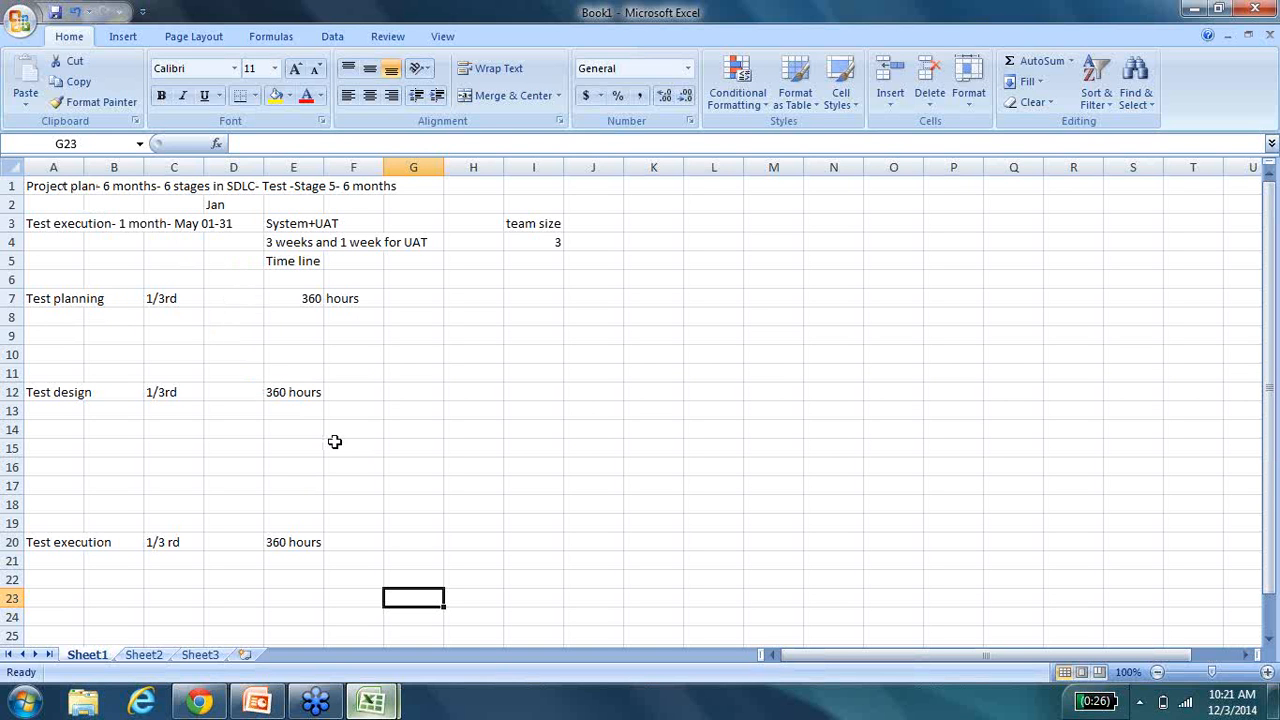
mouse_move(342, 476)
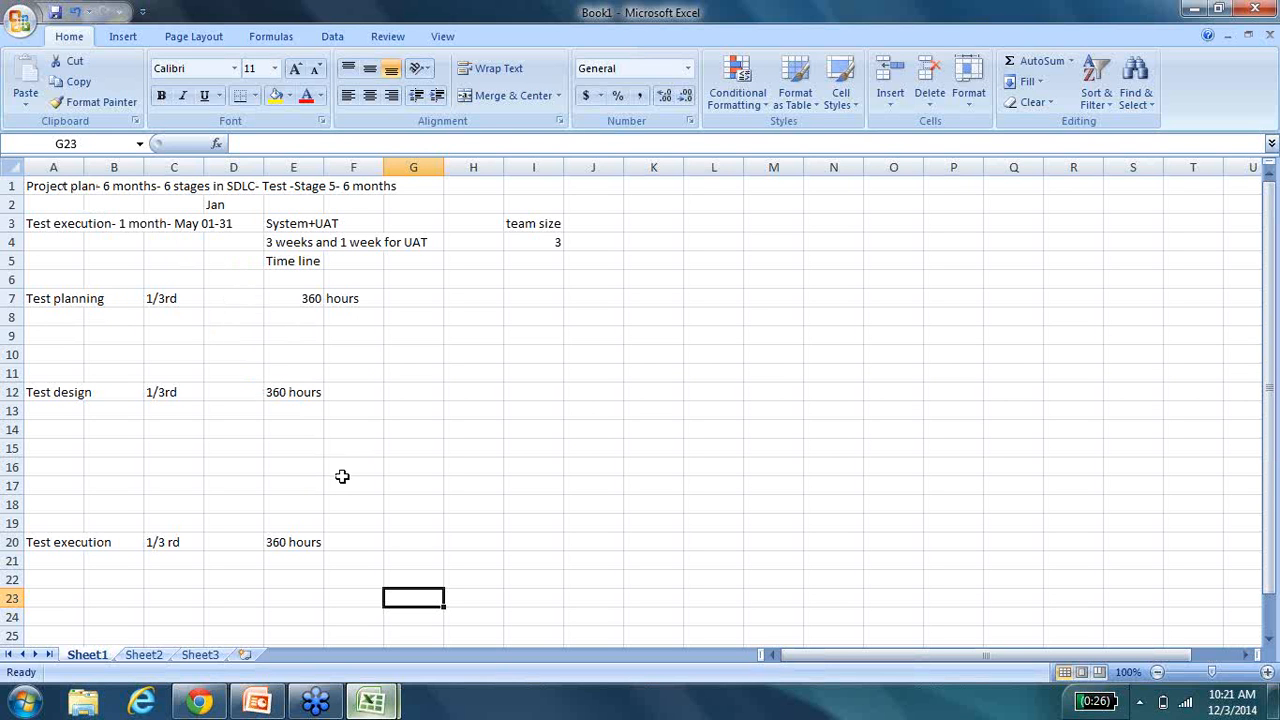
left_click(533, 317)
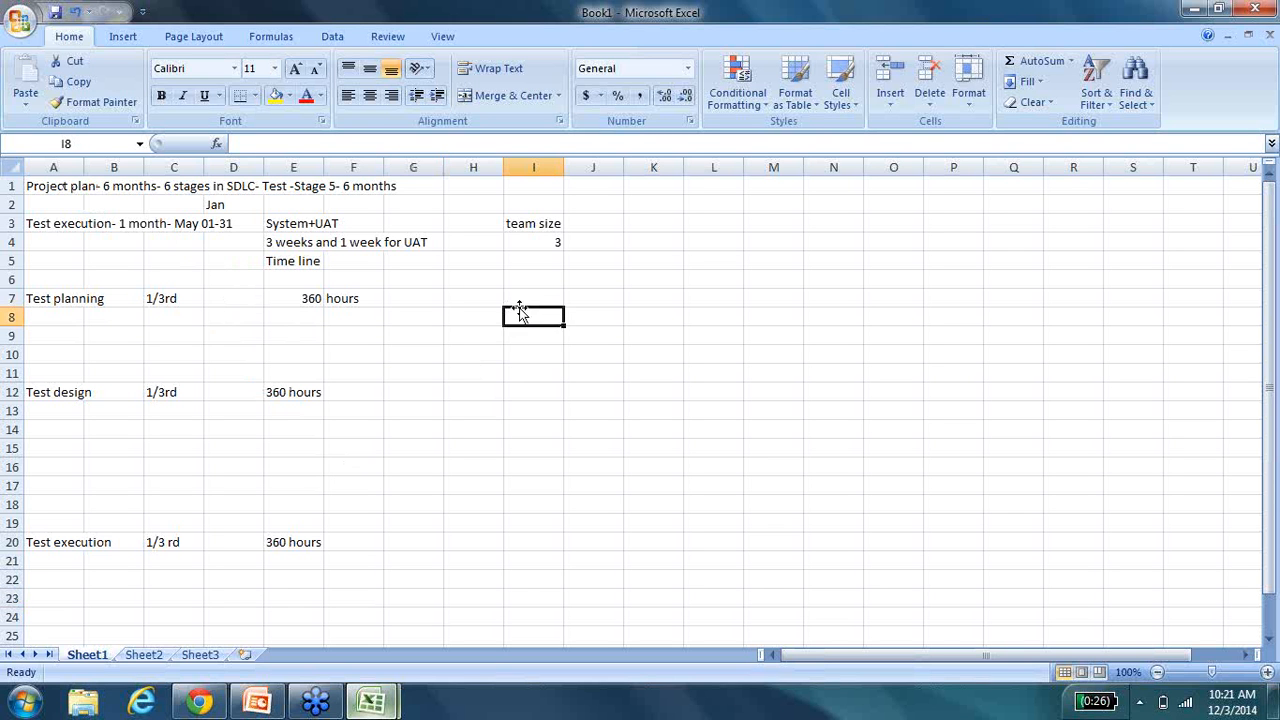
left_click(533, 298)
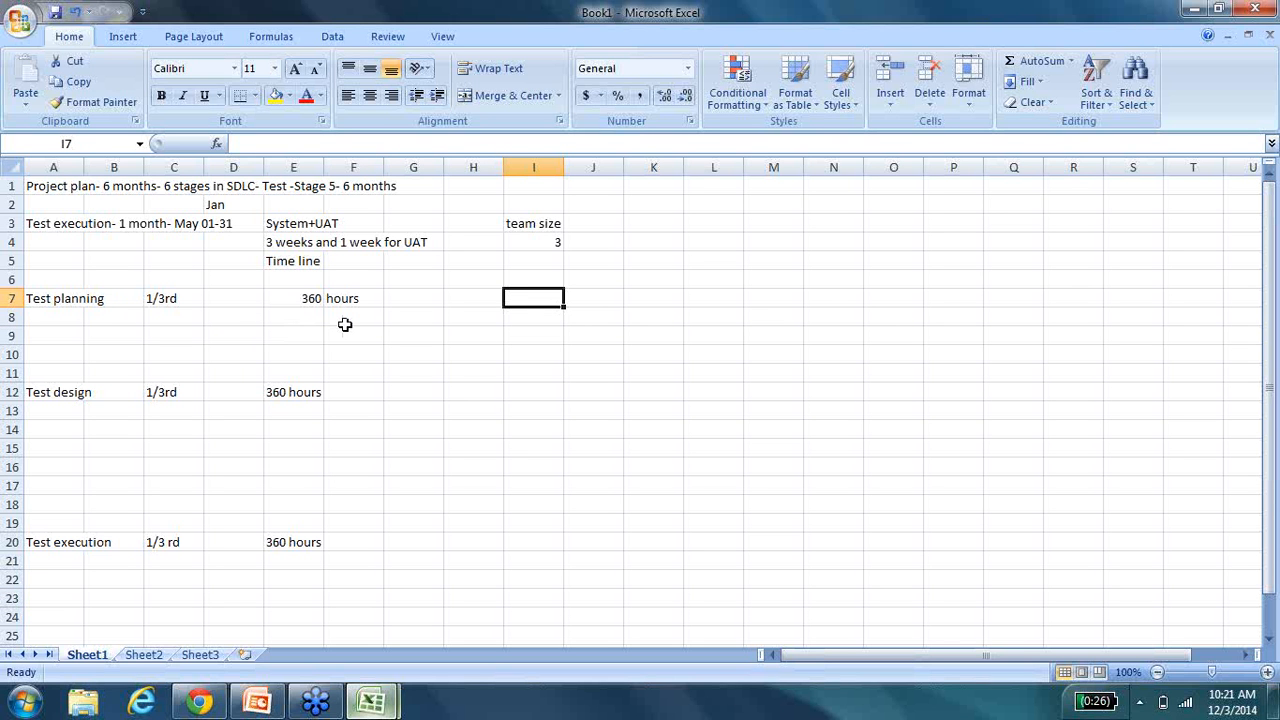
mouse_move(461, 335)
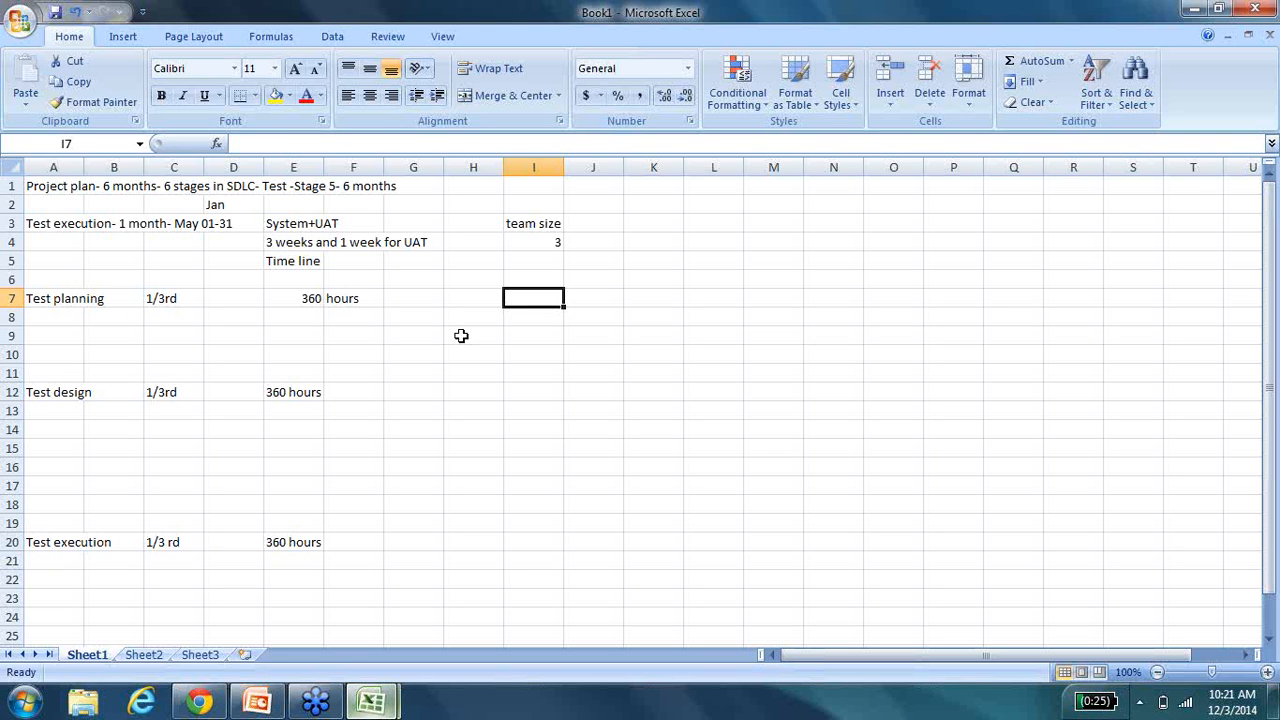
Add 'Knowledge transfer/orientation' in I7 at 10% in M7, with 36 hours in M8.
type("Knowledge")
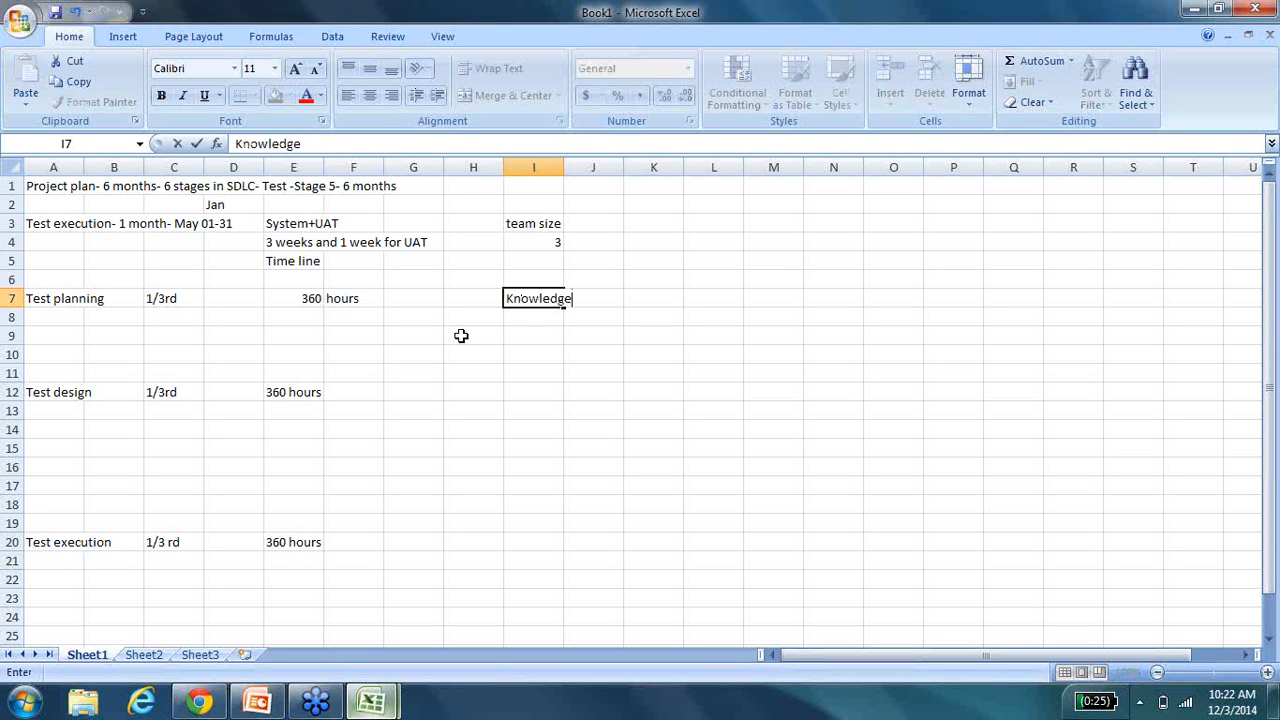
type("tras")
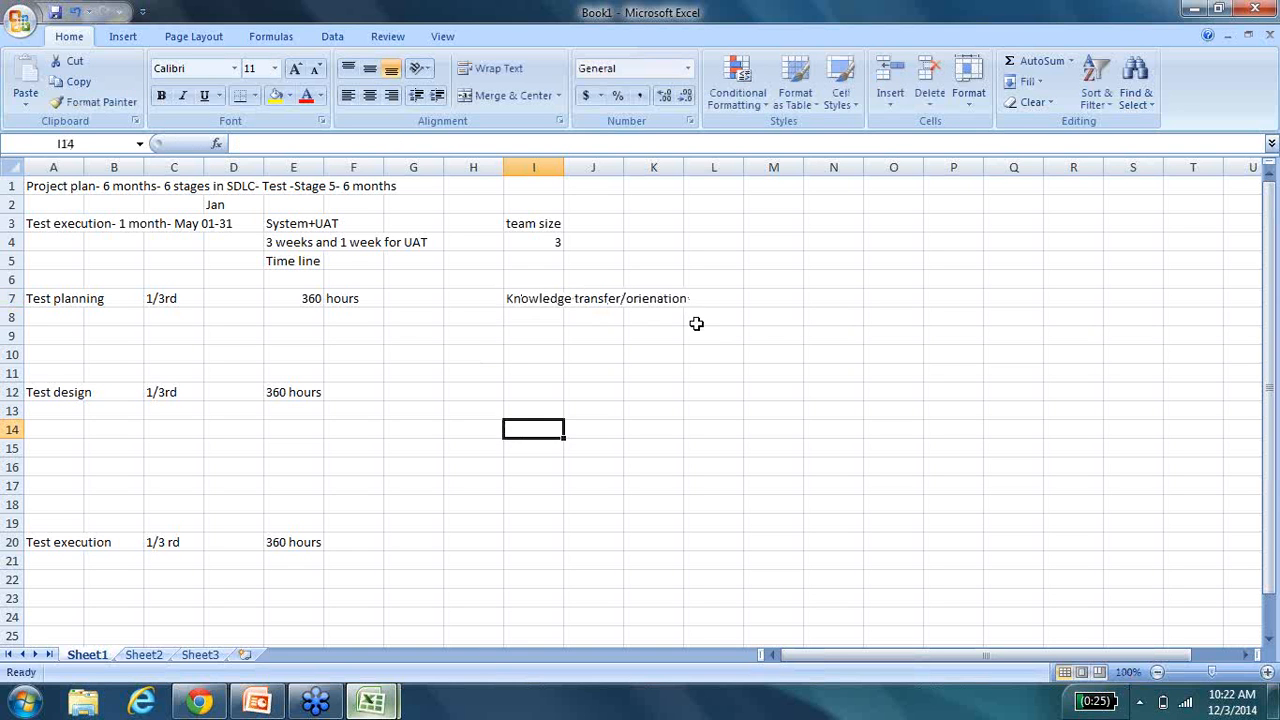
type("10%")
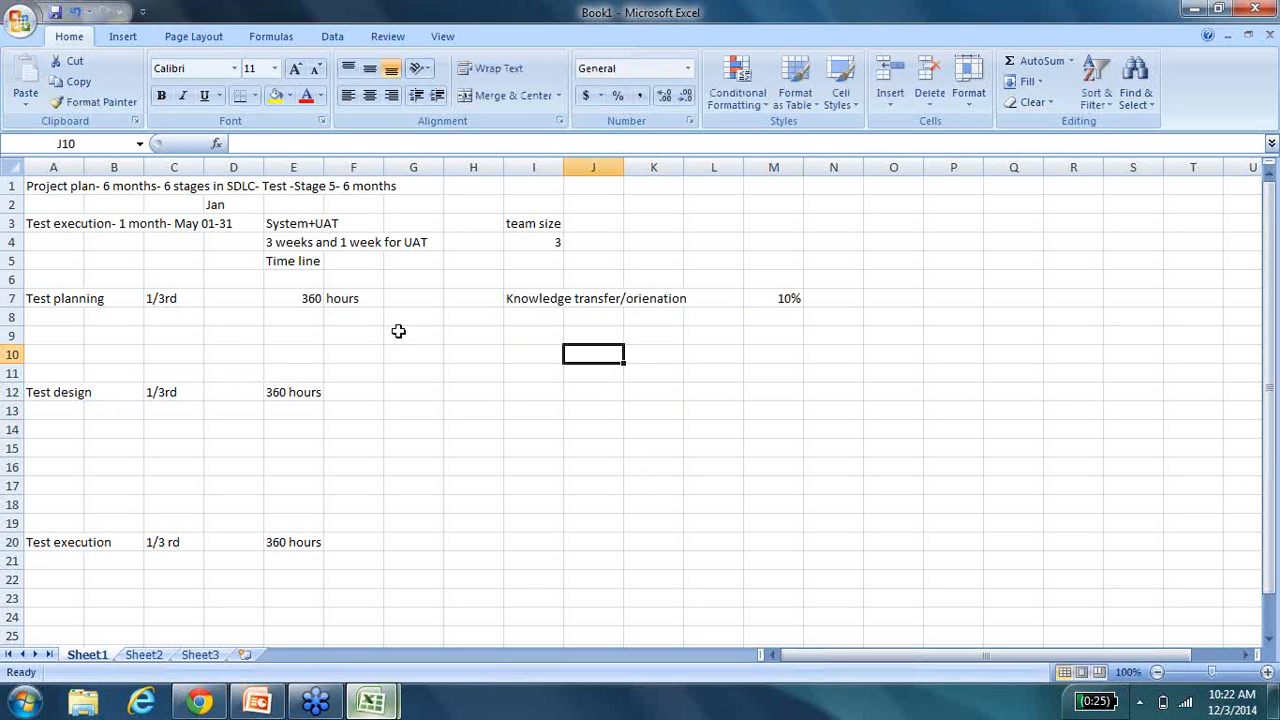
mouse_move(279, 310)
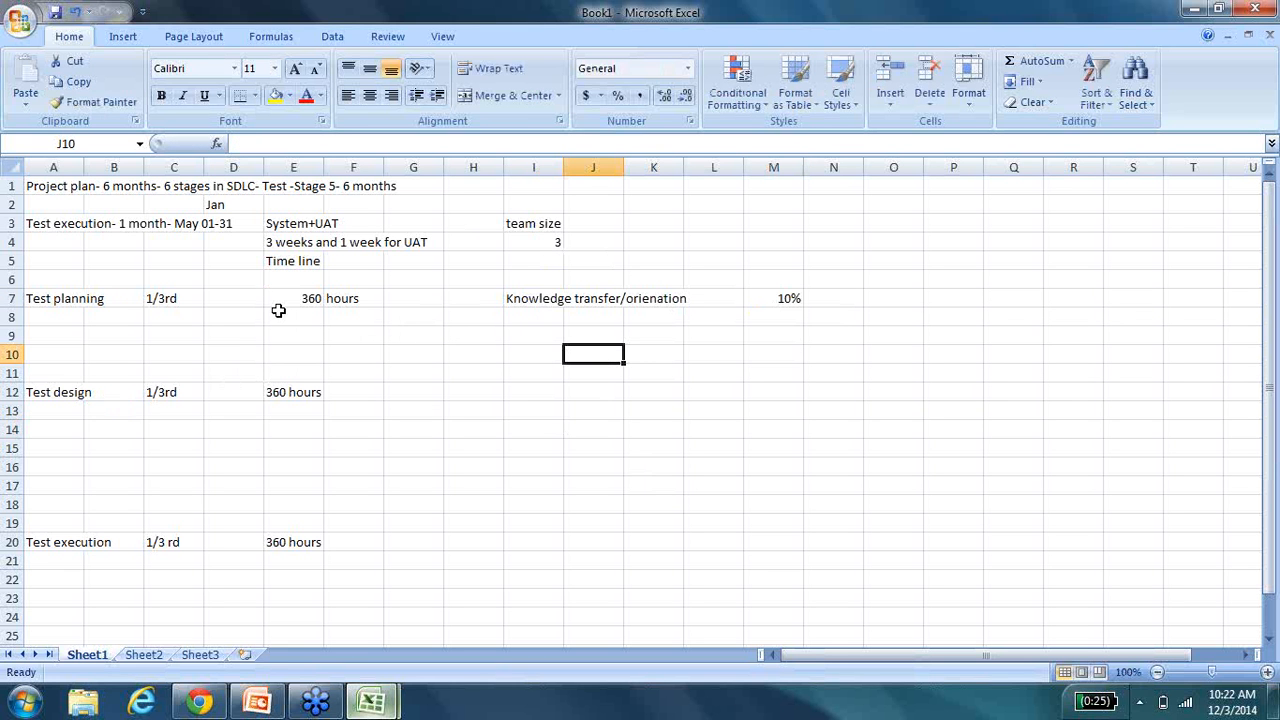
mouse_move(311, 294)
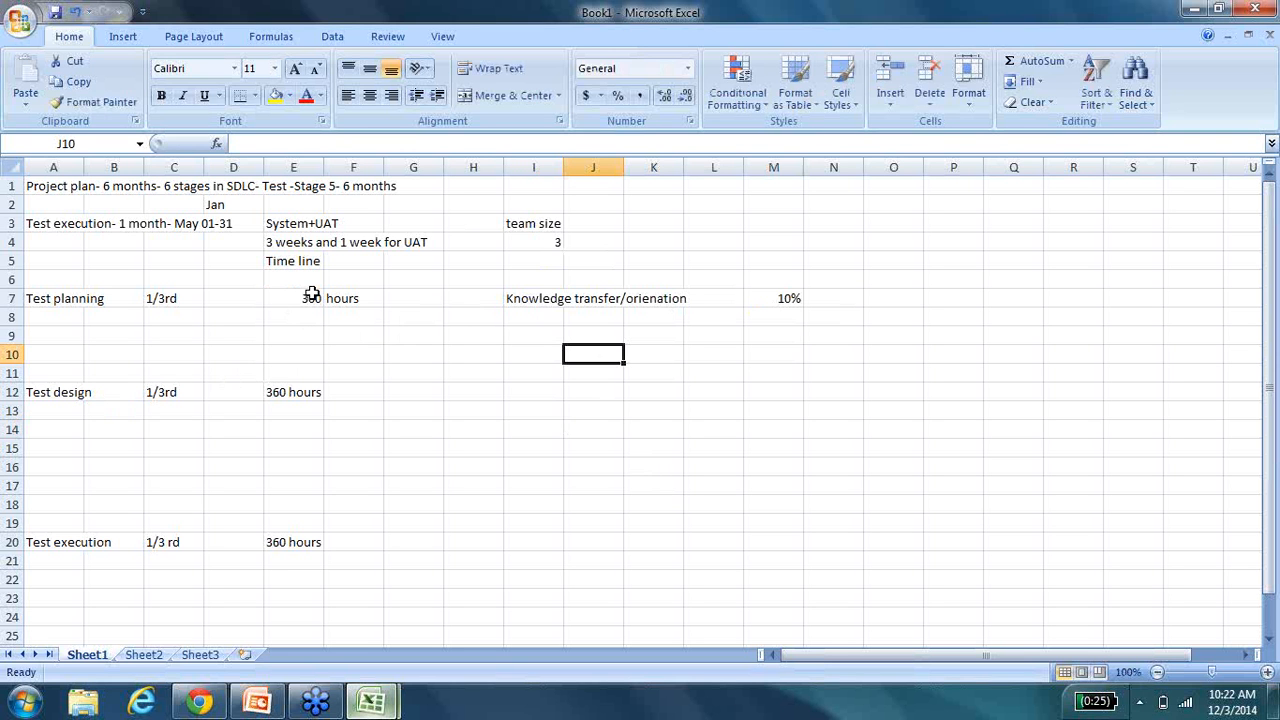
left_click(773, 317)
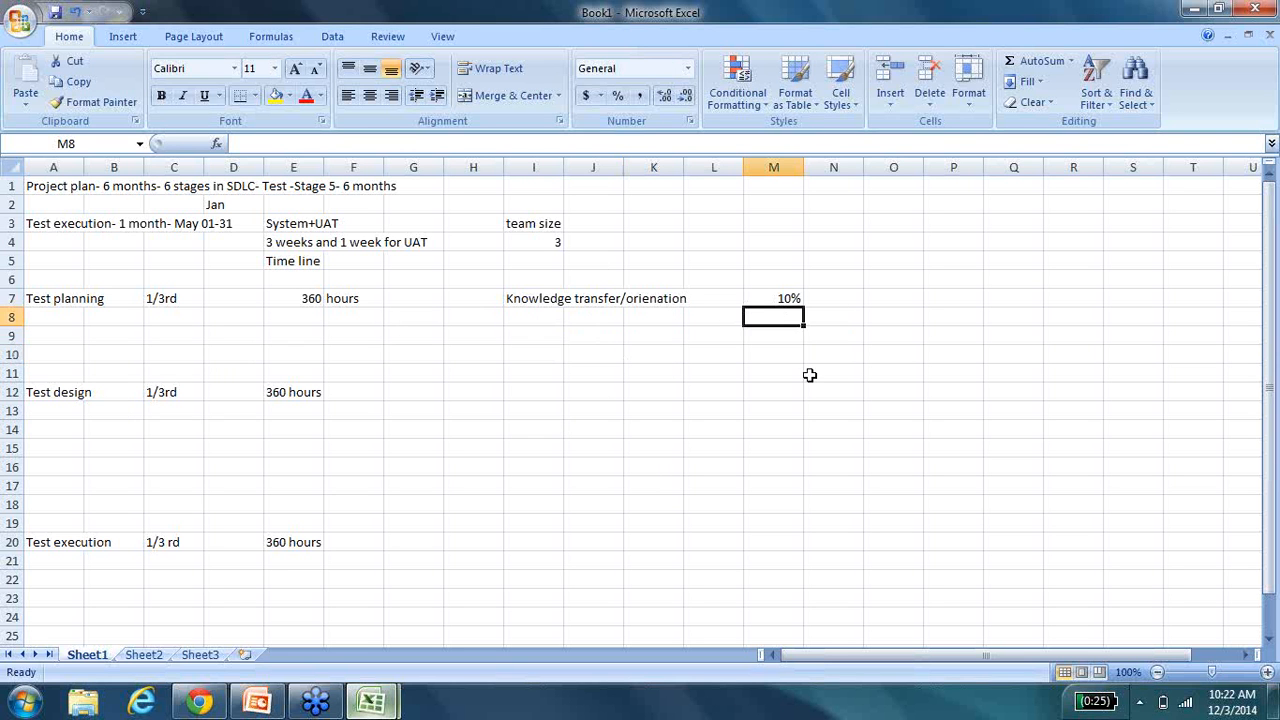
type("36 hours")
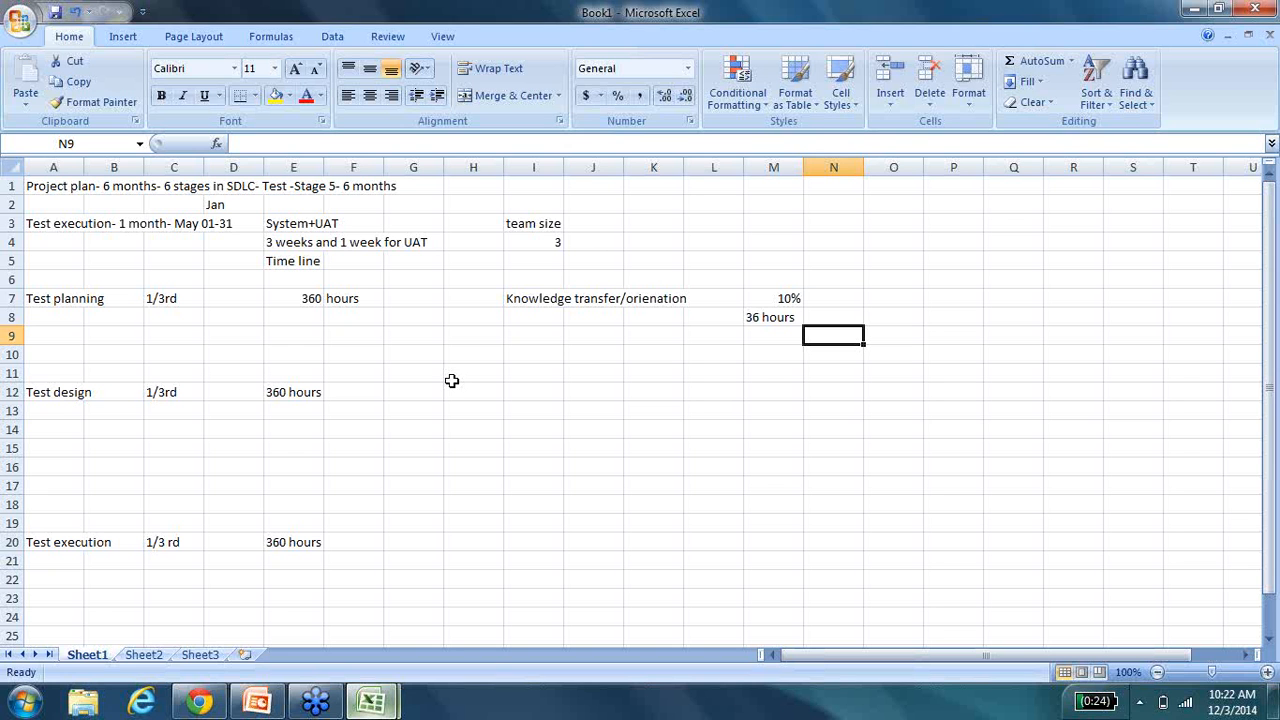
mouse_move(783, 317)
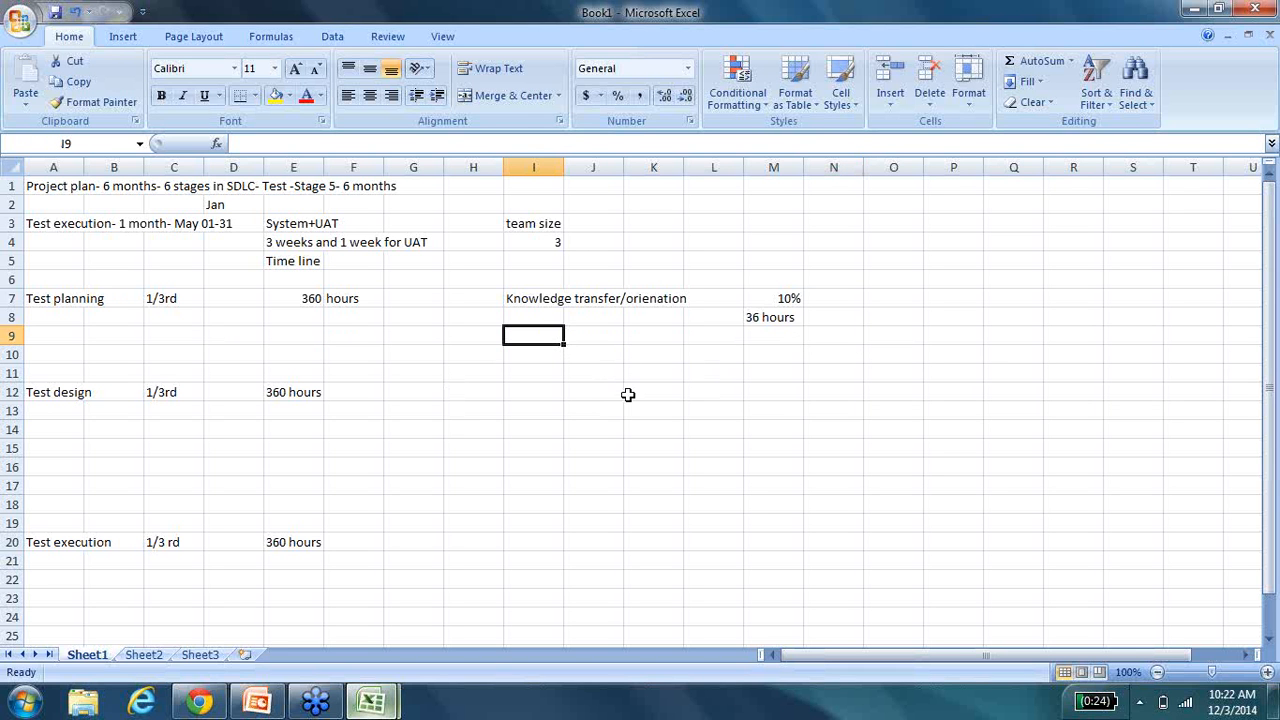
Add requirement gathering and Test scenarios as Test planning sub-tasks.
type("Tes")
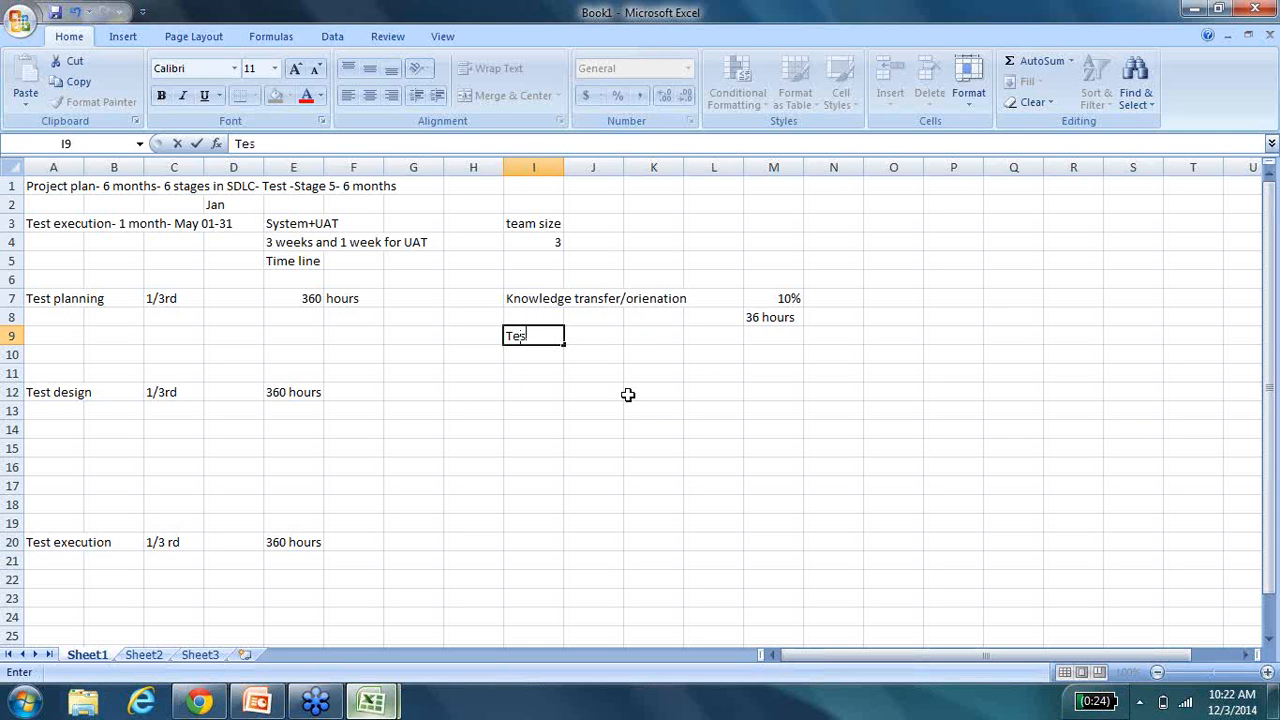
type("requirement gathering")
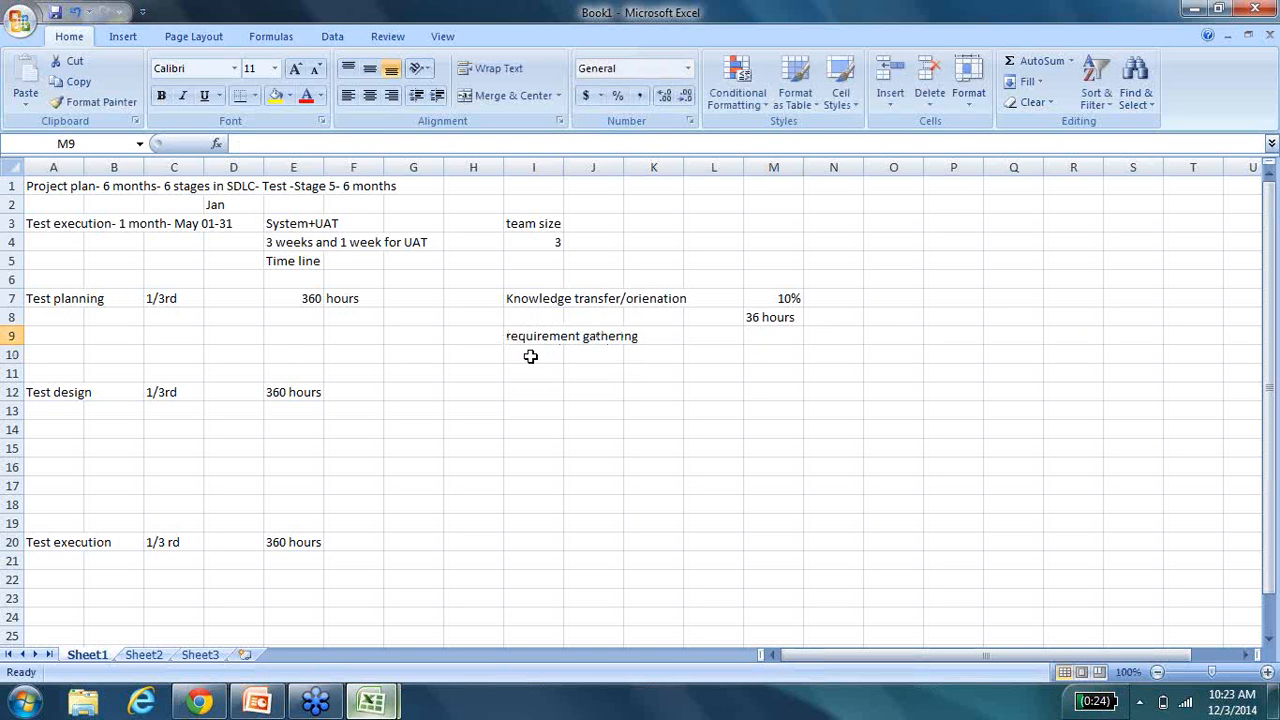
left_click(533, 354)
type("Test s")
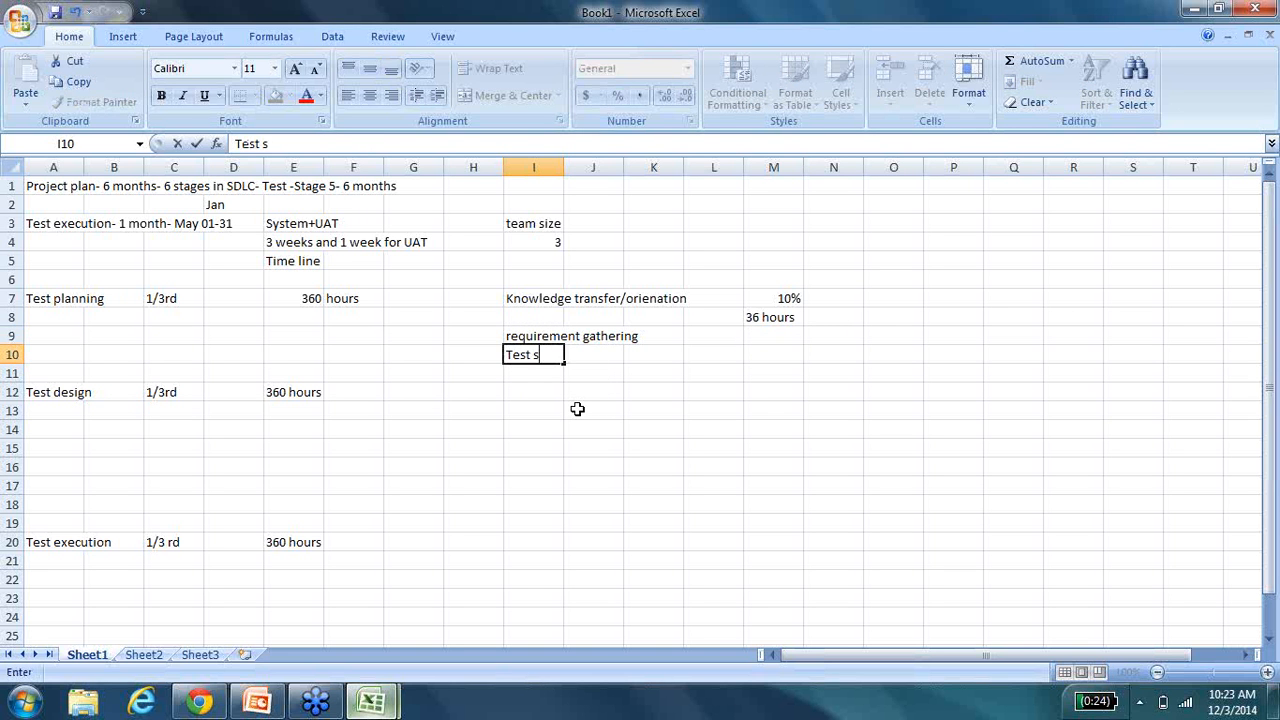
type("cenarios")
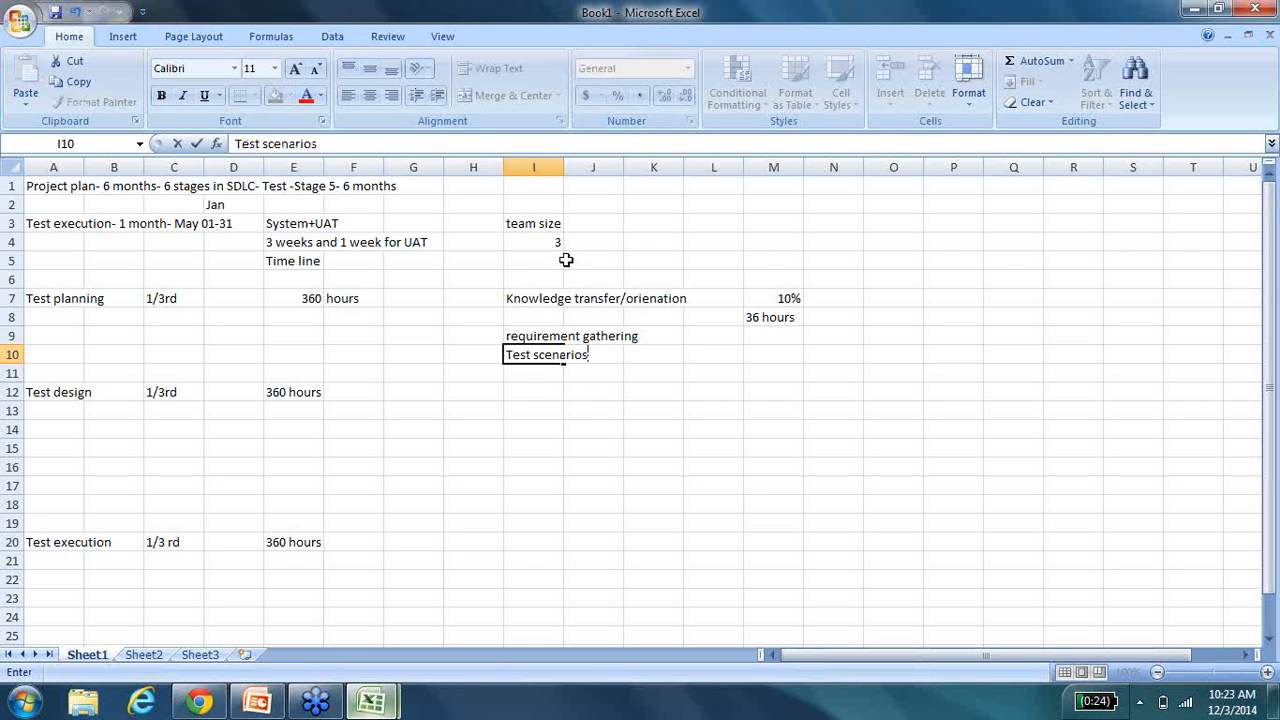
key("Enter")
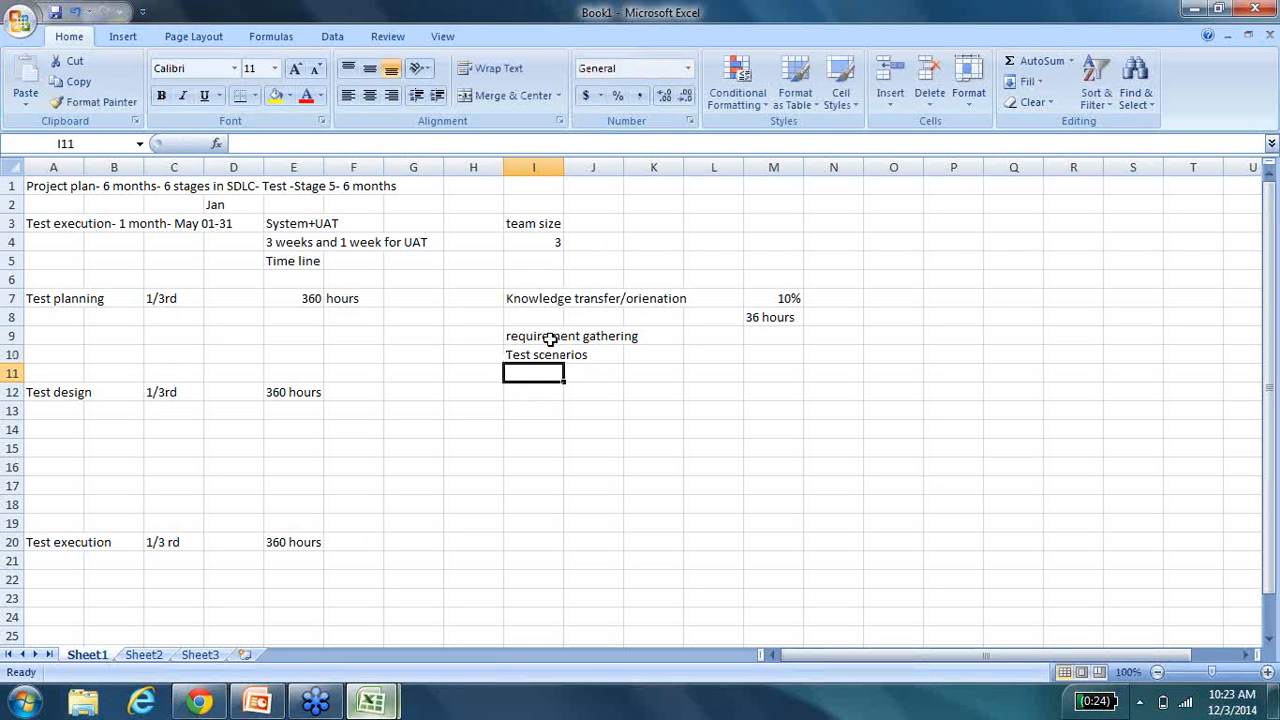
List Test plan creation, Test case creation, Reviews and TM below them.
type("Test plan creation")
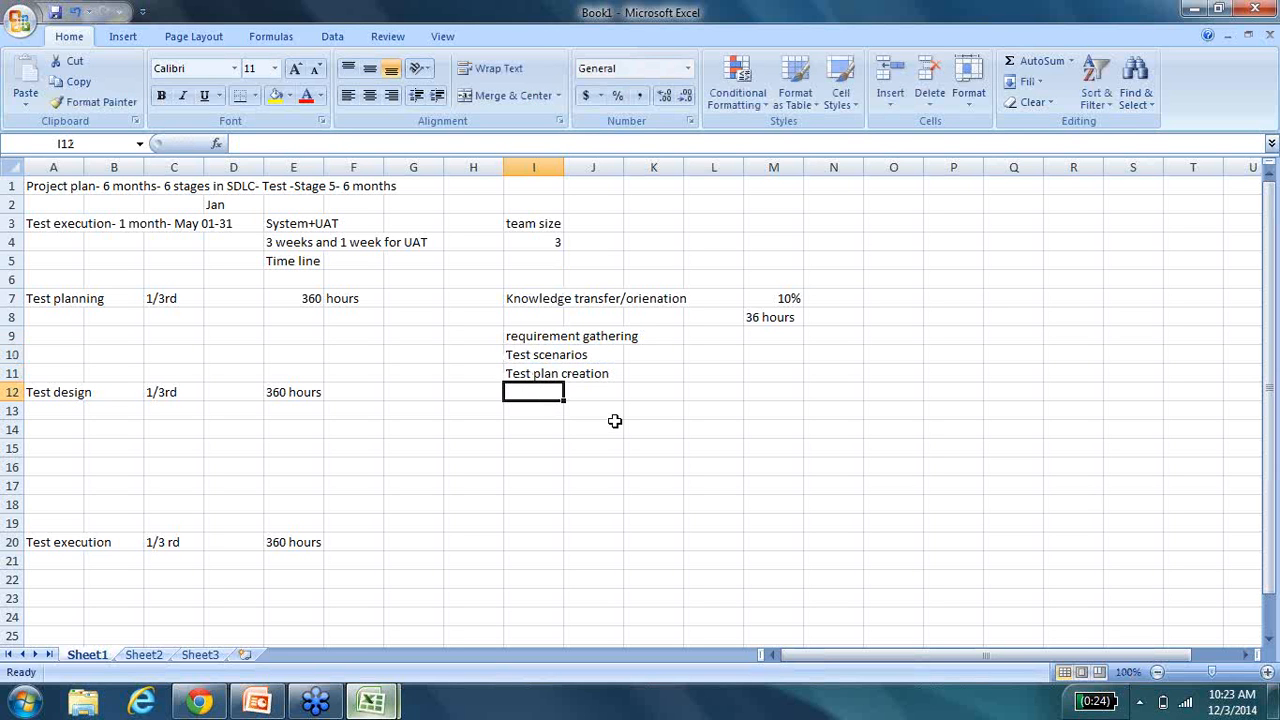
type("Test")
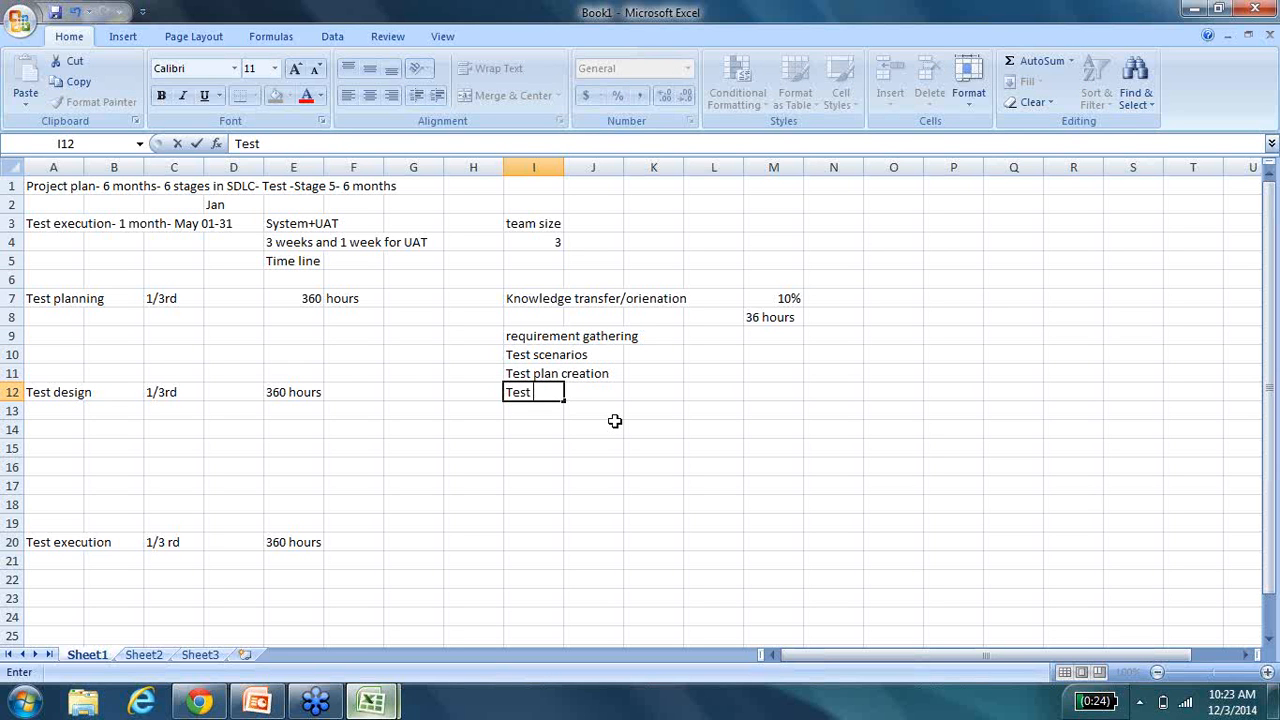
type("case creatio")
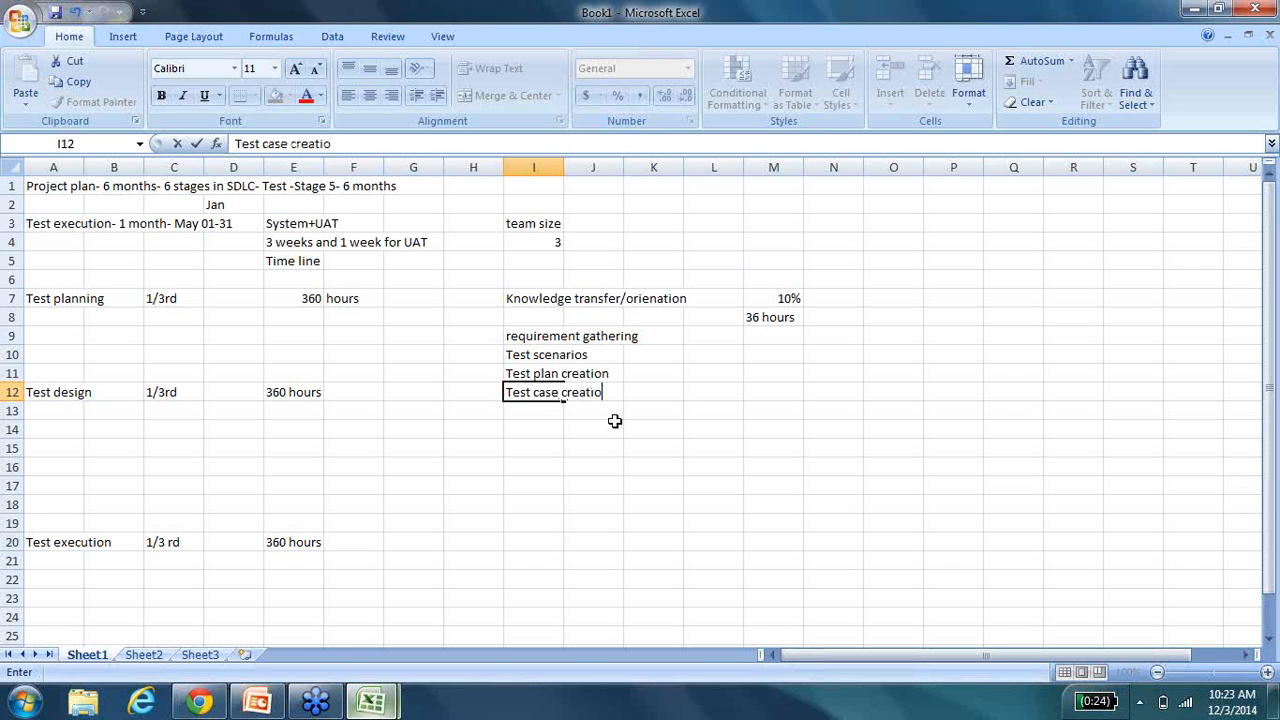
type("Reviews")
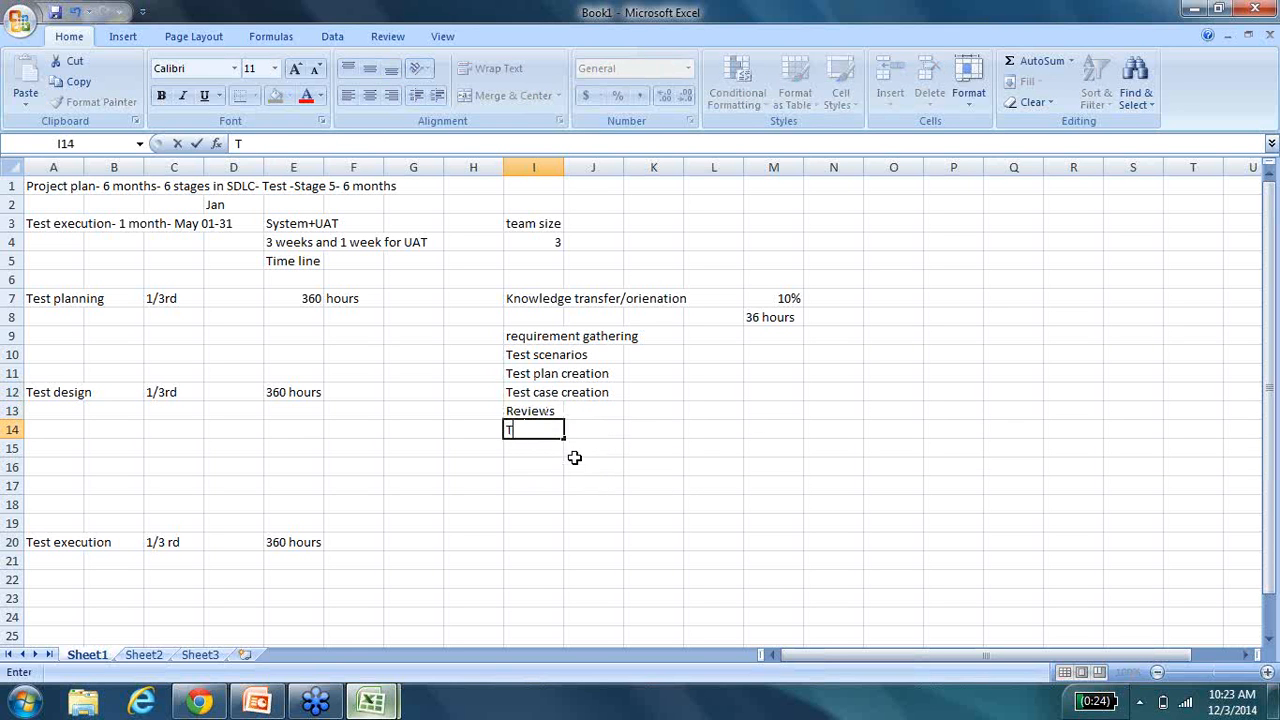
type("TM")
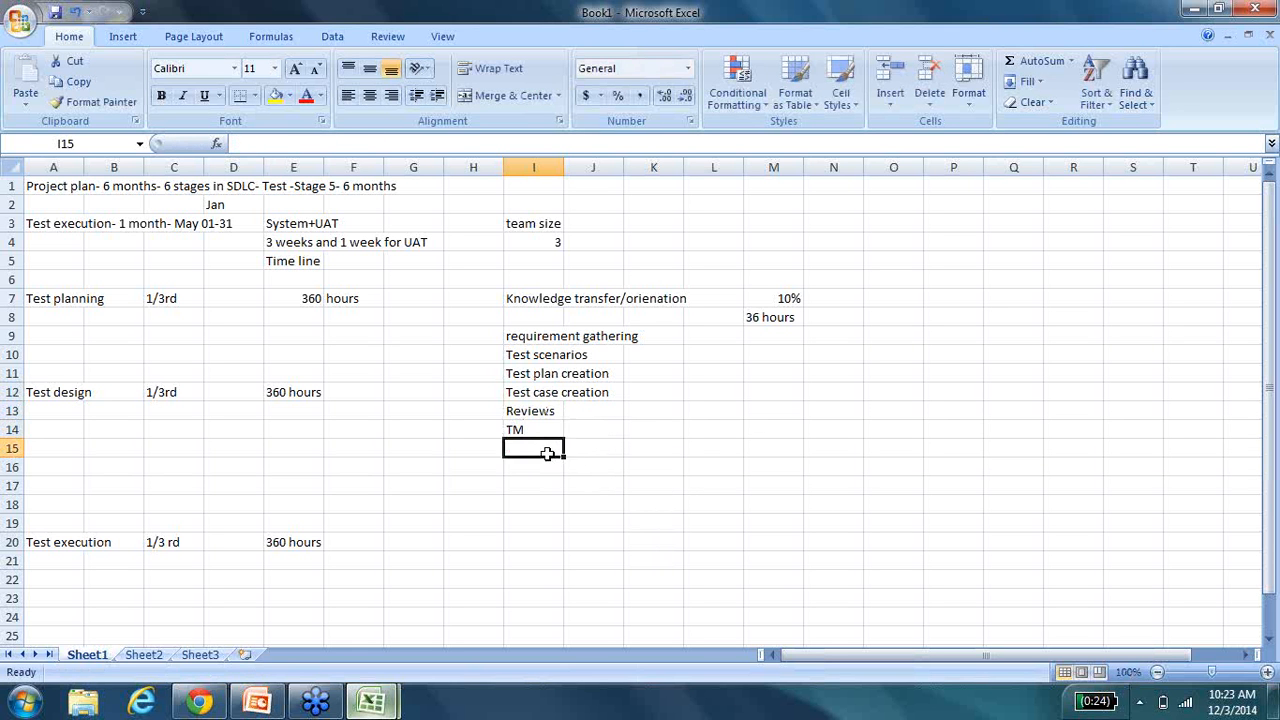
mouse_move(610, 492)
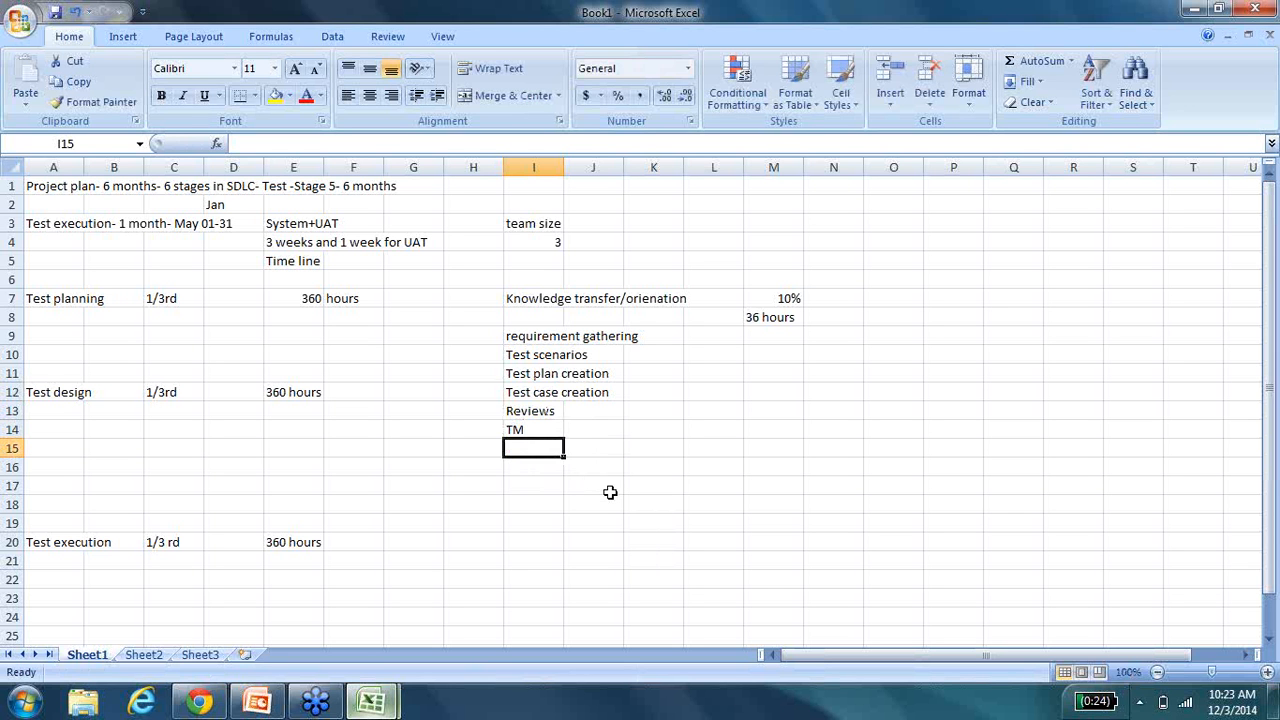
mouse_move(570, 433)
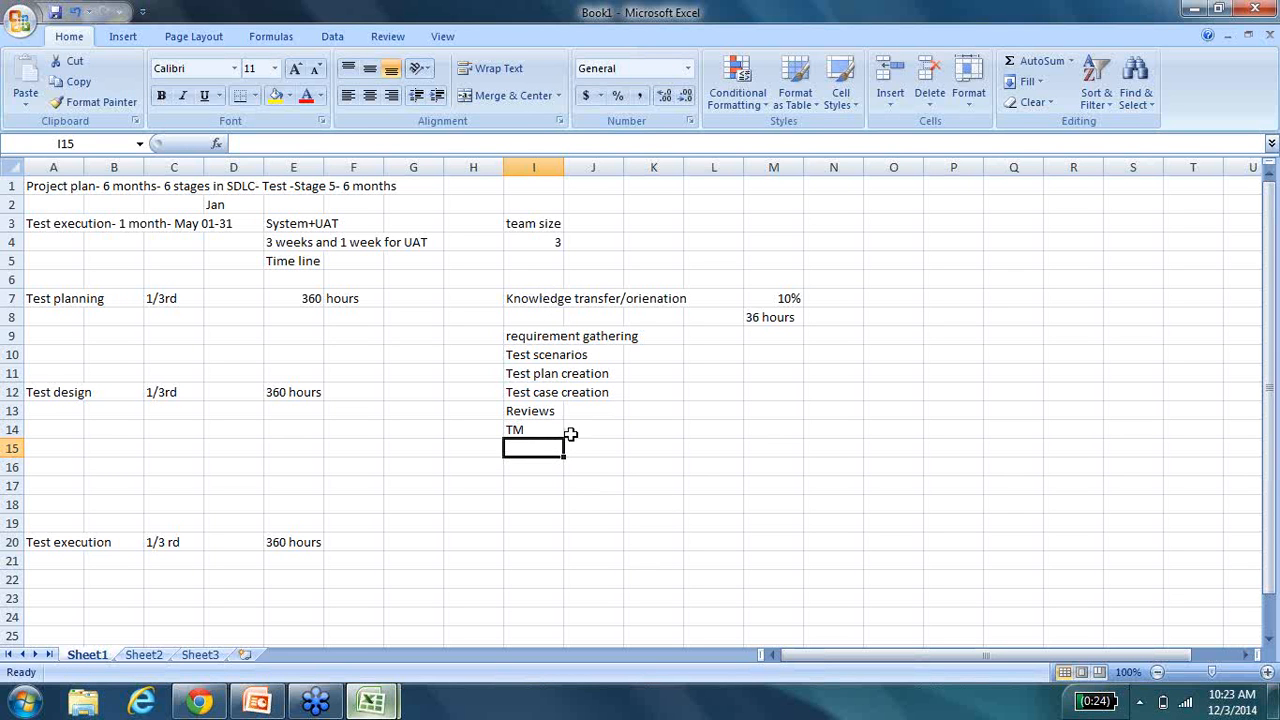
mouse_move(748, 708)
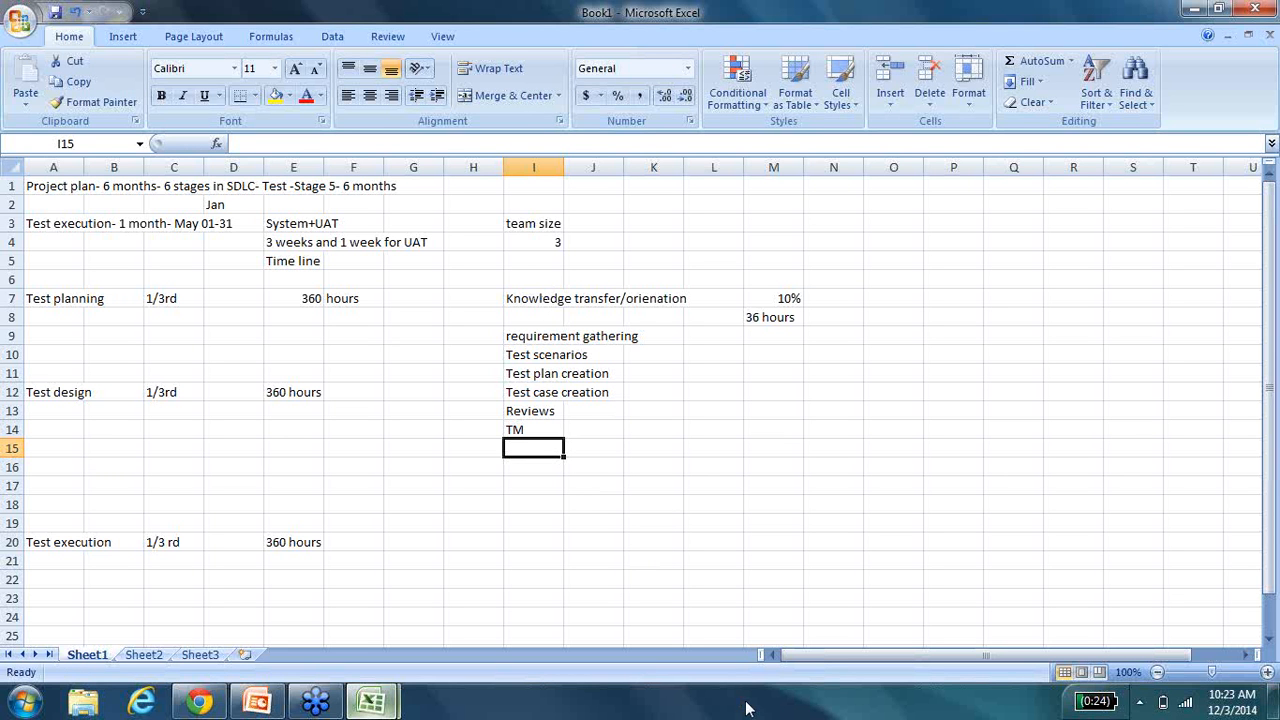
Enter 'Contingency factor- 30%- 20-25%' in I15, closing the Test planning sub-task list.
type("Contine")
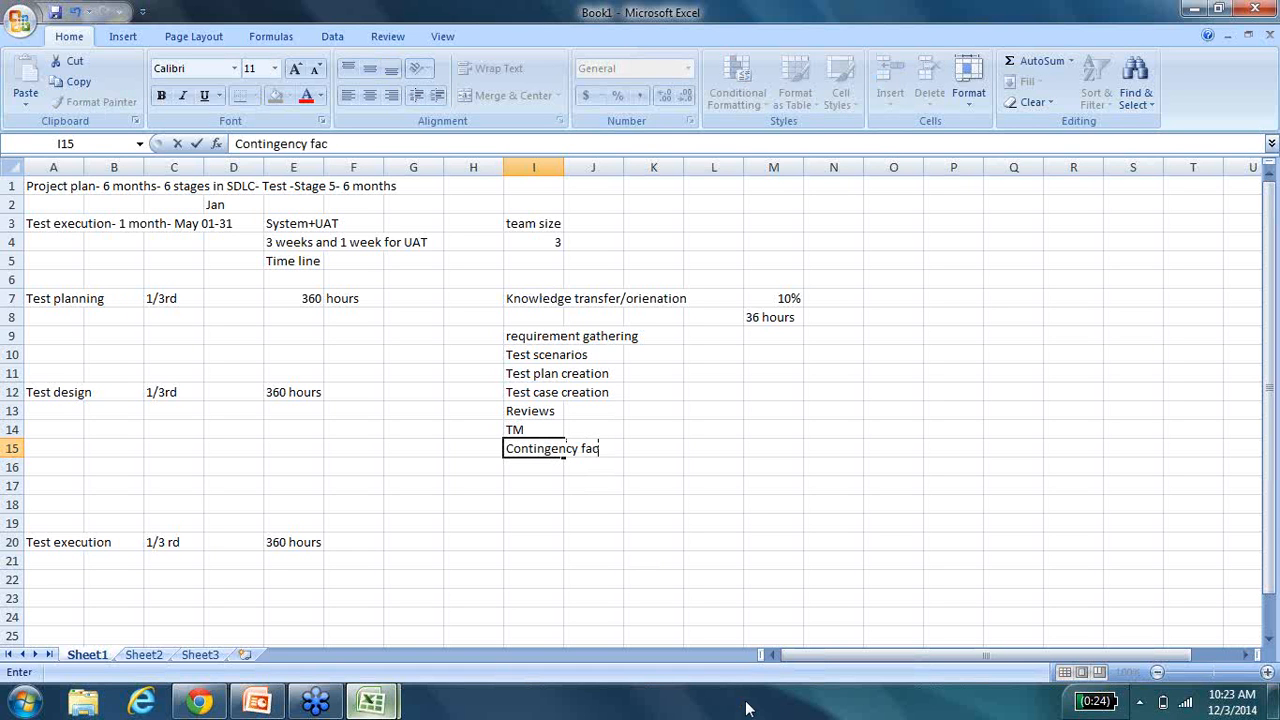
type("tor")
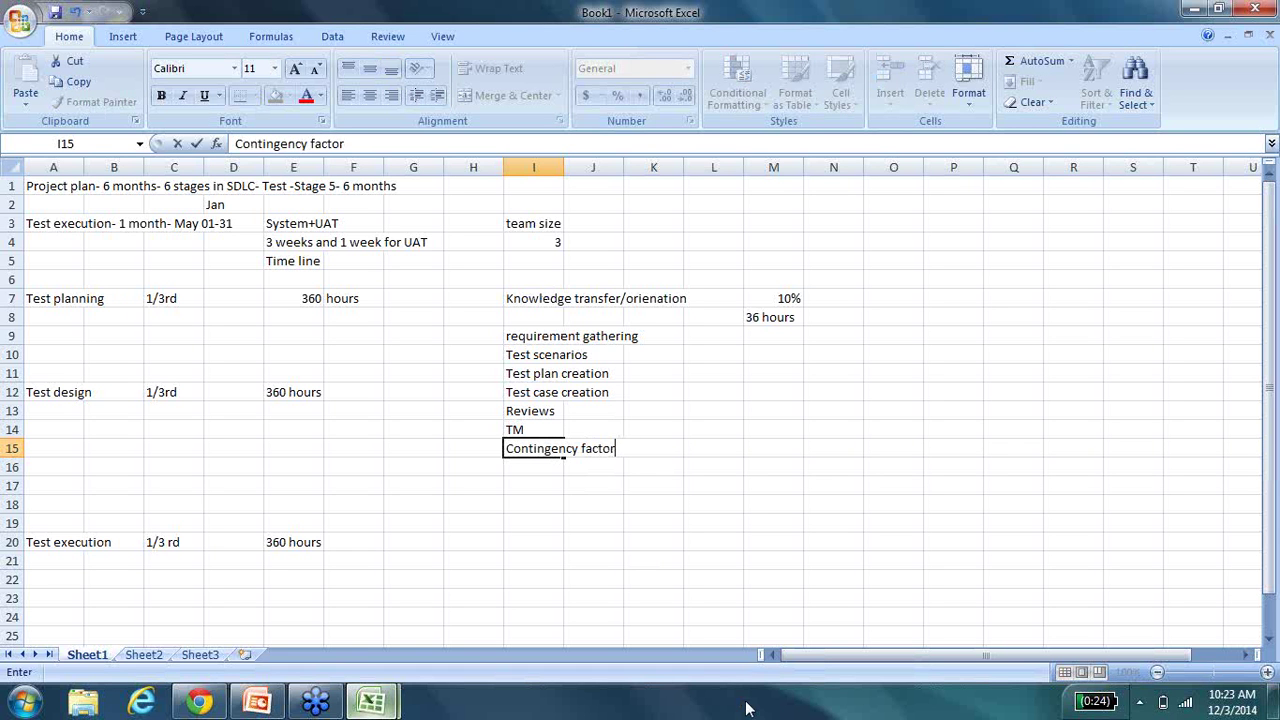
type("- 30%")
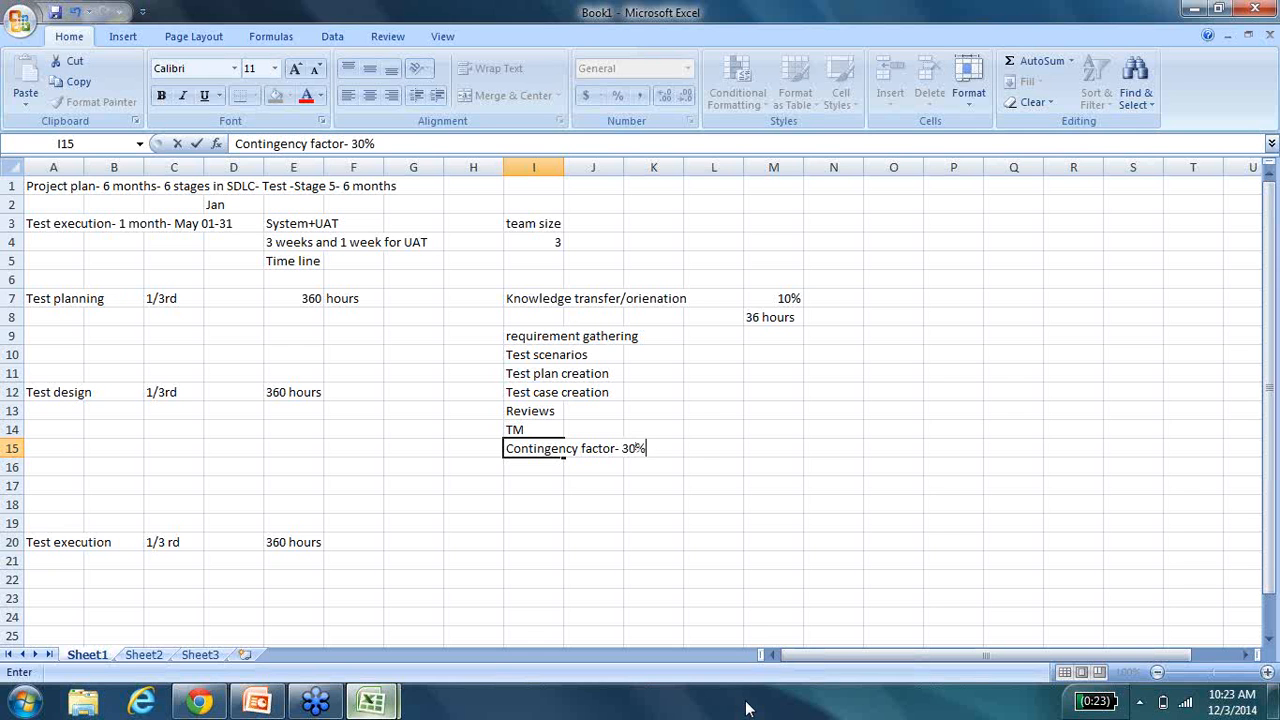
type("-")
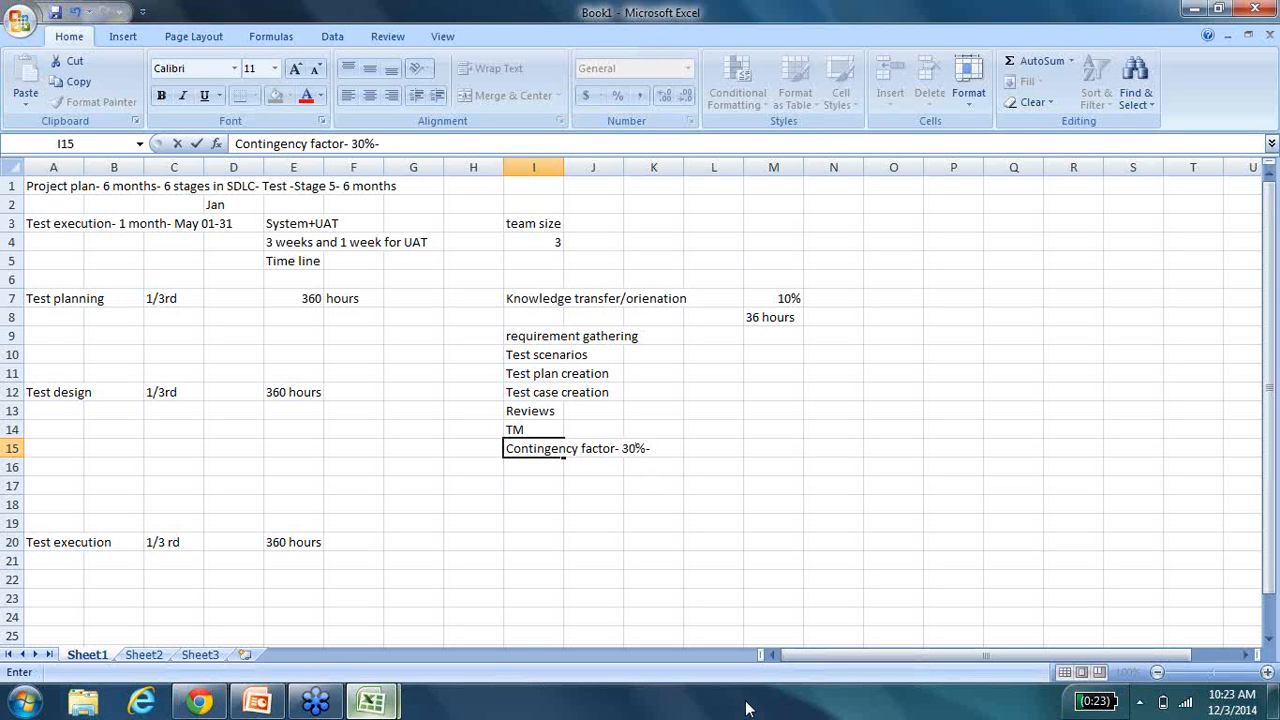
type("2")
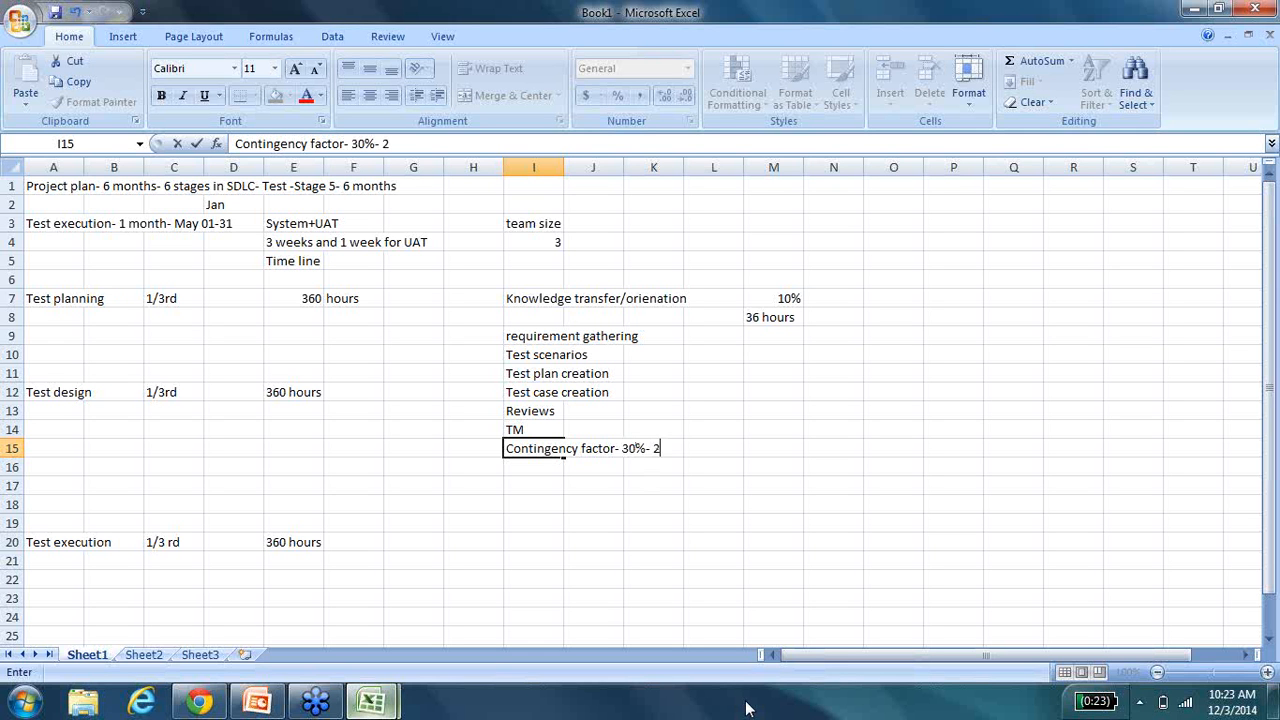
type("0")
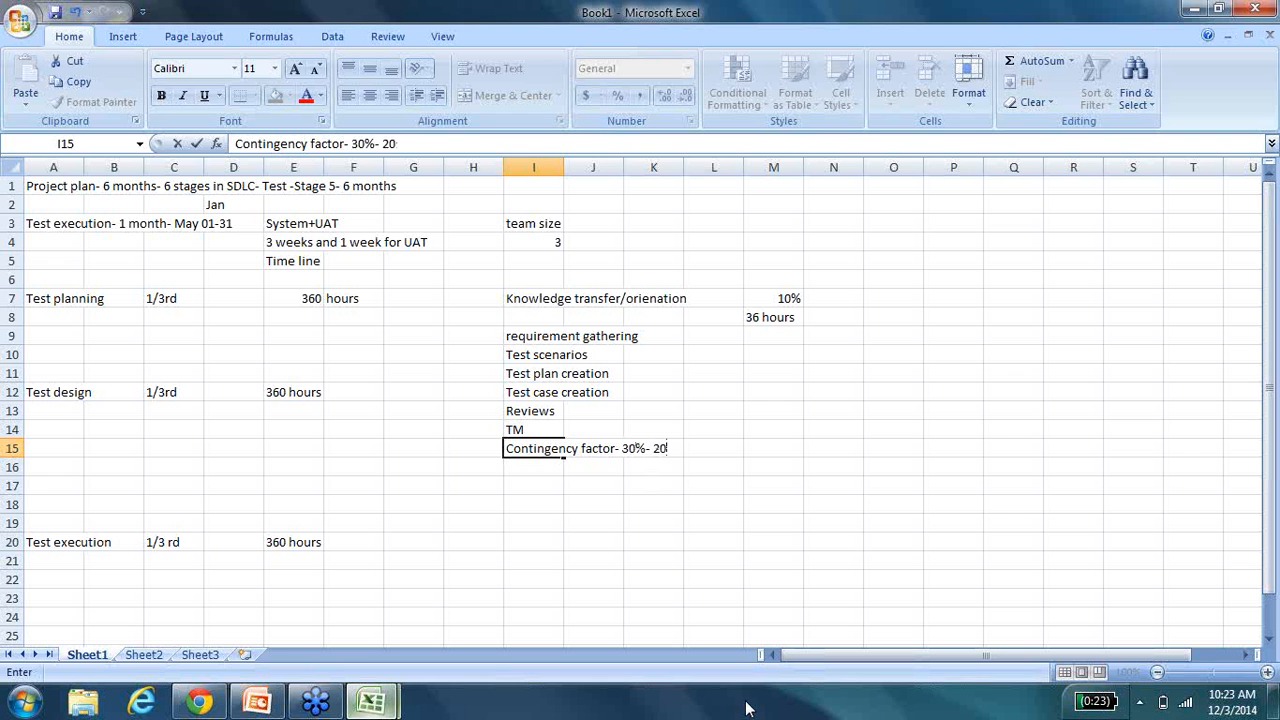
type("-25%")
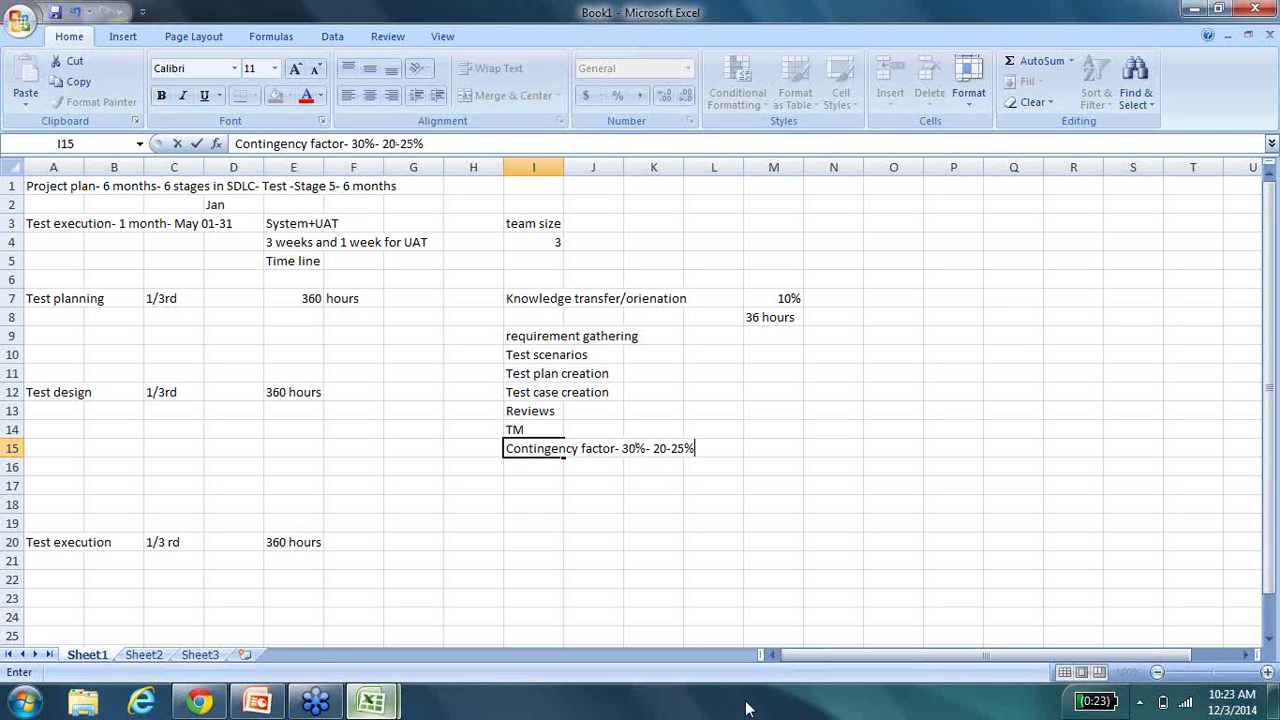
key("Enter")
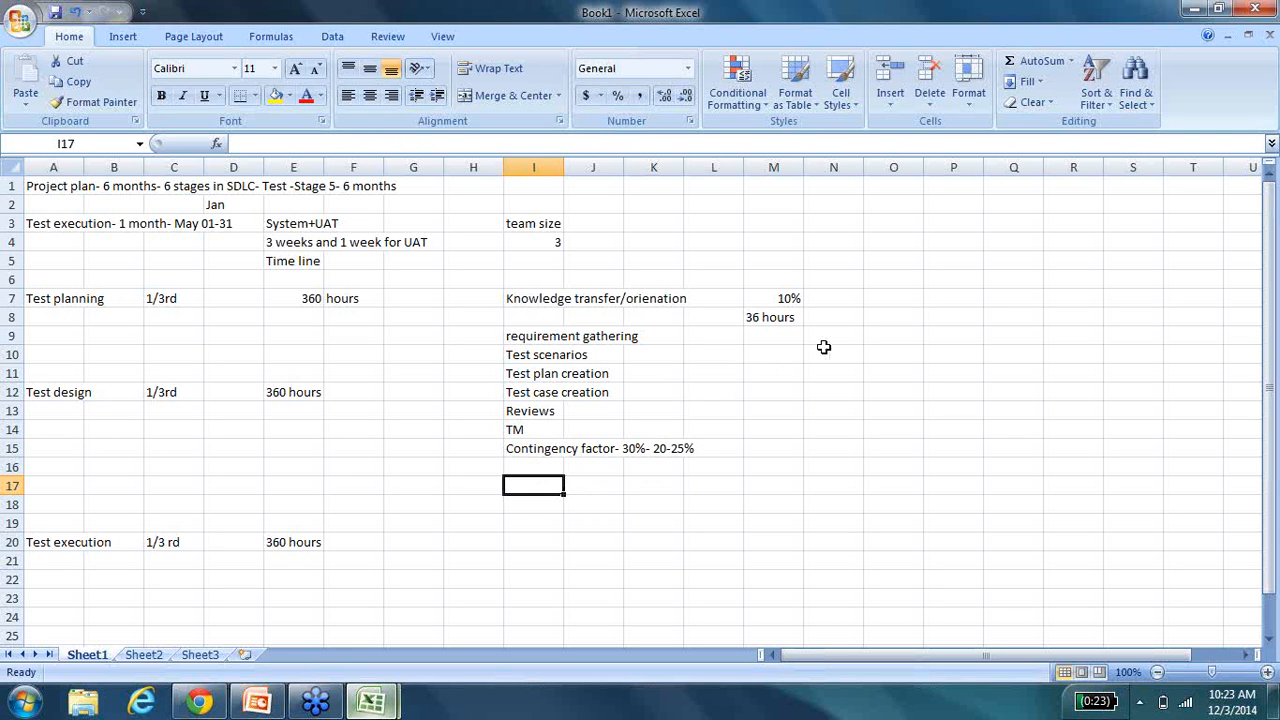
left_click(773, 335)
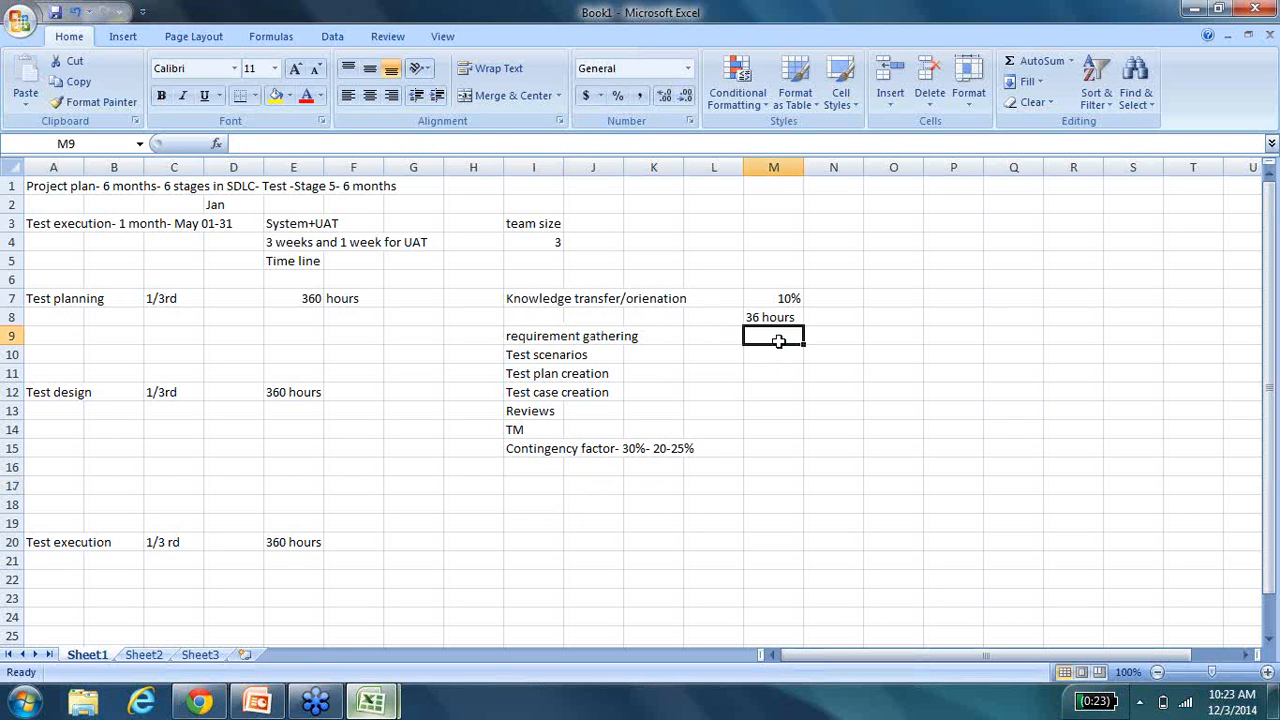
left_click(533, 298)
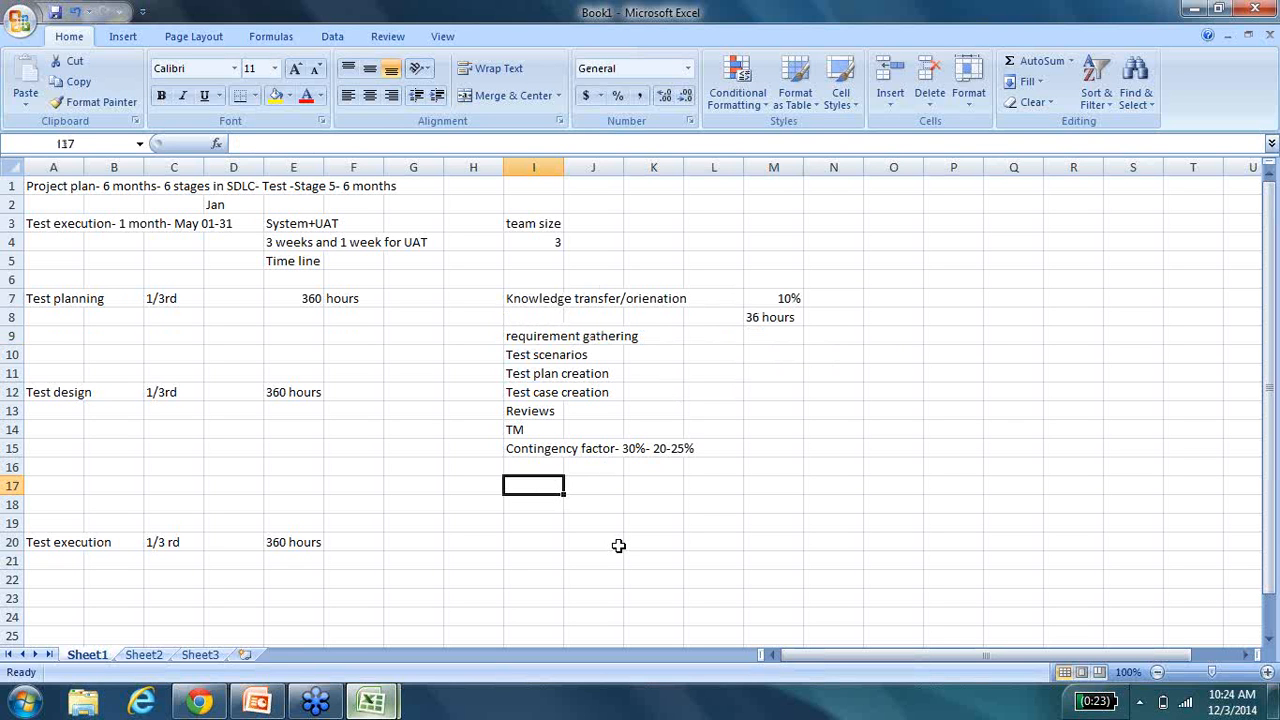
Add a co-ordination task in I17 at 10% worth 36 hours.
type("co-")
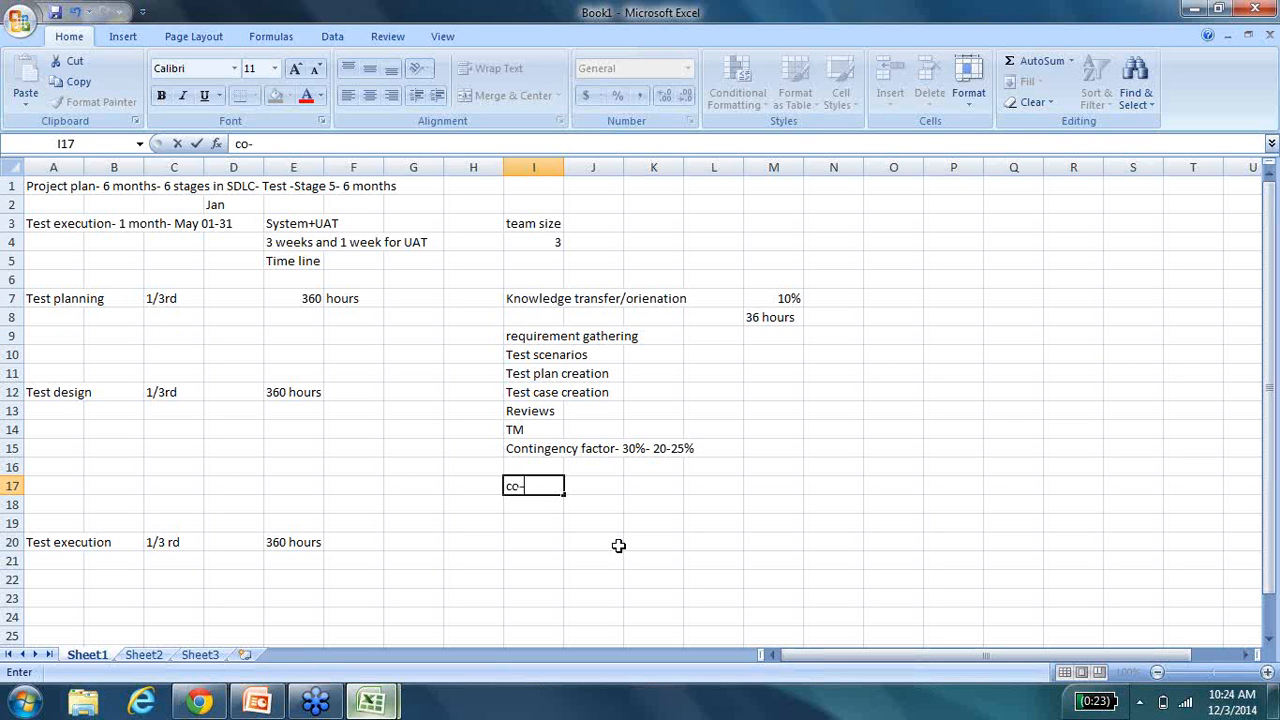
type("ordinati")
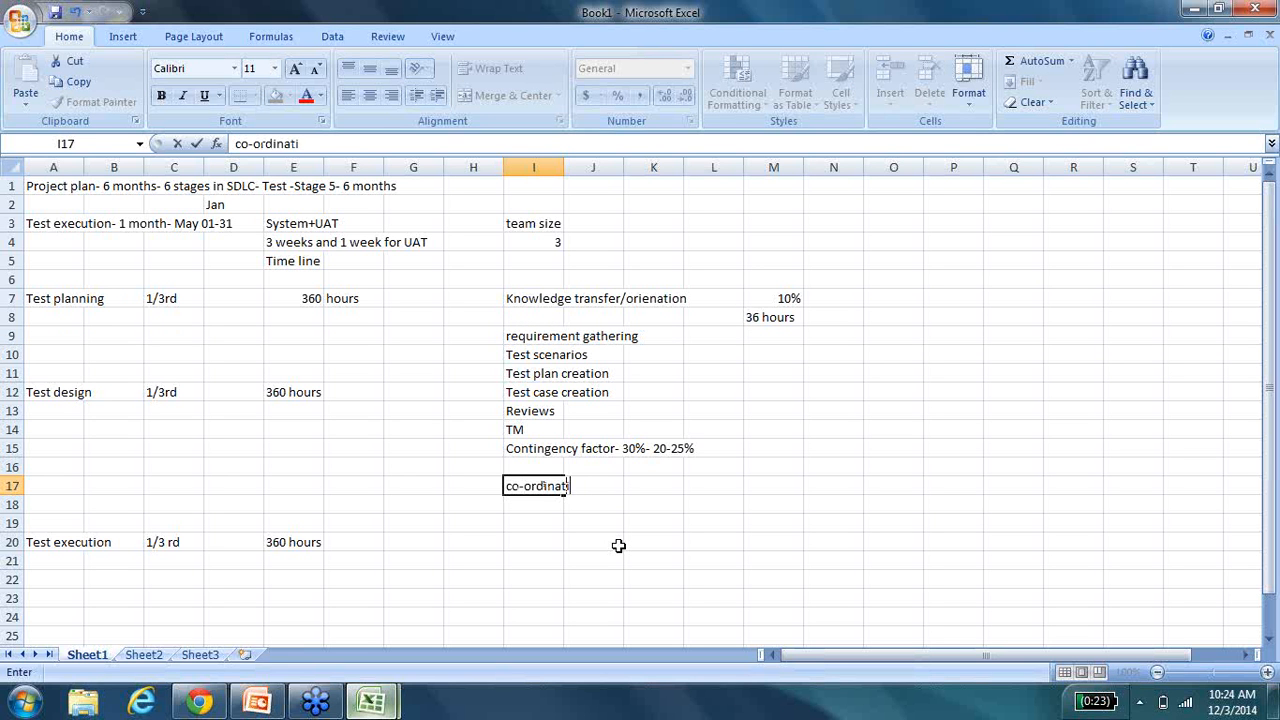
left_click(773, 485)
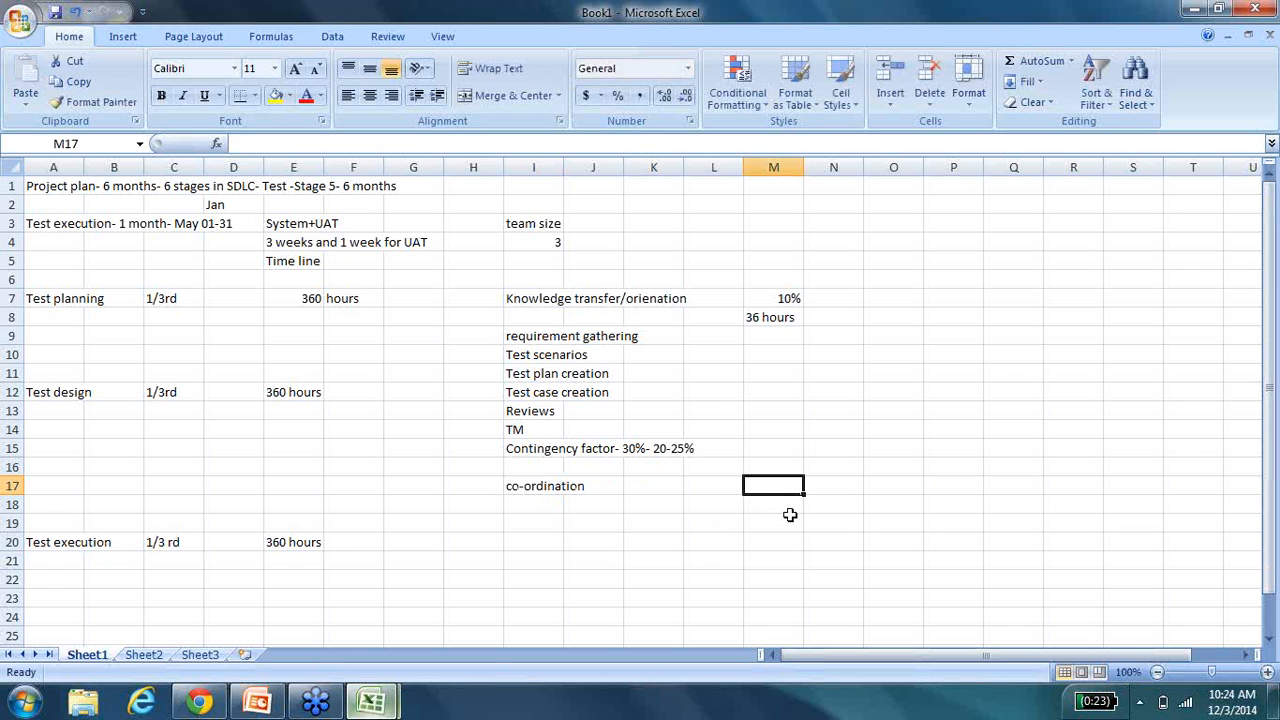
type("10%")
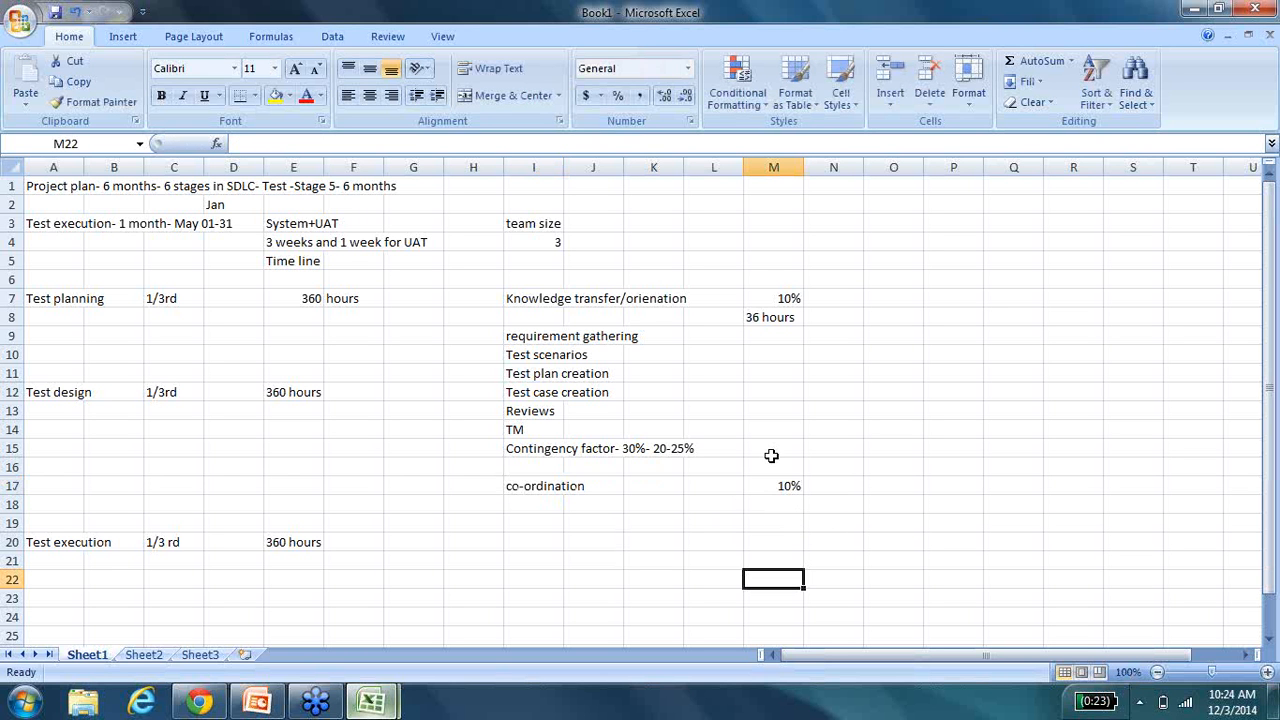
left_click(833, 298)
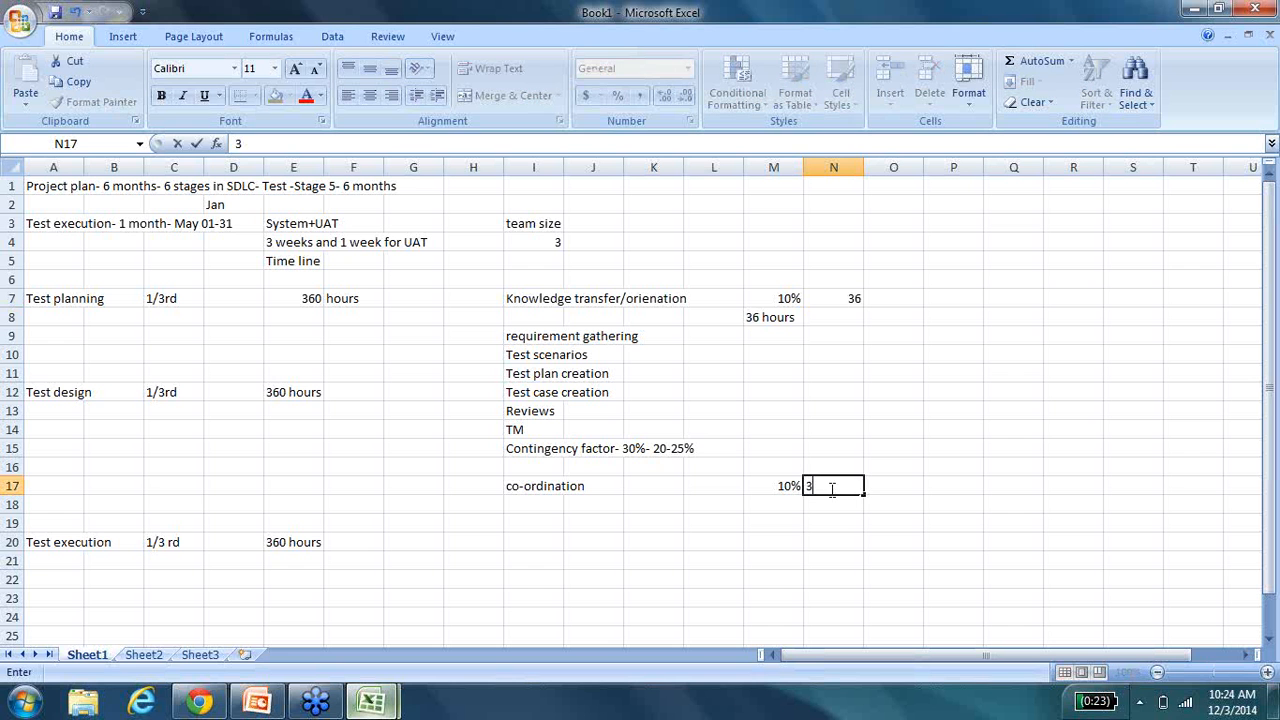
key("Enter")
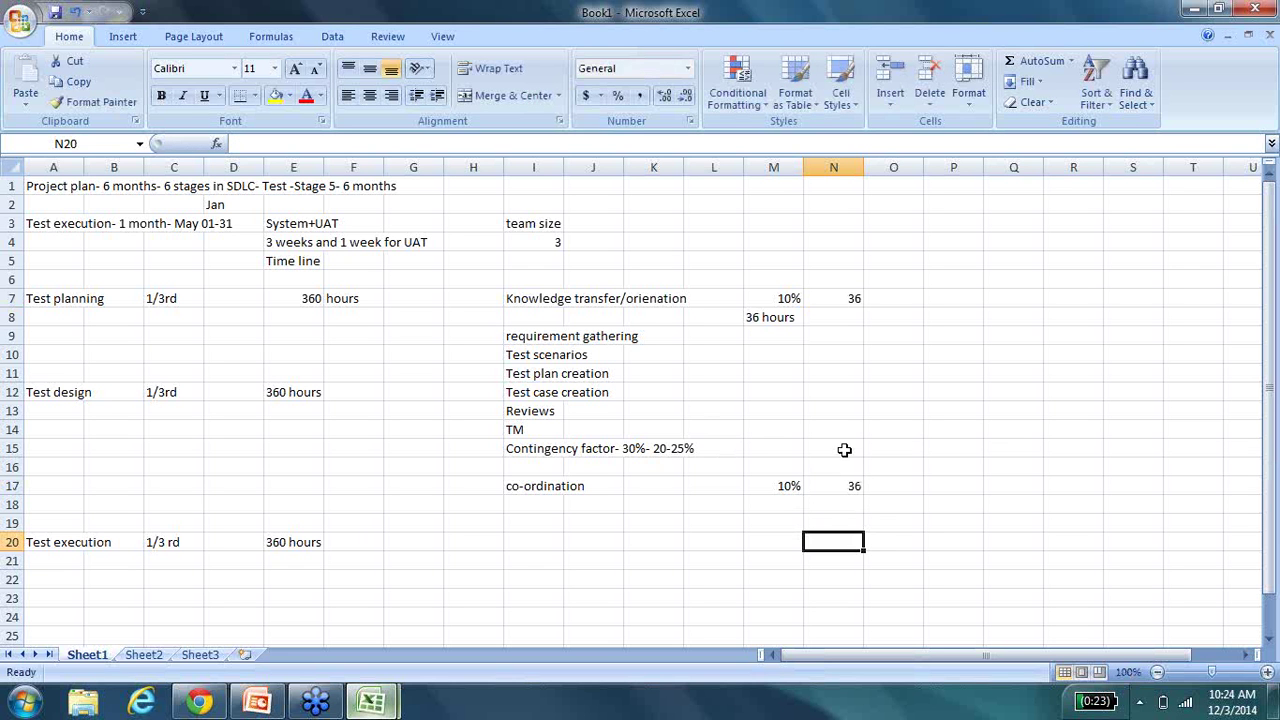
left_click(833, 448)
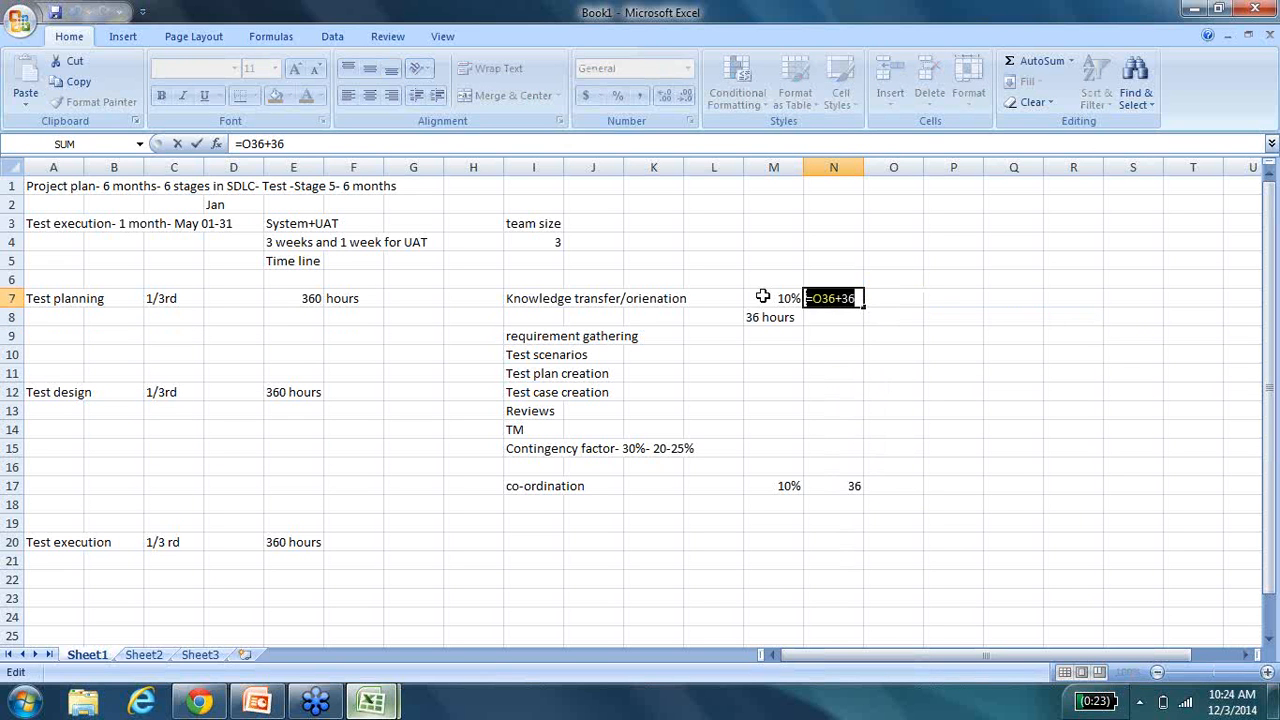
Replace the mistaken N7 entry with 72 hours for knowledge transfer.
key("Escape")
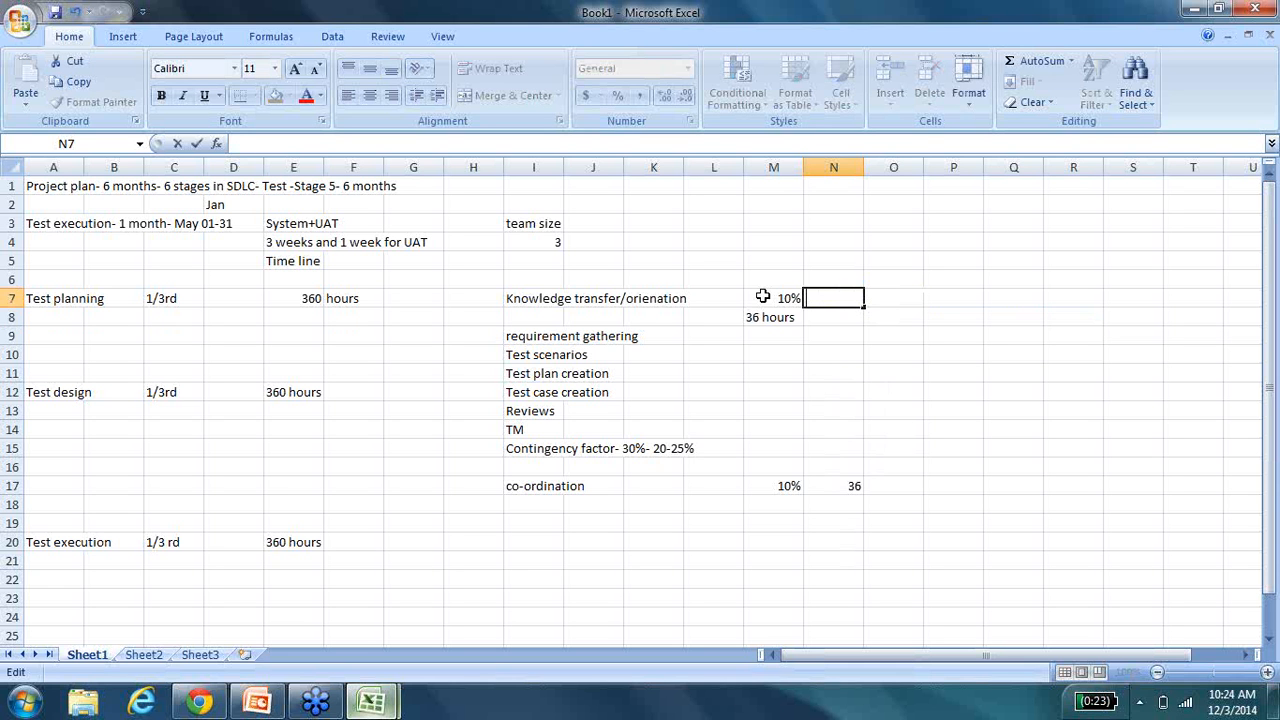
type("3")
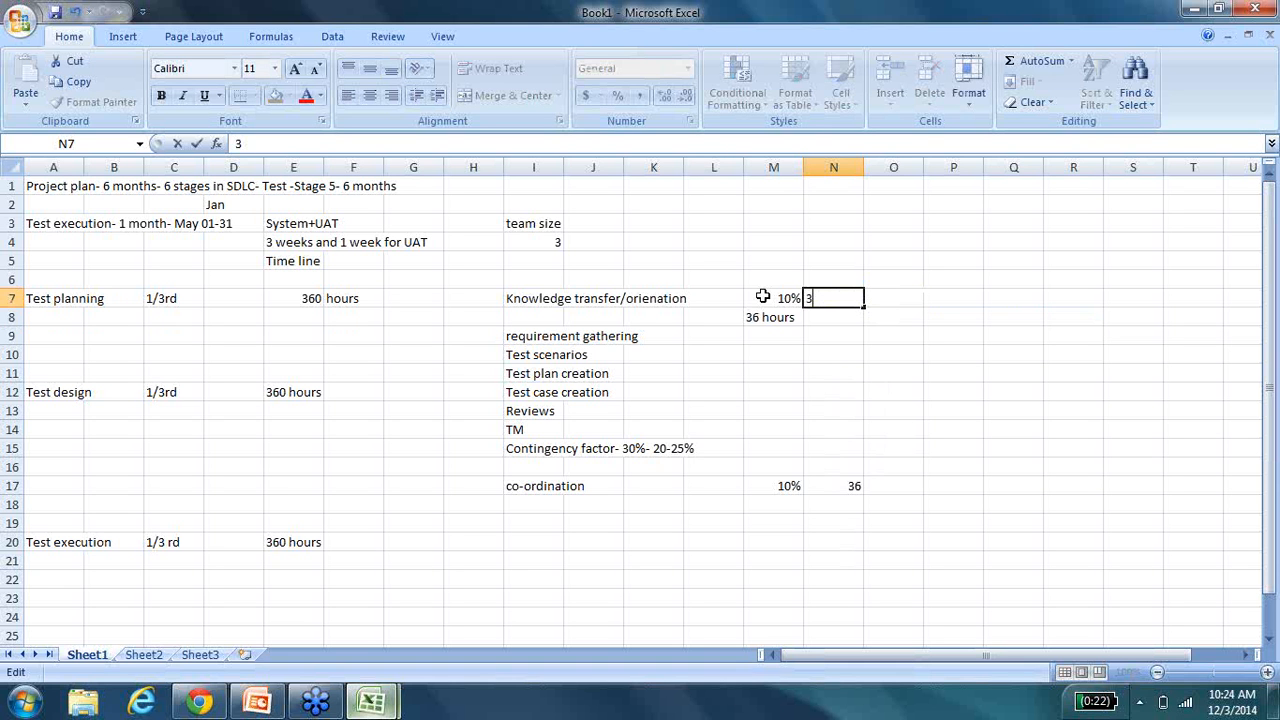
type("72")
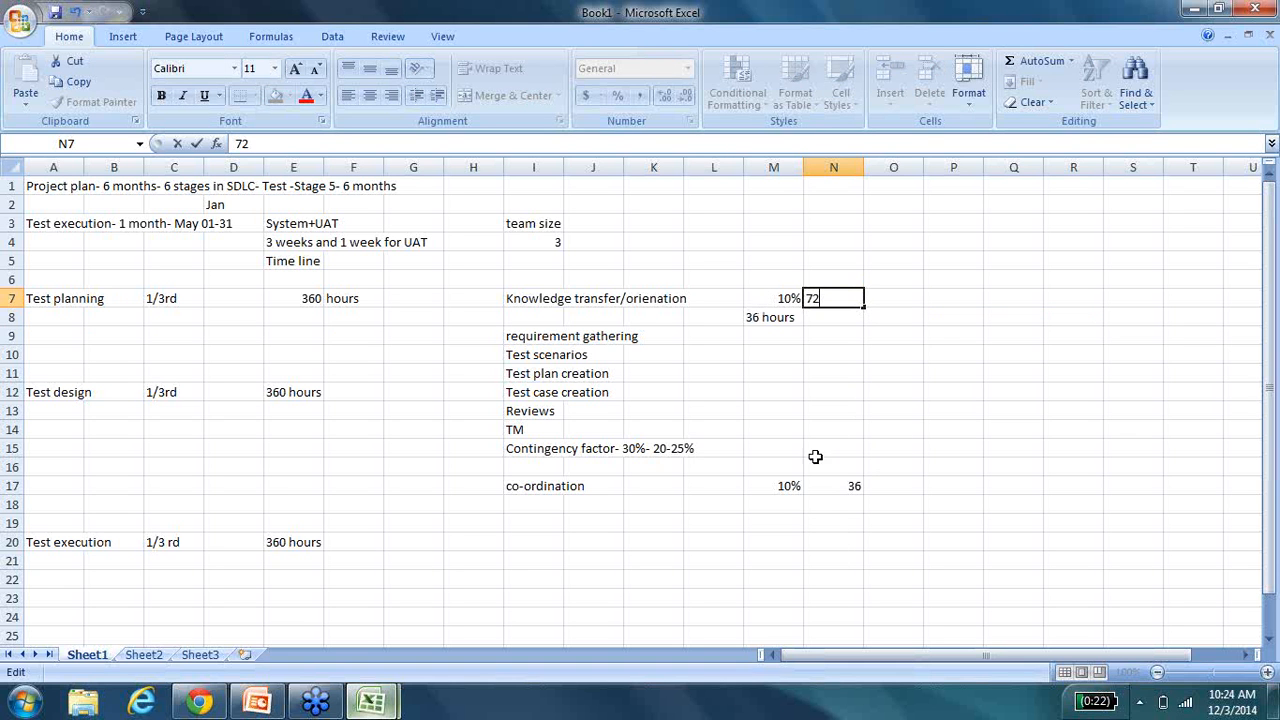
left_click(833, 486)
type("72")
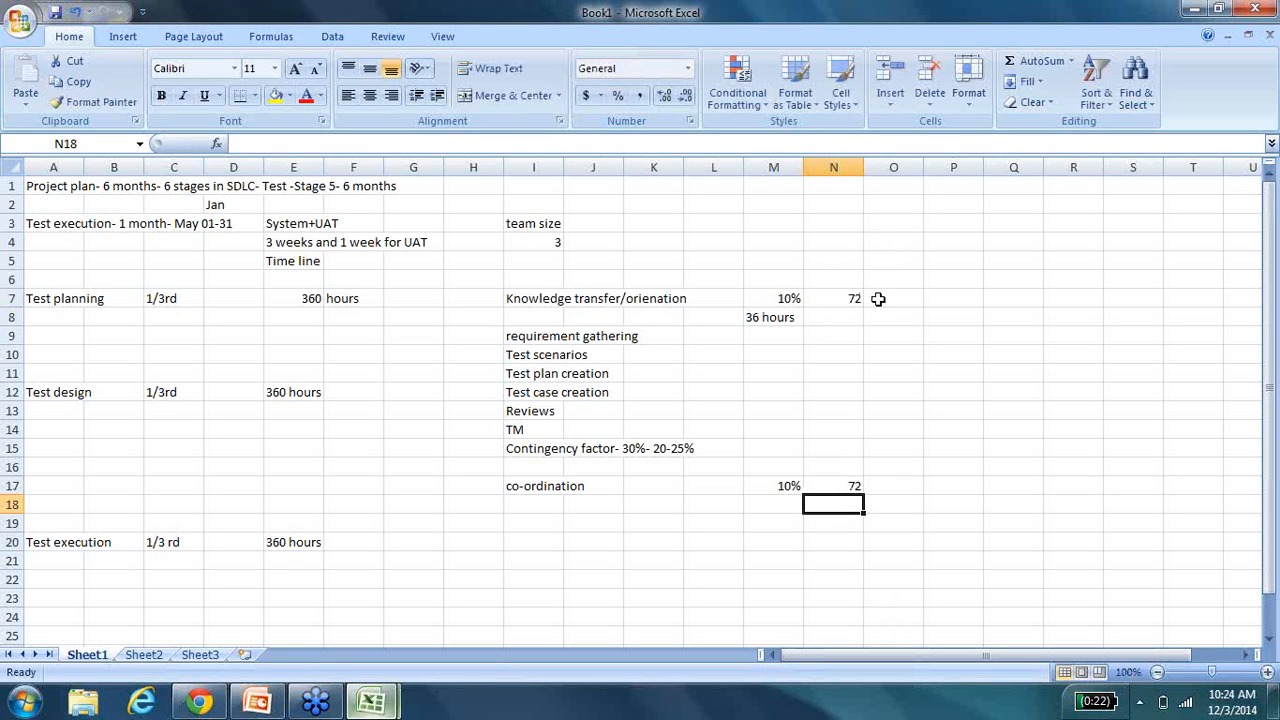
mouse_move(808, 502)
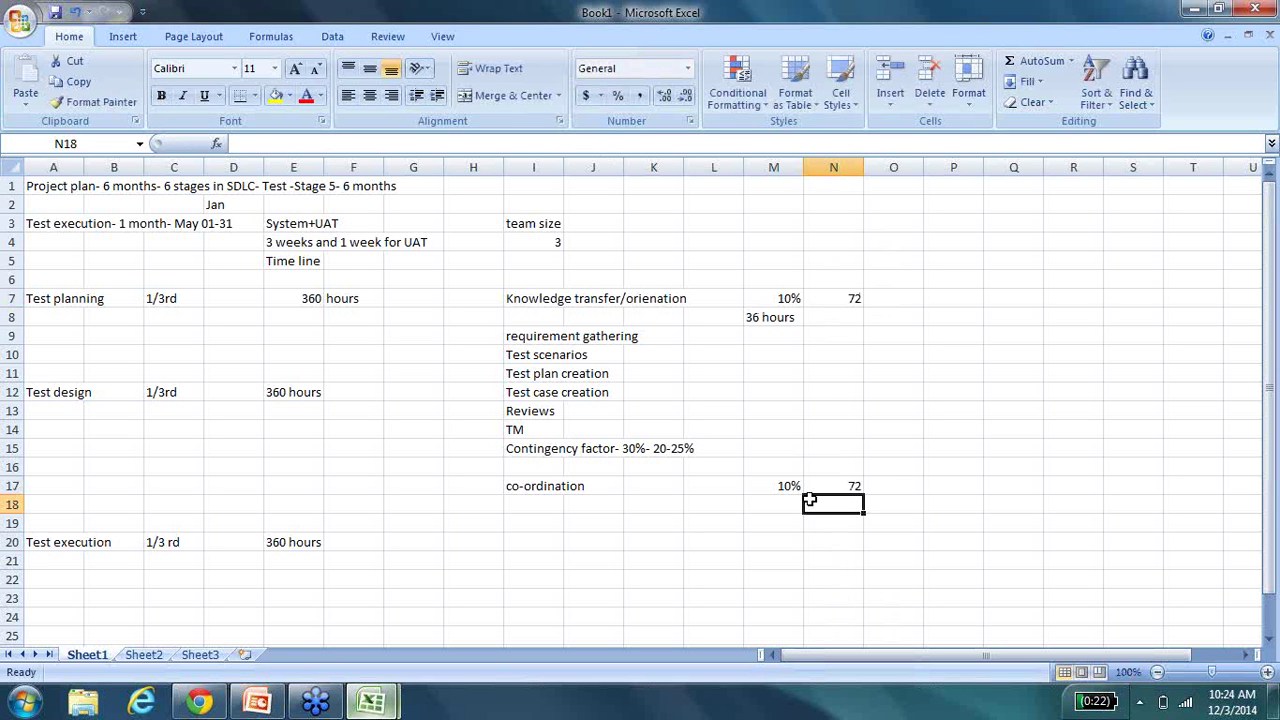
Enter 180 hours for the contingency factor and check the knowledge transfer and contingency hours.
left_click(833, 448)
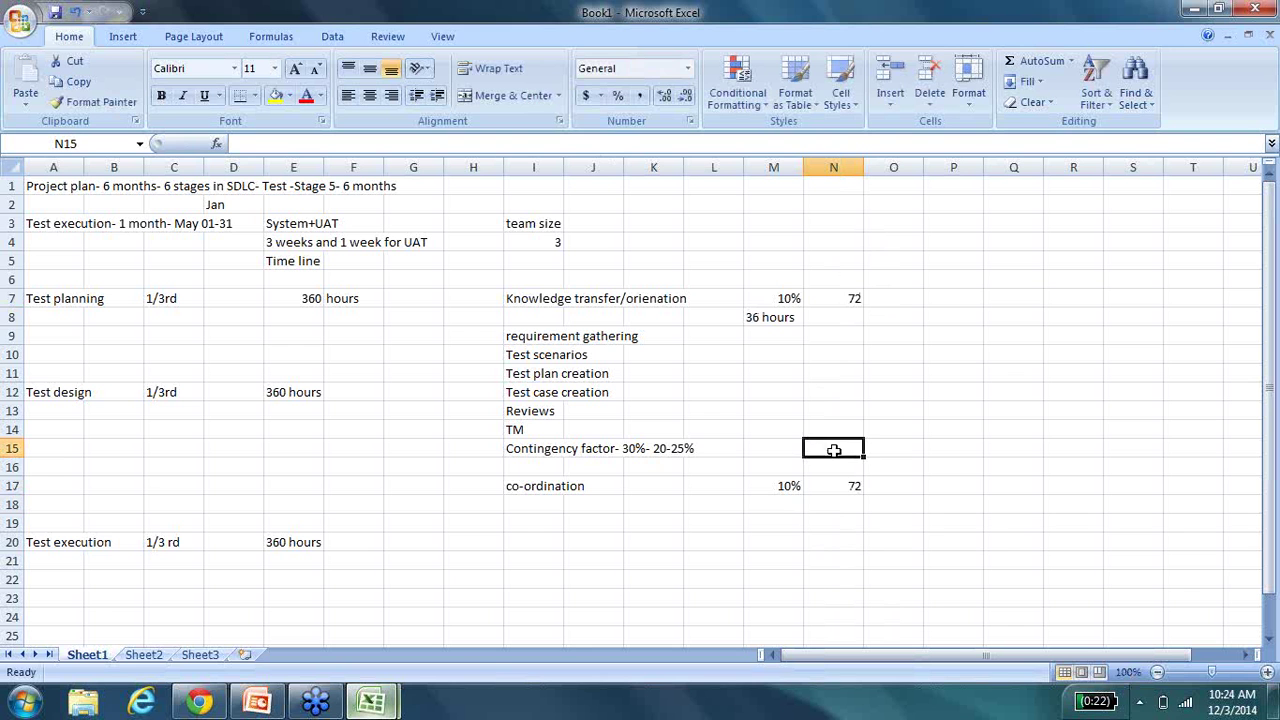
mouse_move(878, 545)
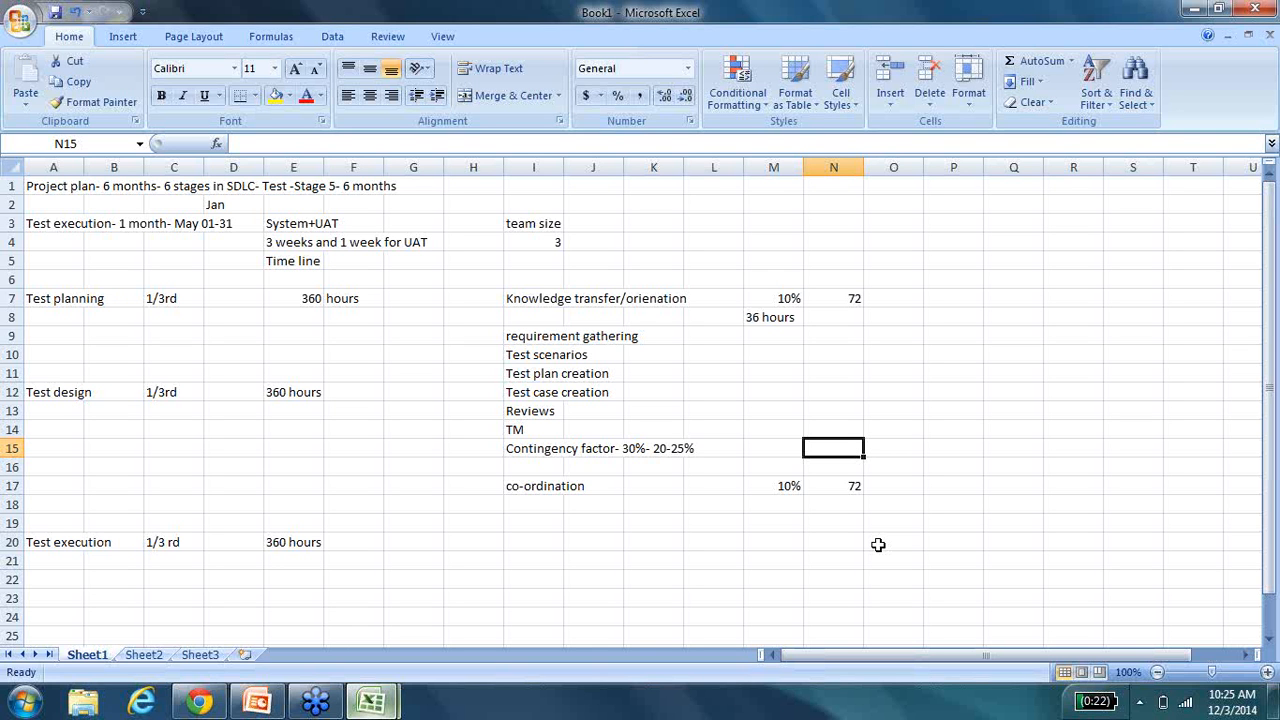
type("180")
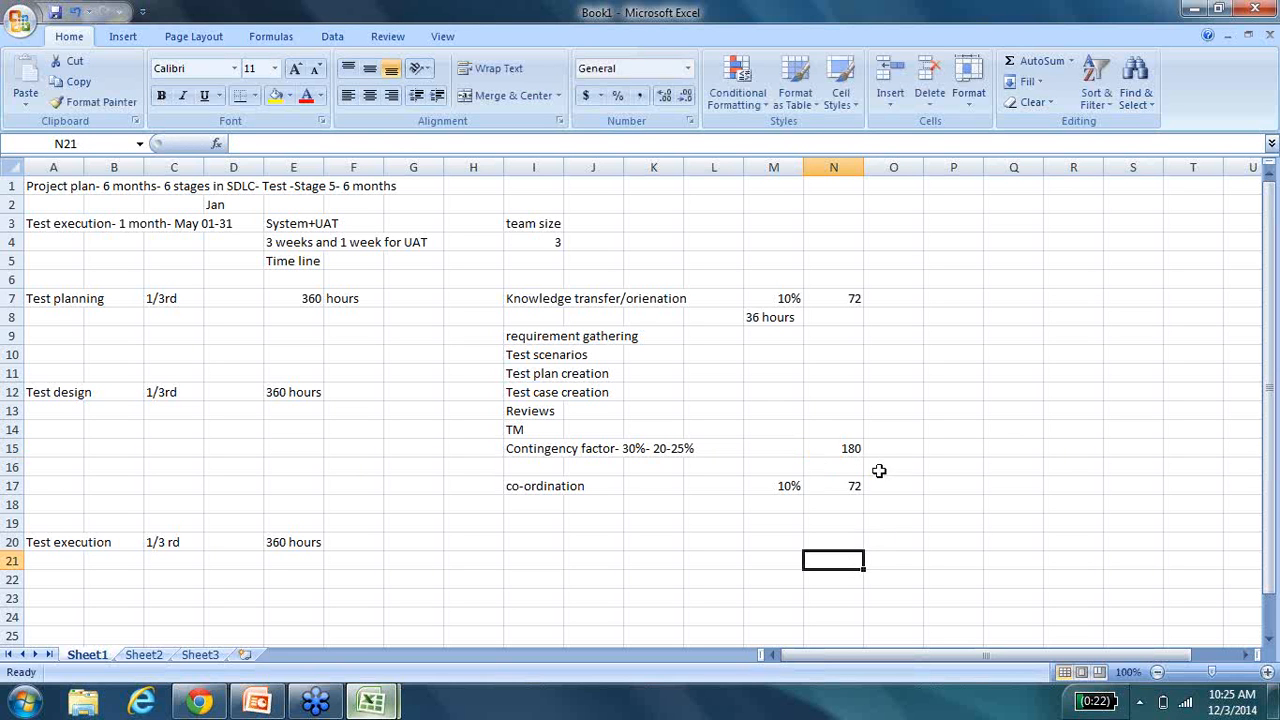
left_click(833, 298)
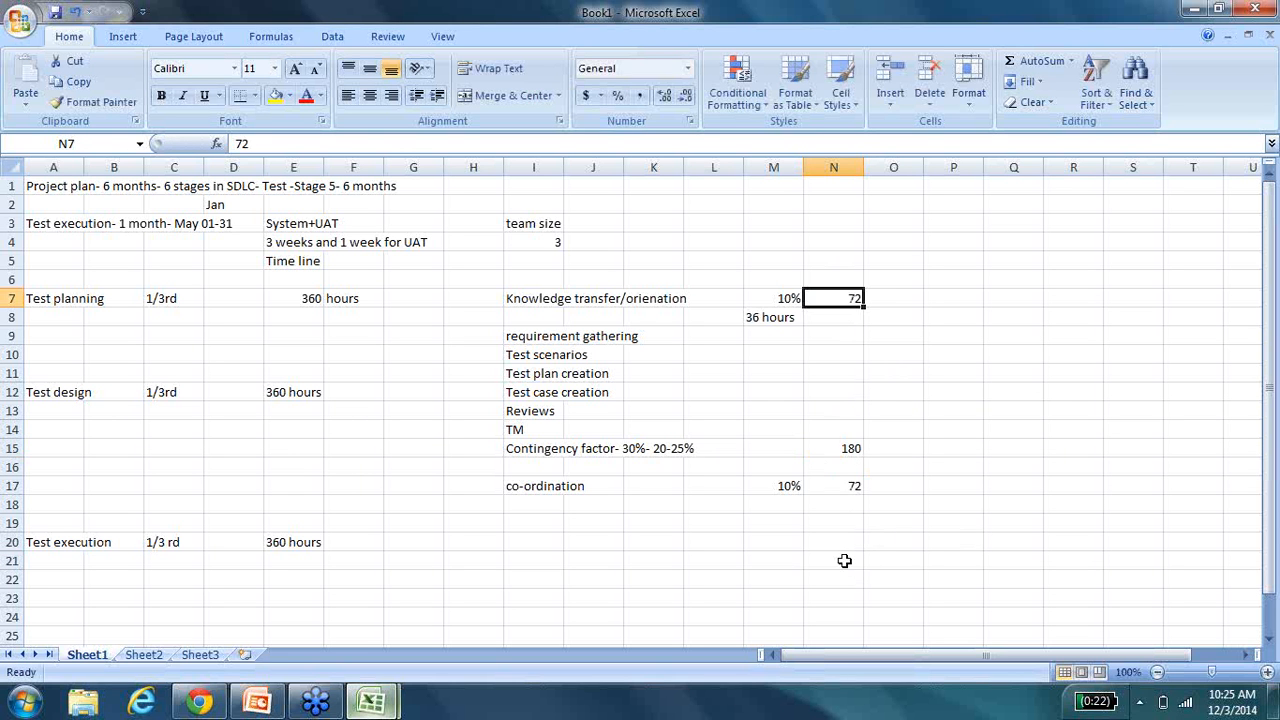
left_click(833, 448)
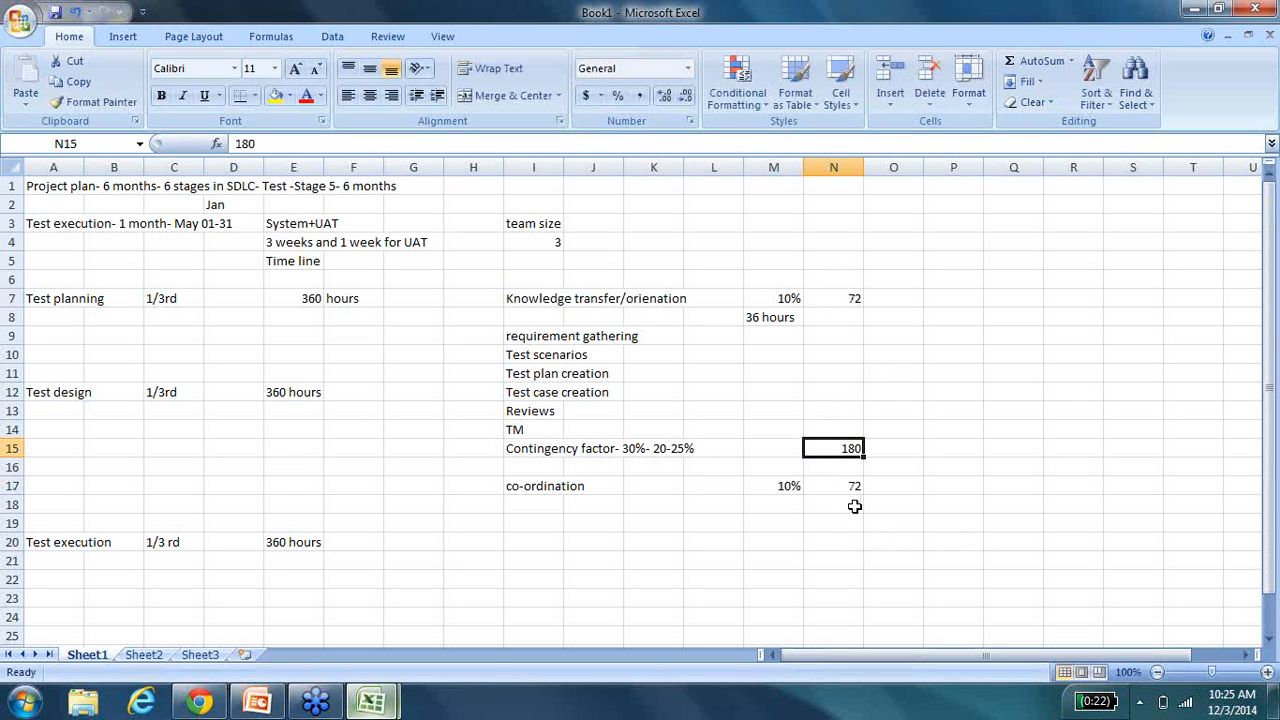
left_click_drag(533, 335, 533, 392)
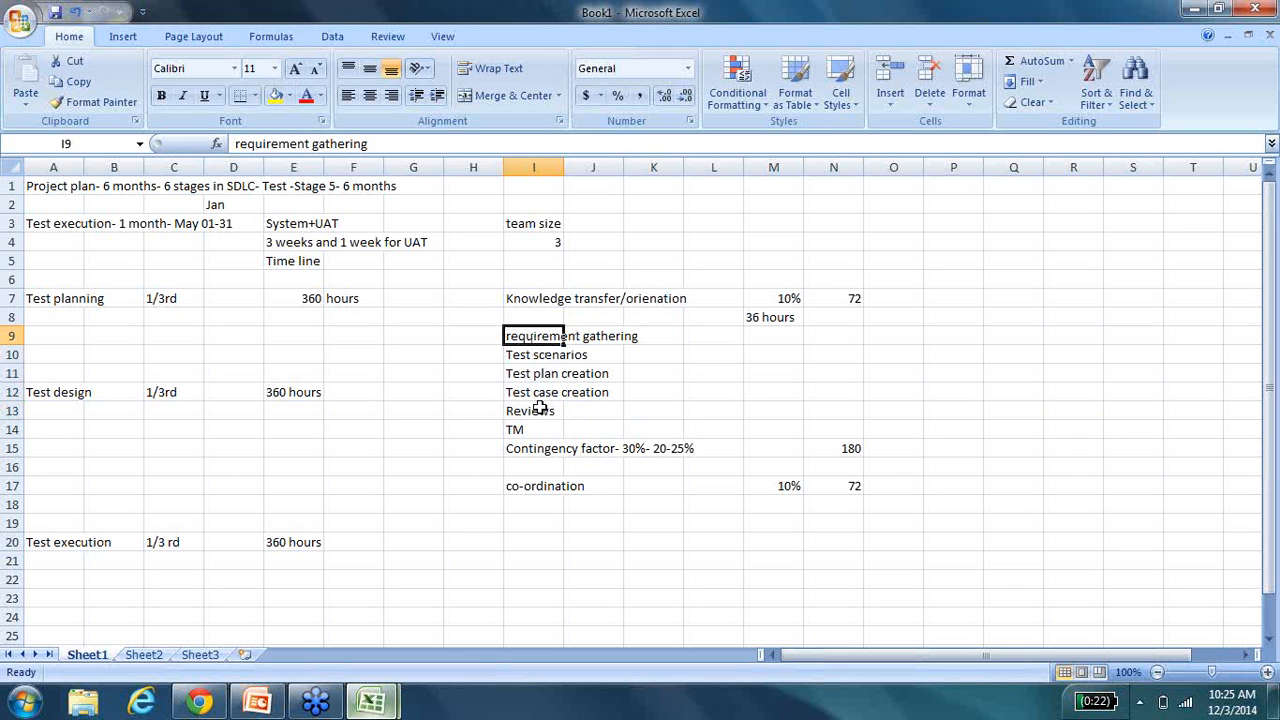
Type the note 'x= 20' in O9 beside requirement gathering.
left_click(833, 335)
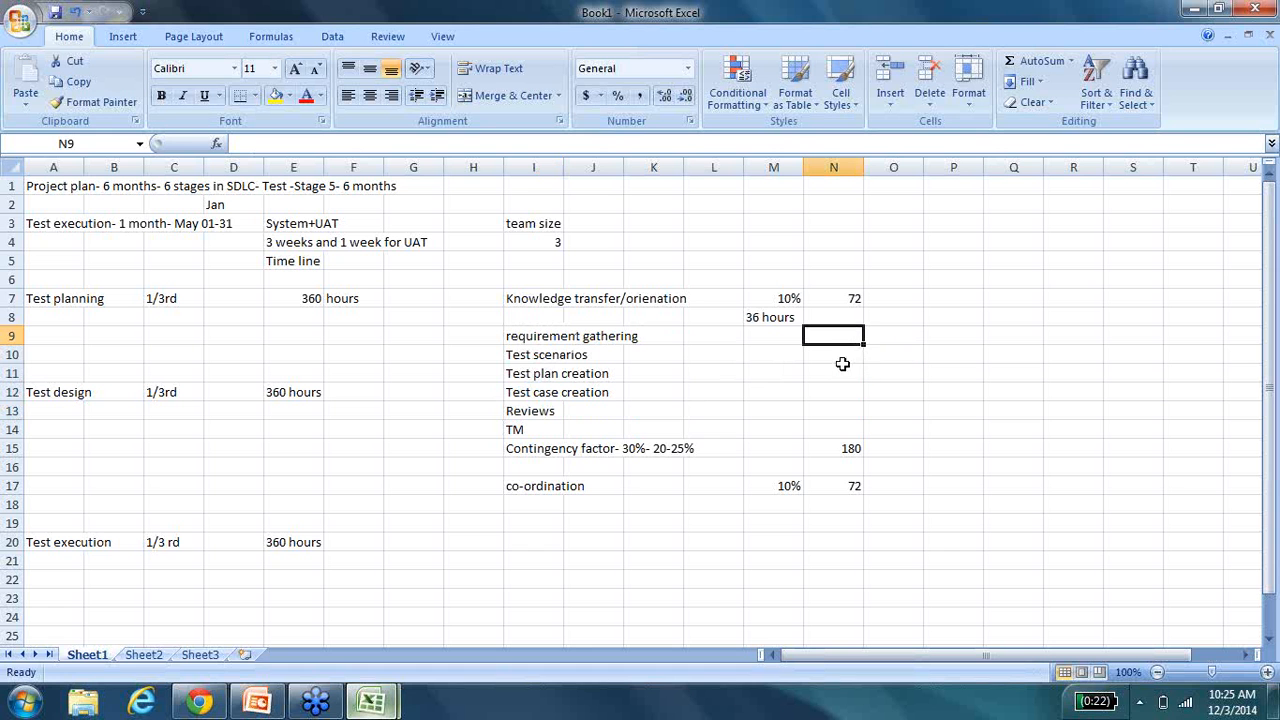
left_click(893, 335)
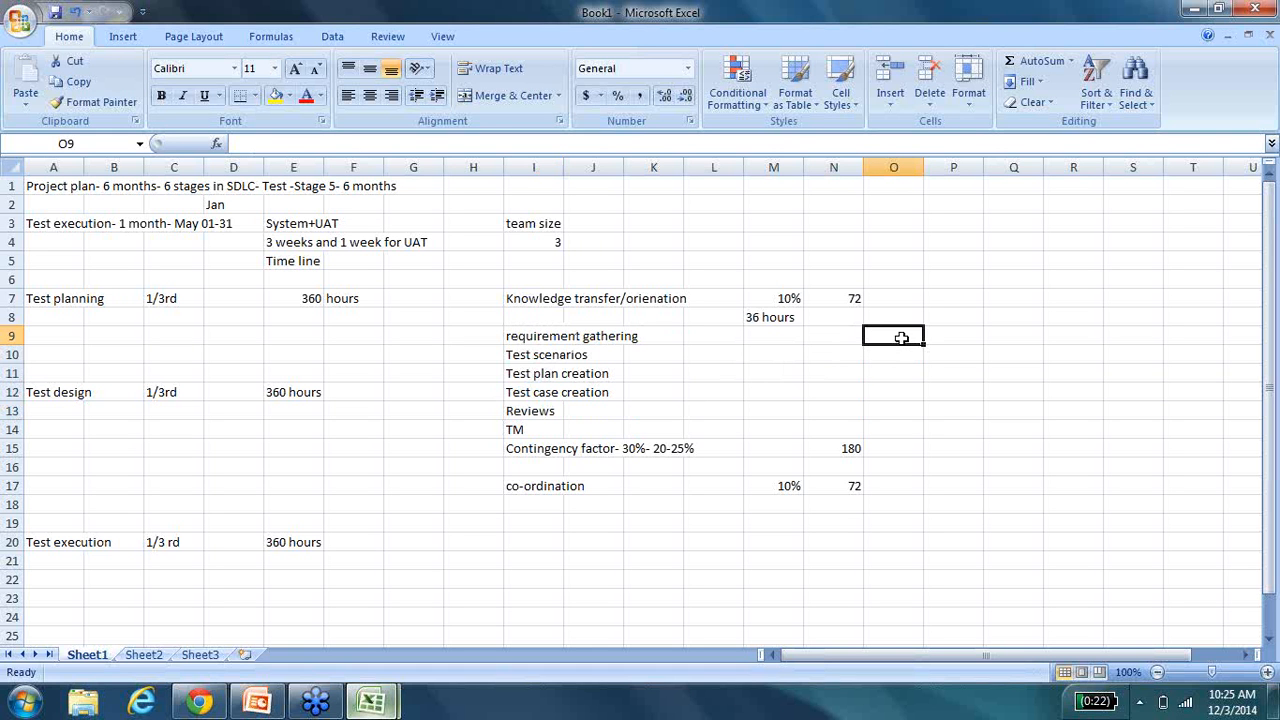
type("x=")
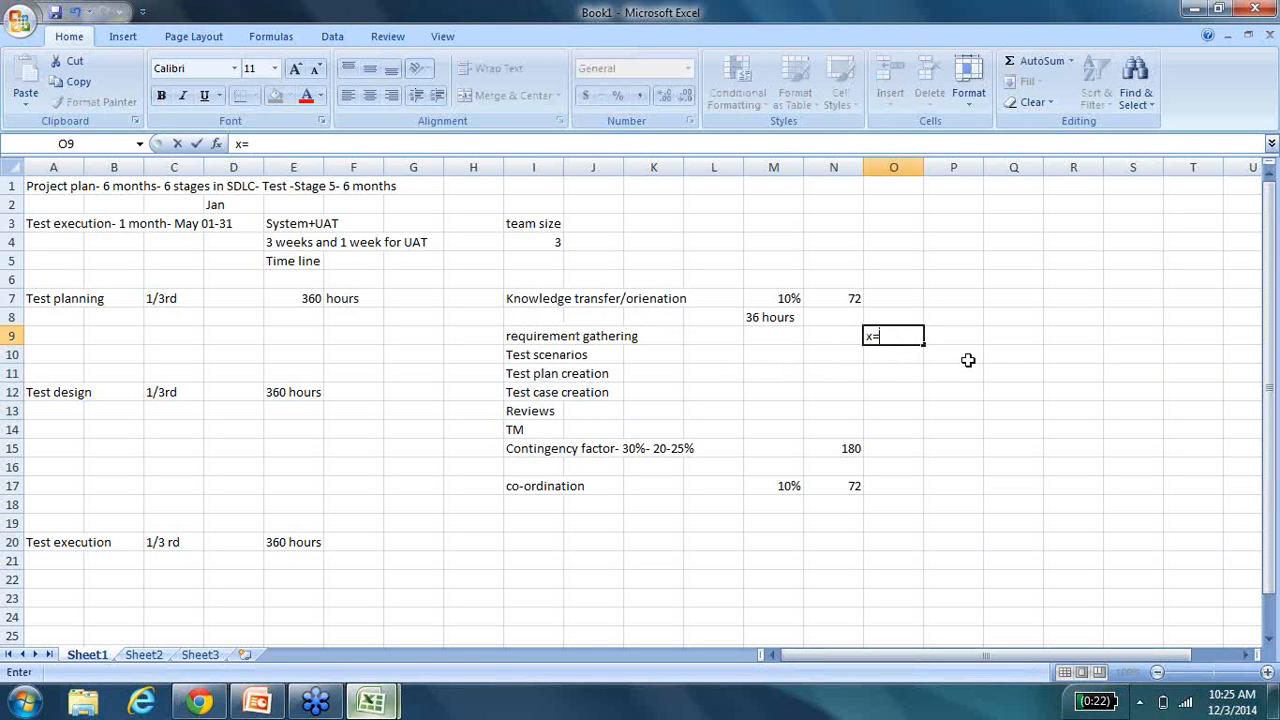
type("20")
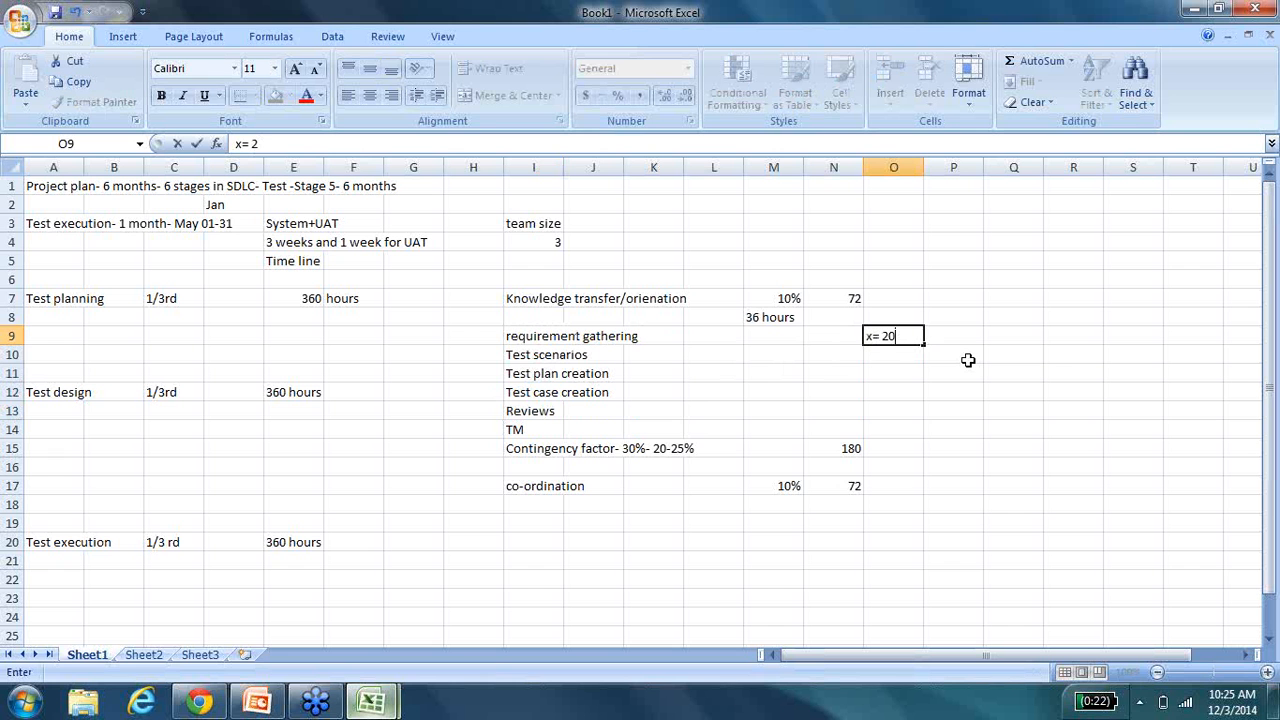
type("0")
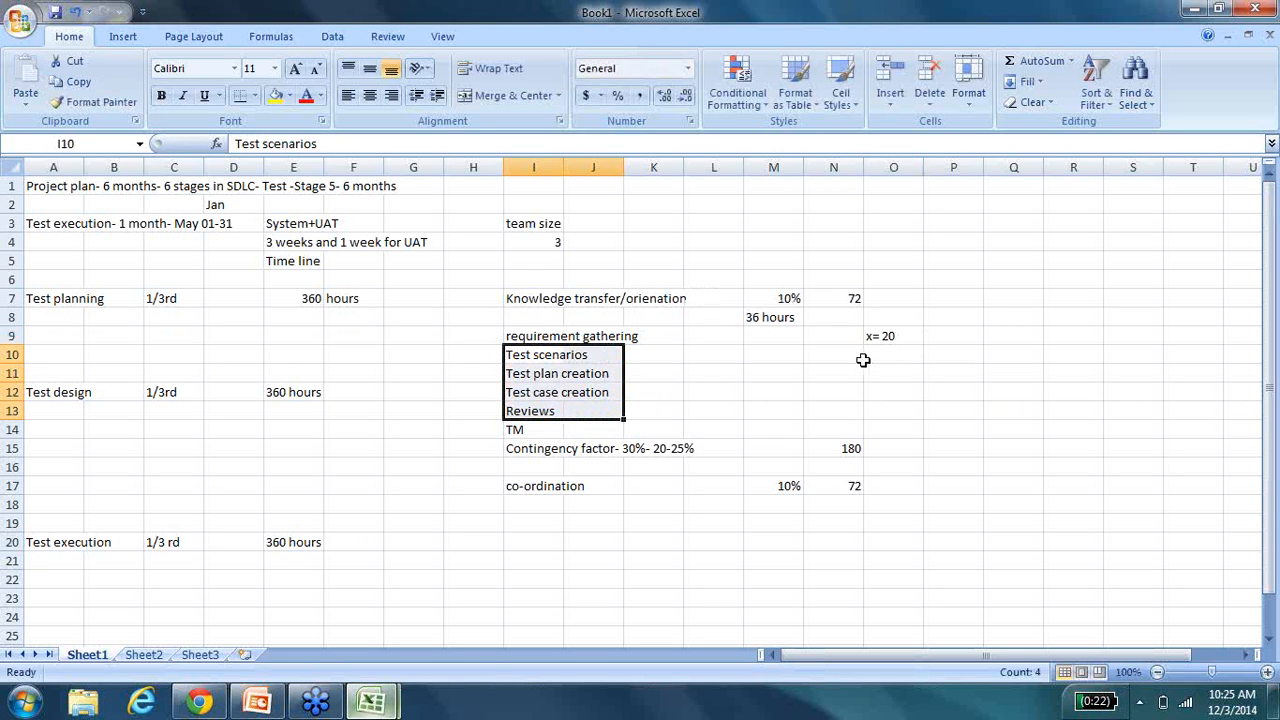
mouse_move(846, 429)
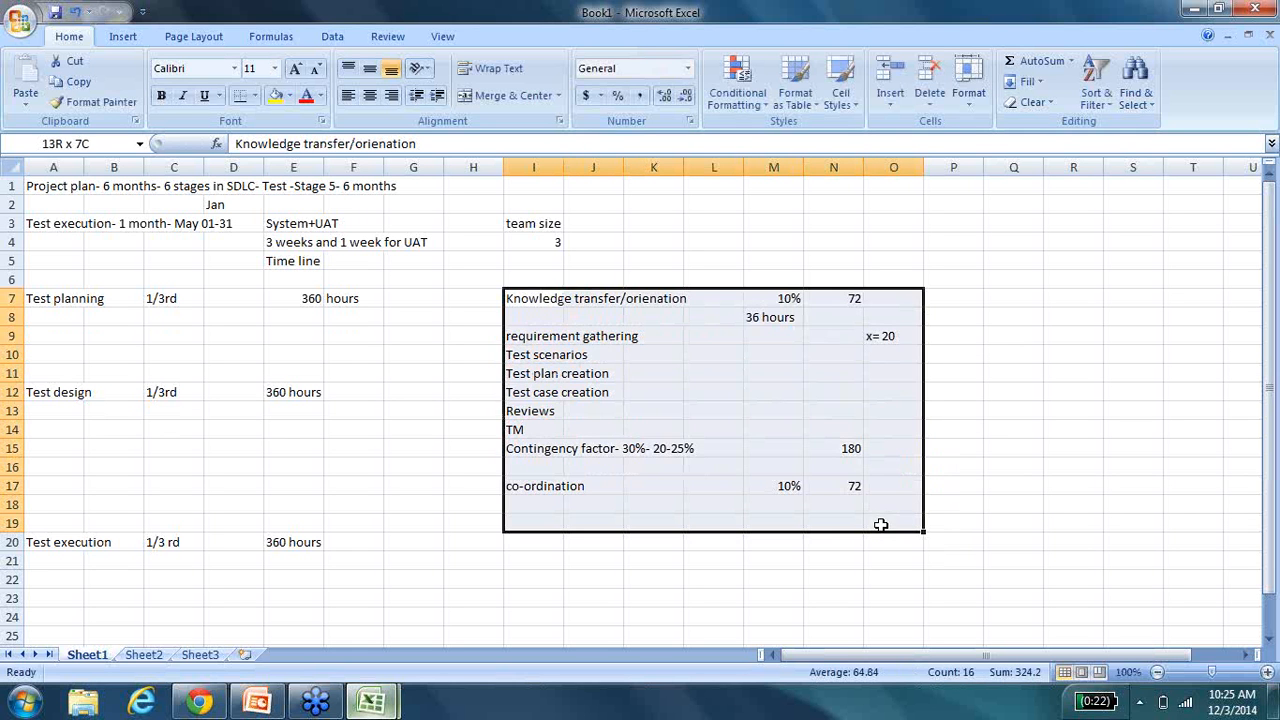
left_click(893, 522)
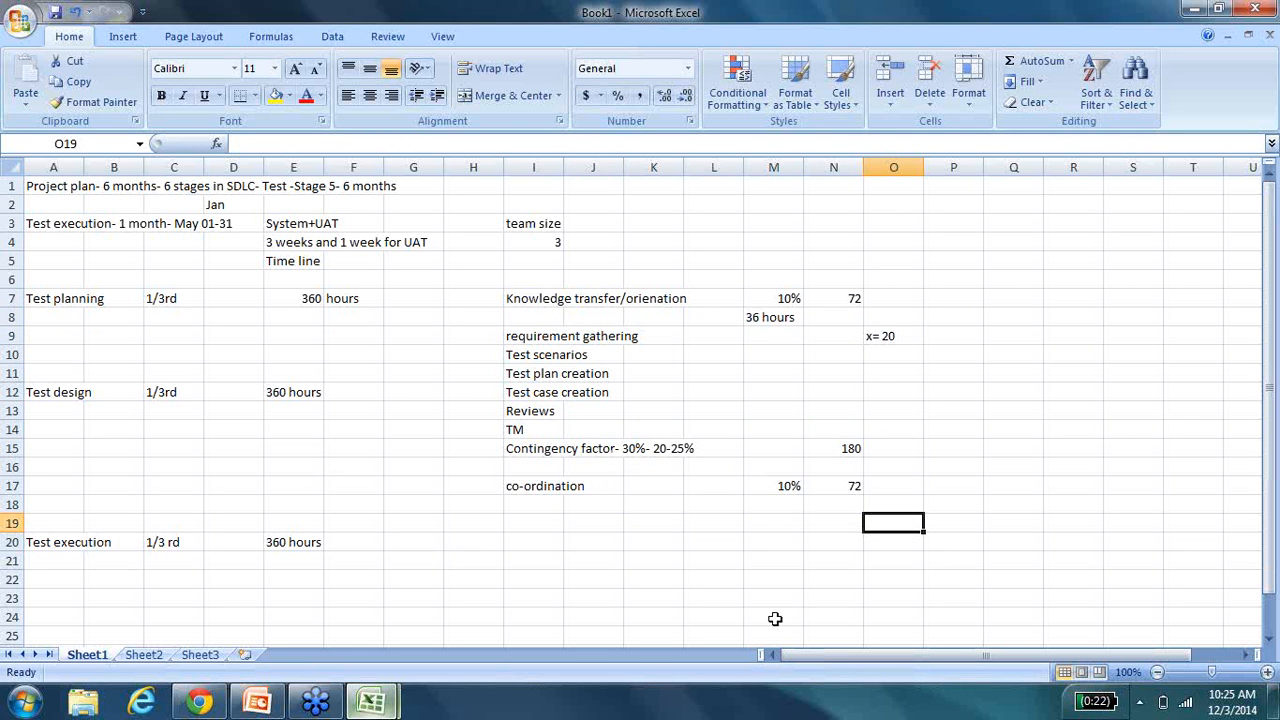
List execution, maintenance and Reporting as sub-tasks in I21:I23.
scroll("down", 3)
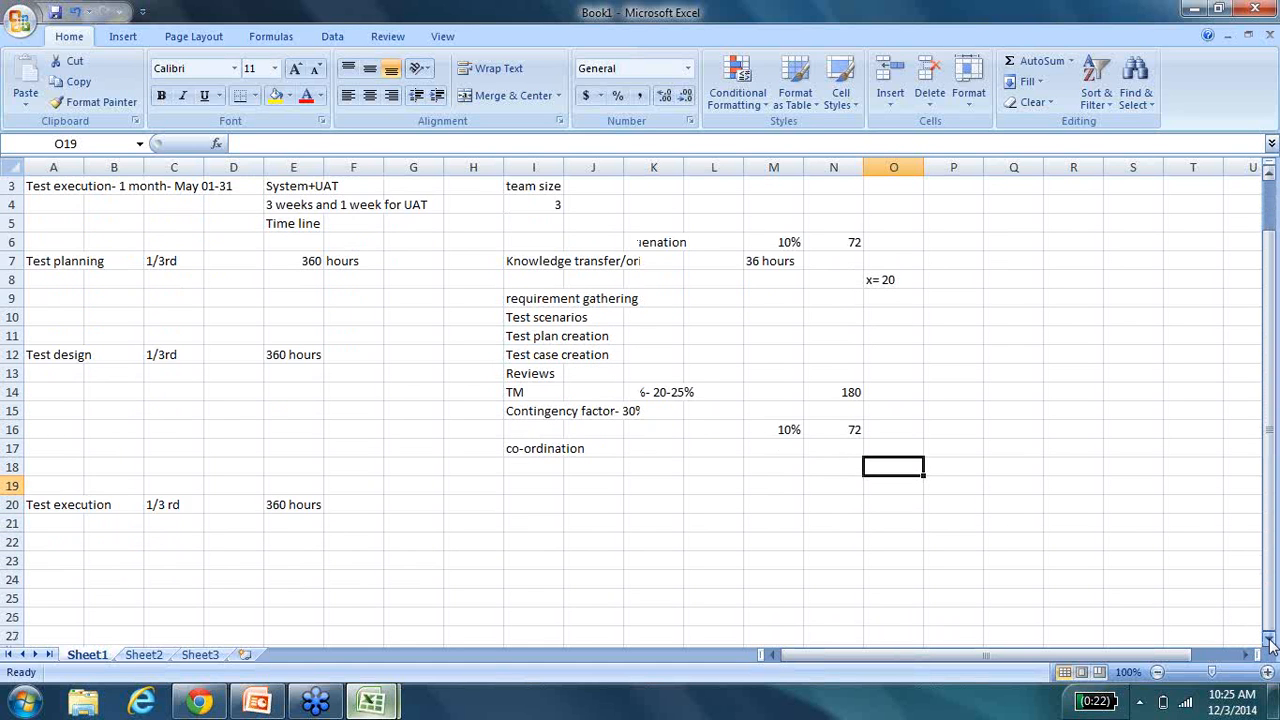
scroll("down", 3)
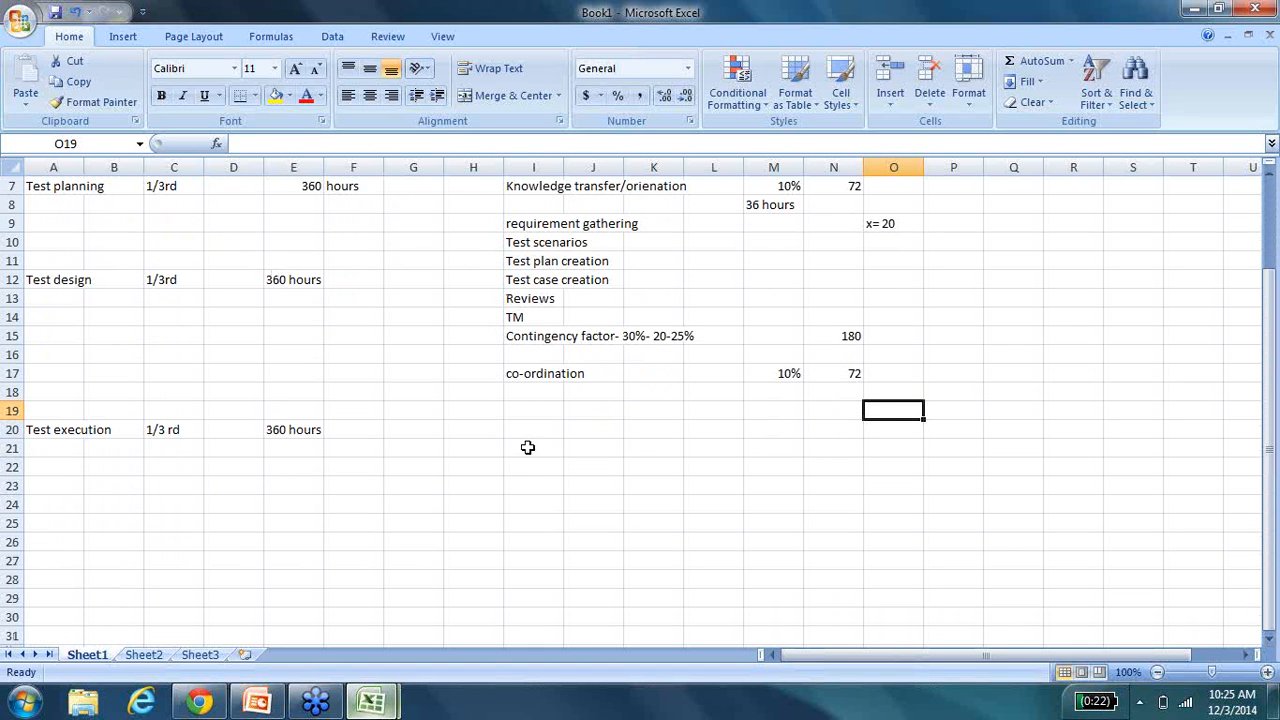
left_click(533, 448)
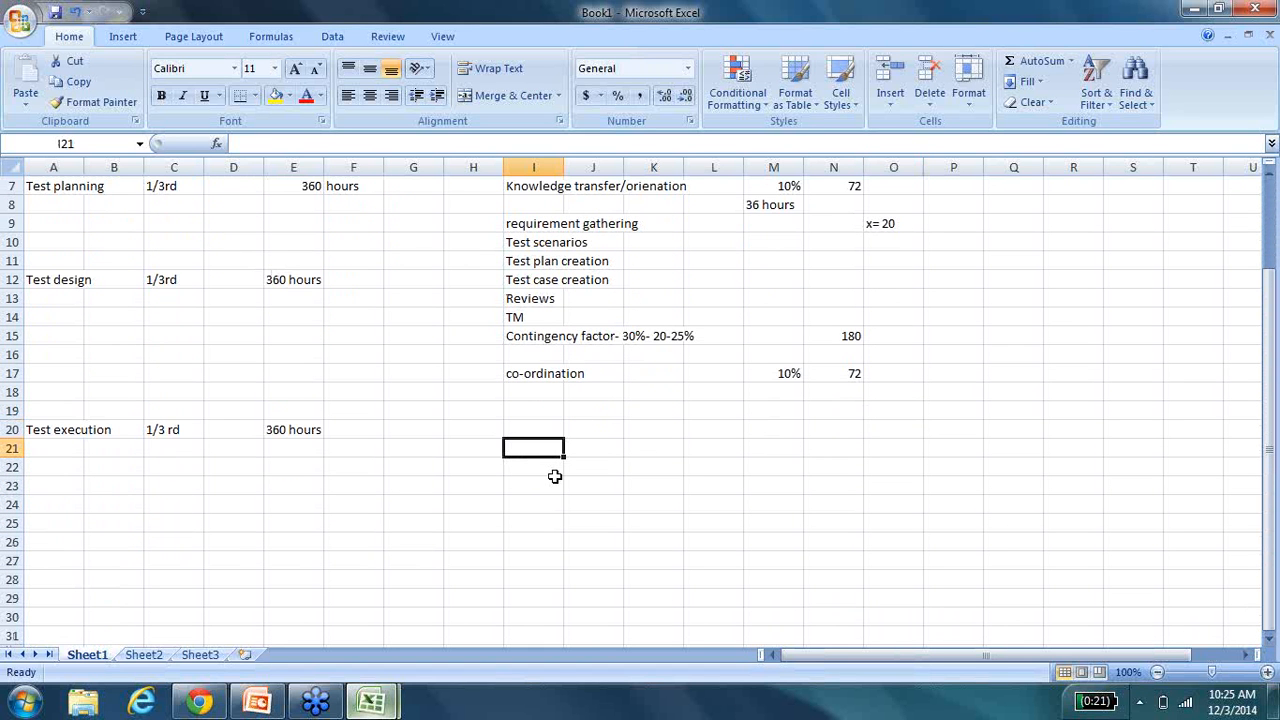
type("execution")
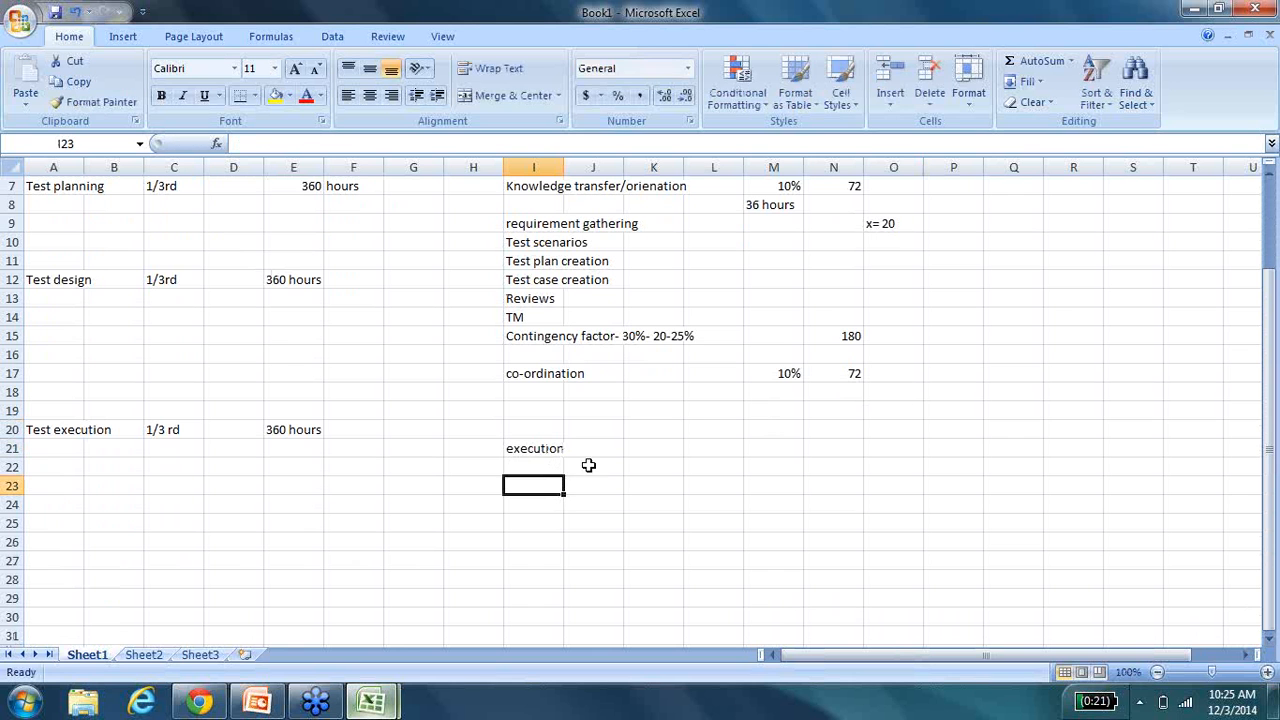
type("maintenance")
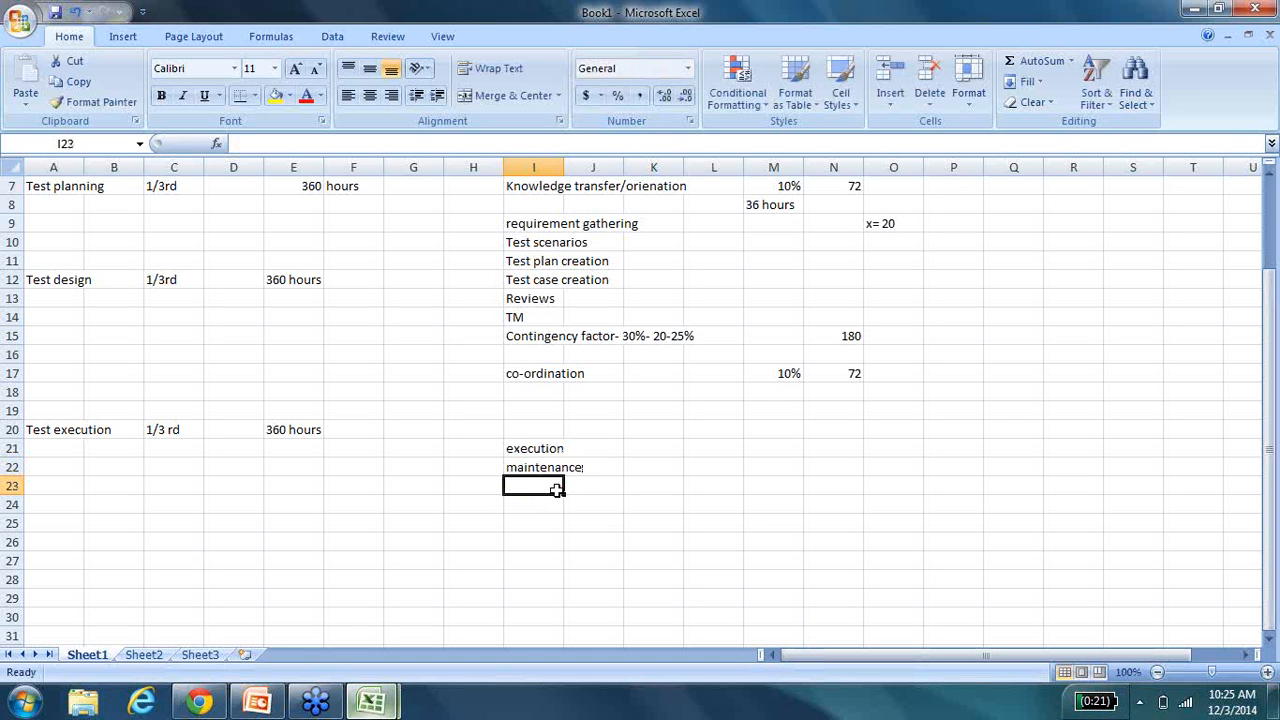
type("Report")
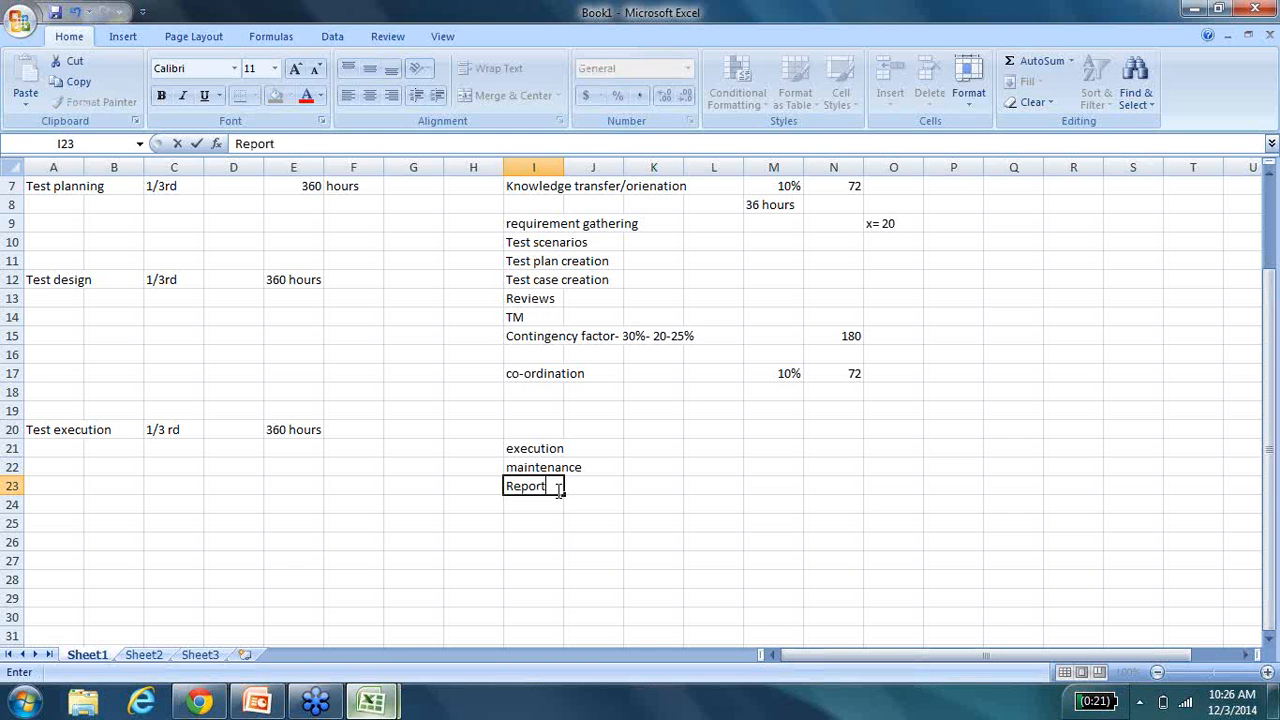
Set Reporting to 10% and maintenance to 10-15%.
type("10%")
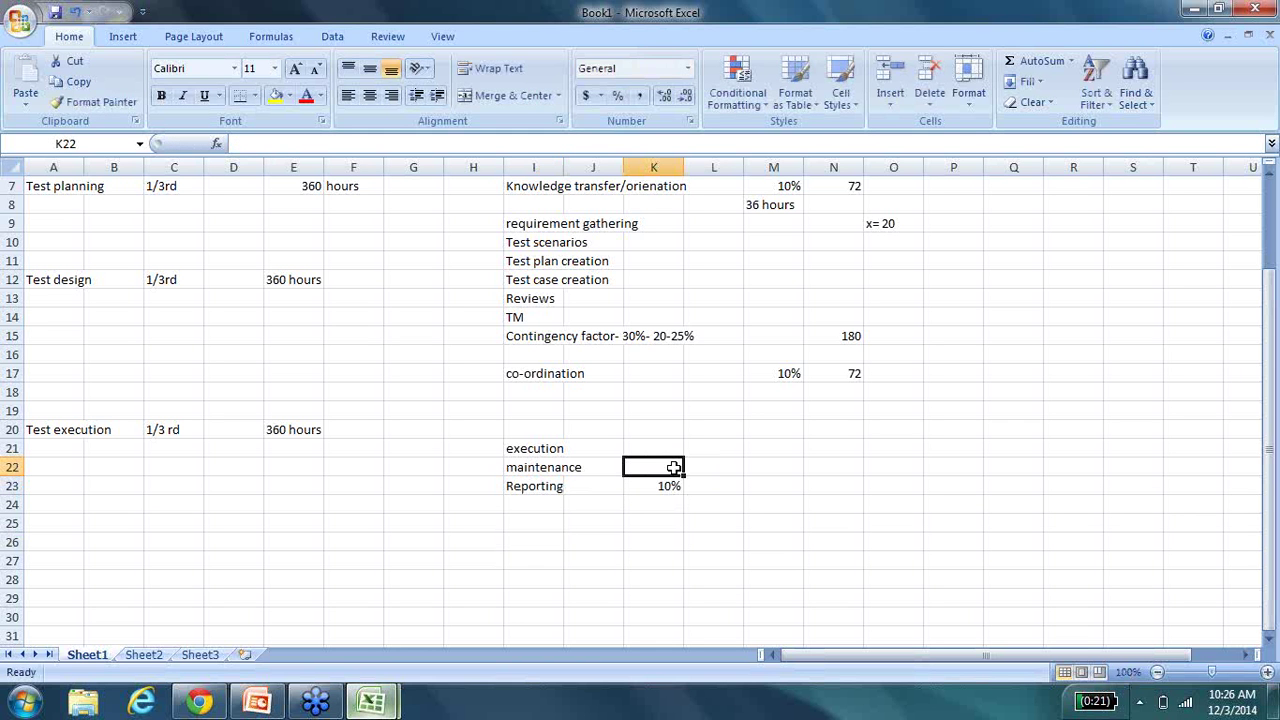
type("10-1")
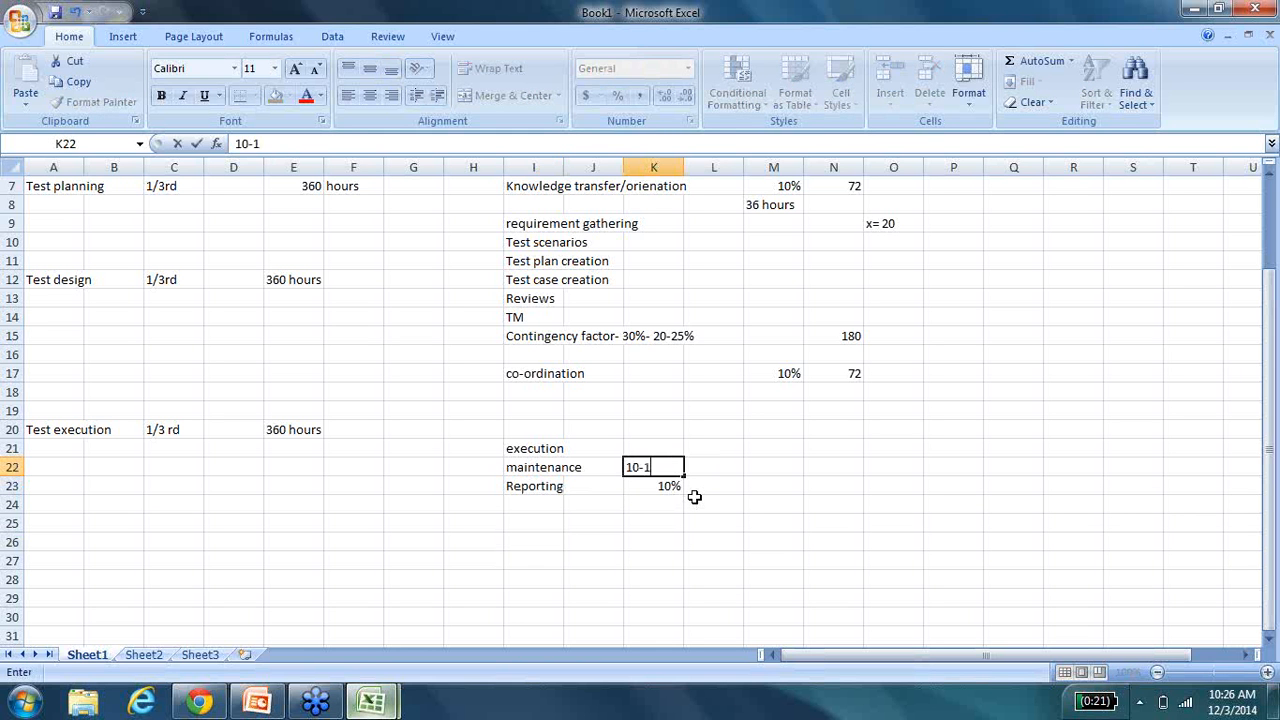
key("Enter")
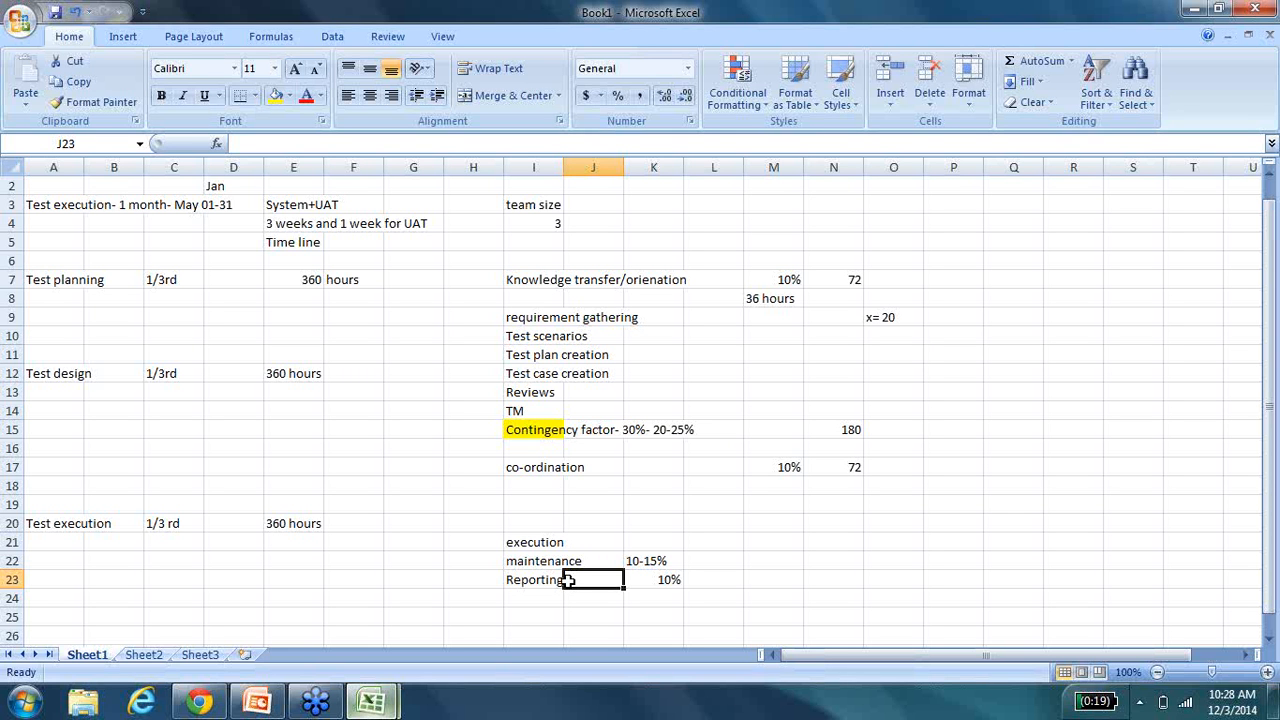
mouse_move(1046, 272)
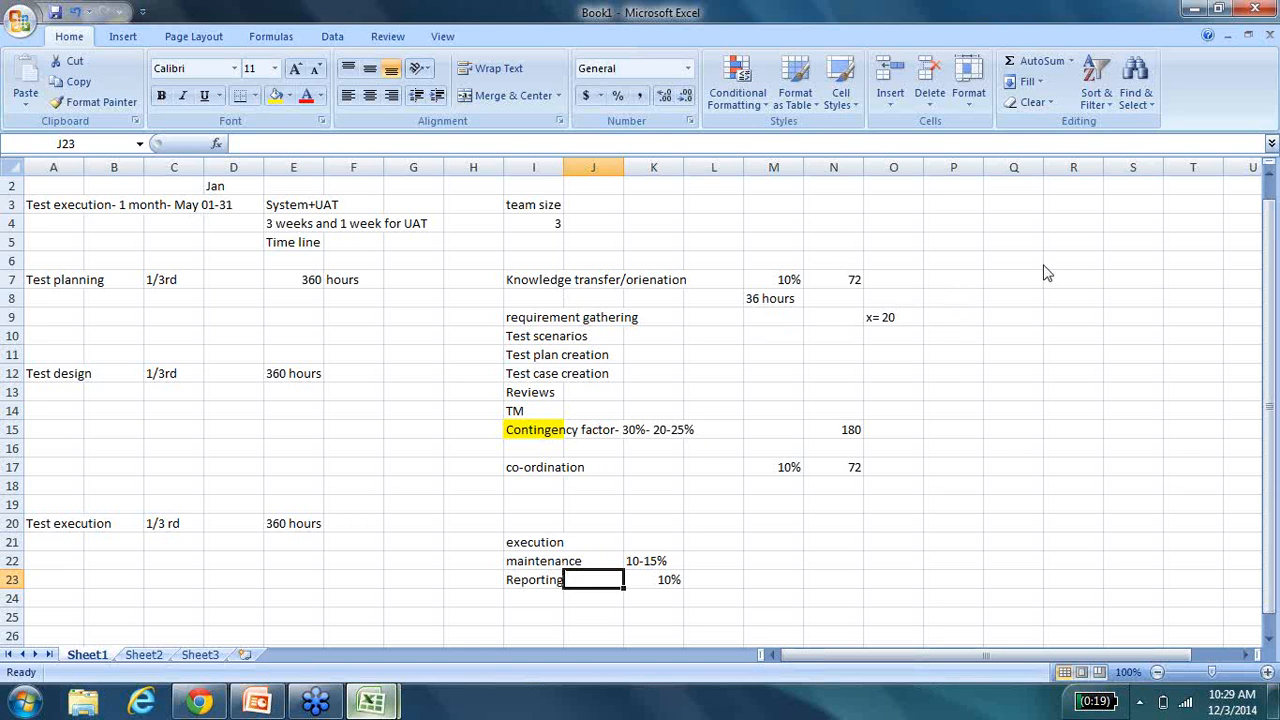